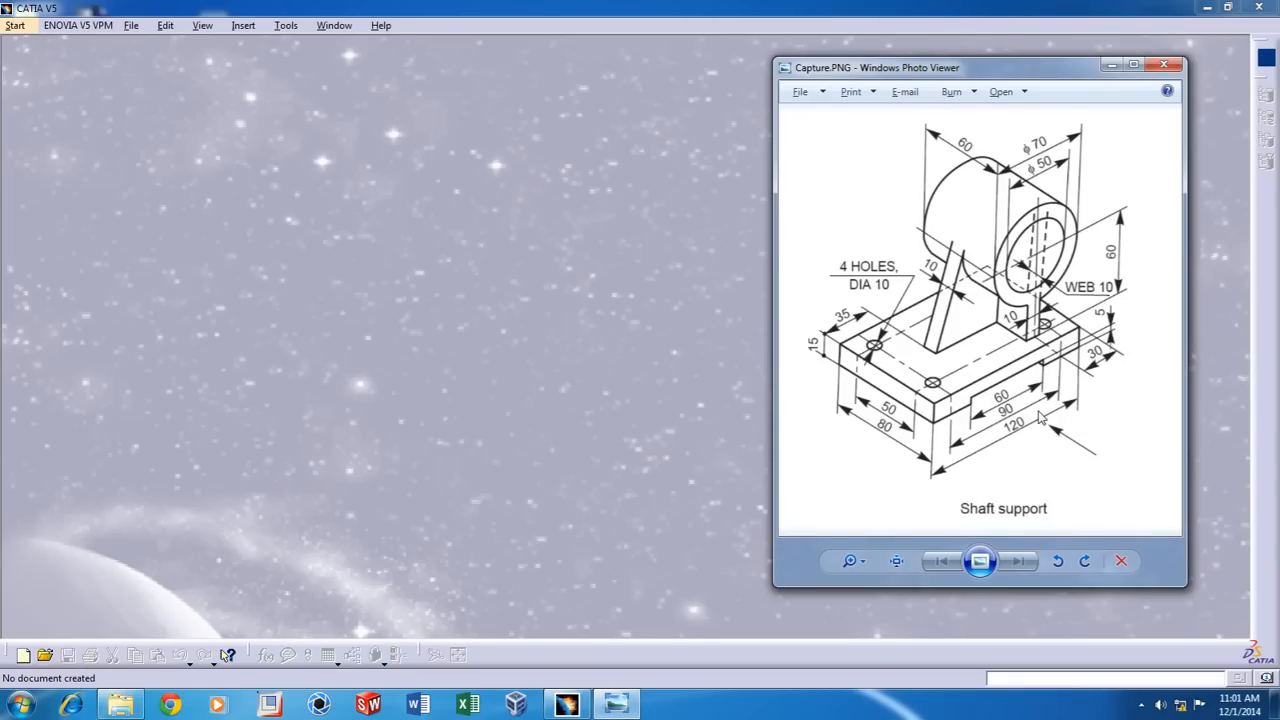
{"action": "mouse_move", "coordinate": [1070, 367]}
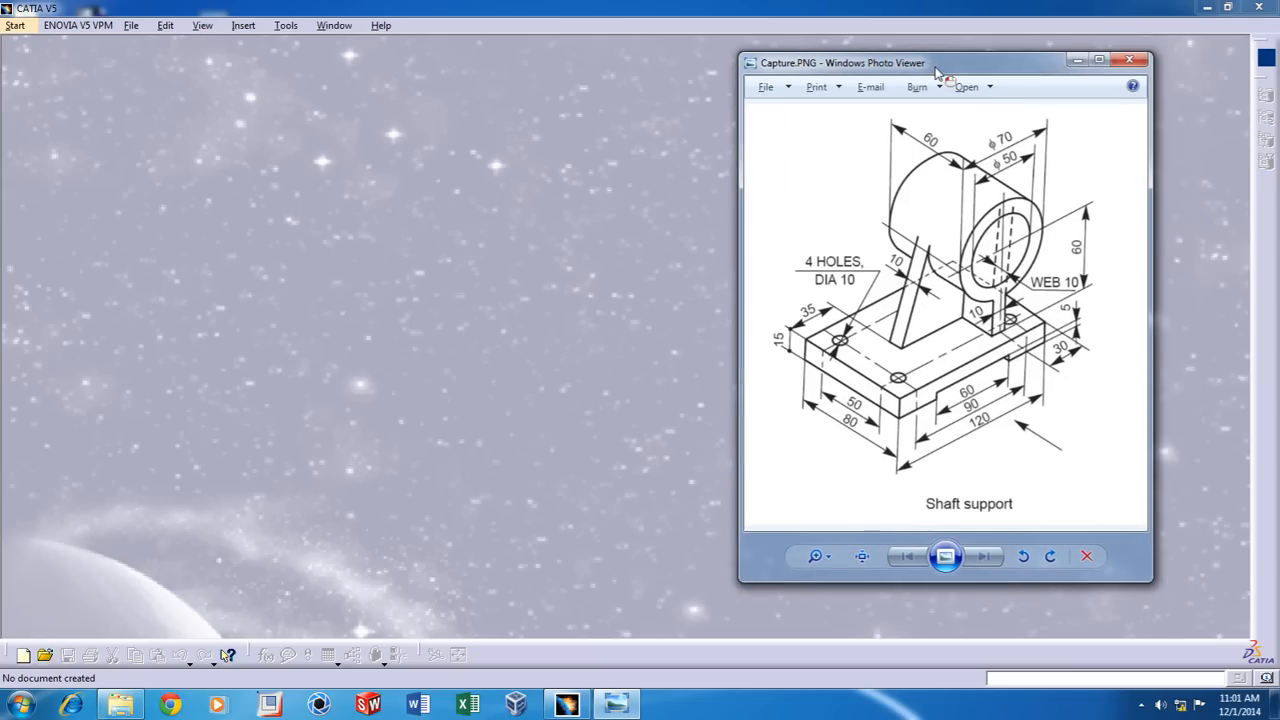
Move the reference drawing aside and create a new Part document
{"action": "left_click_drag", "start_coordinate": [935, 62], "coordinate": [965, 77]}
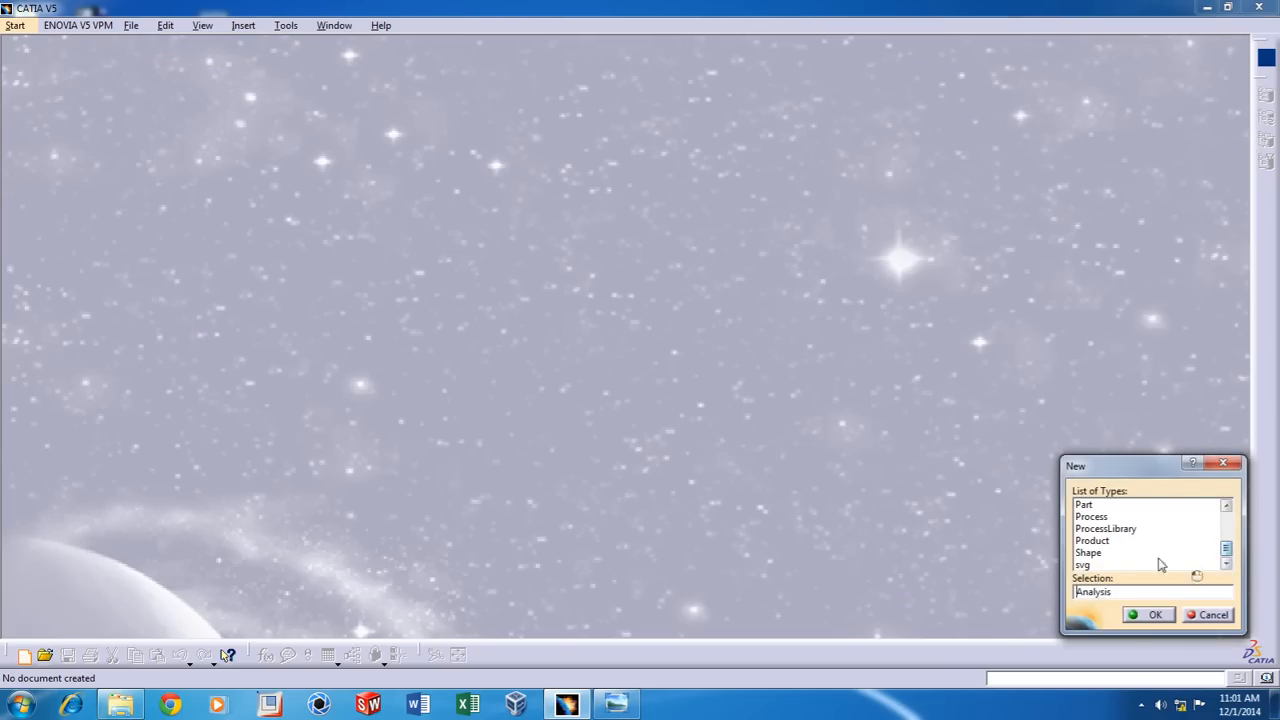
{"action": "left_click", "coordinate": [1084, 504]}
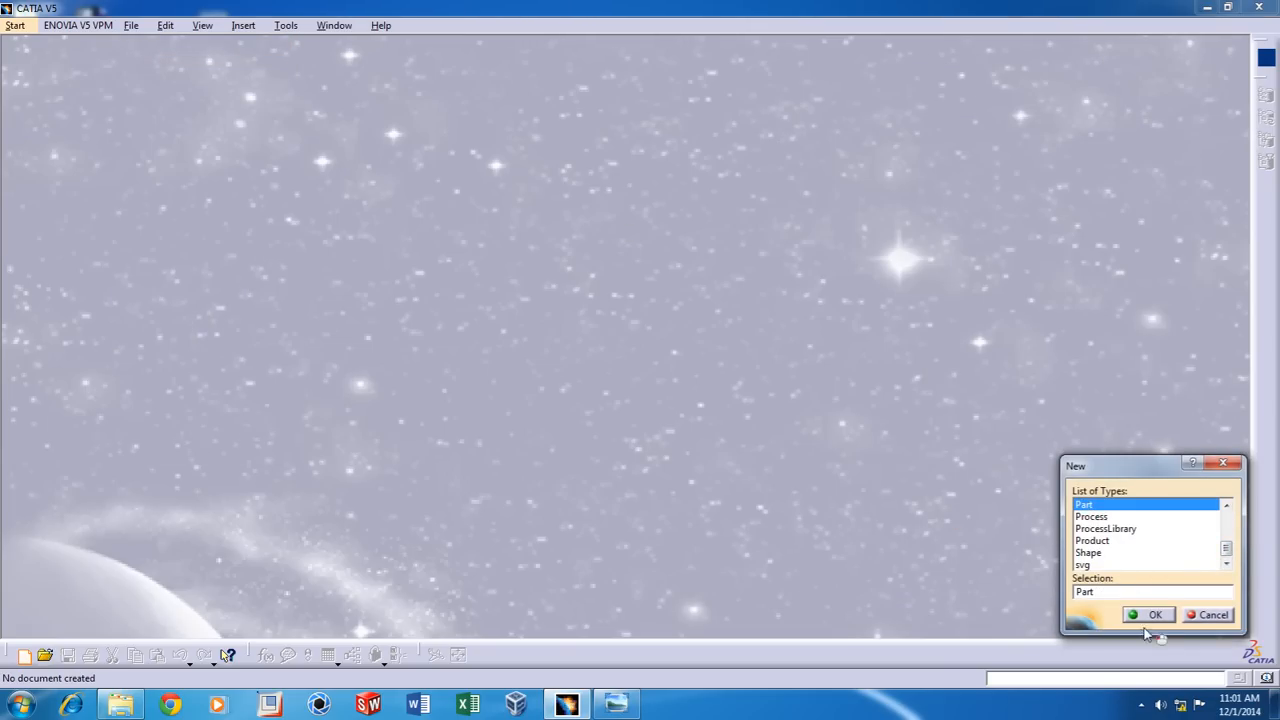
{"action": "left_click", "coordinate": [1152, 614]}
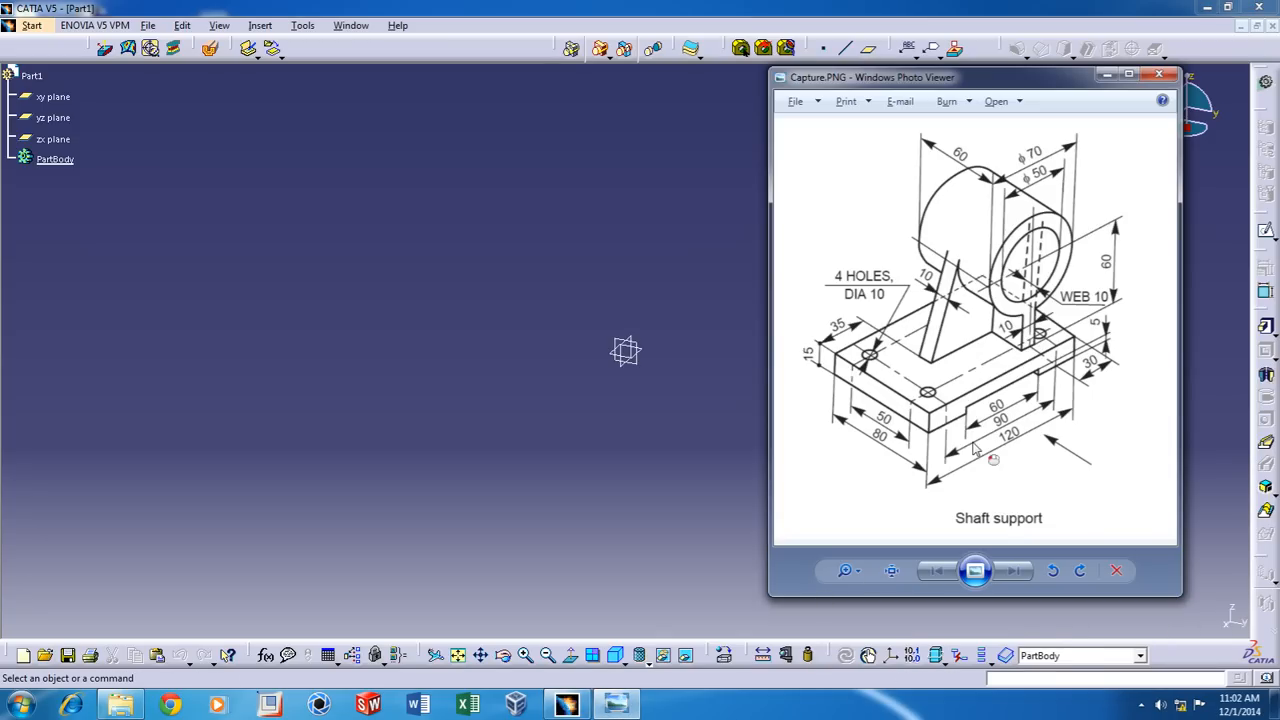
{"action": "mouse_move", "coordinate": [1108, 104]}
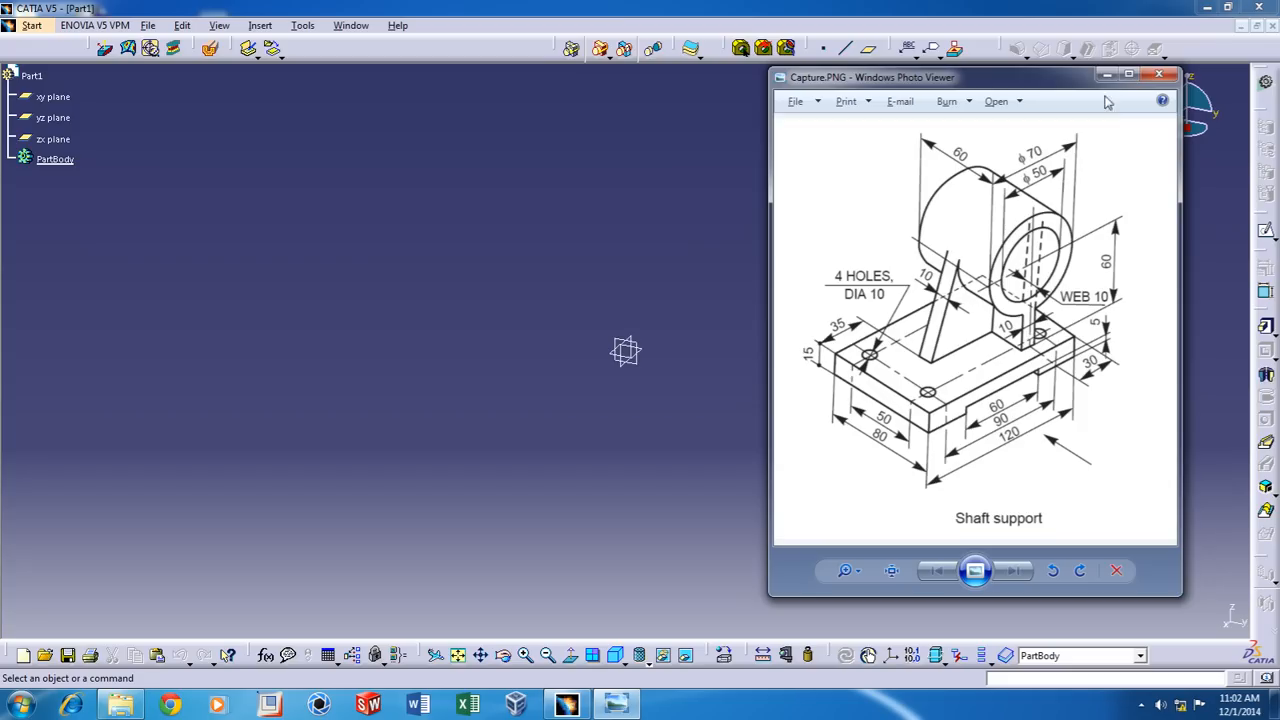
Minimize the reference drawing and sketch the closed stepped base-pad outline from the origin
{"action": "left_click", "coordinate": [53, 138]}
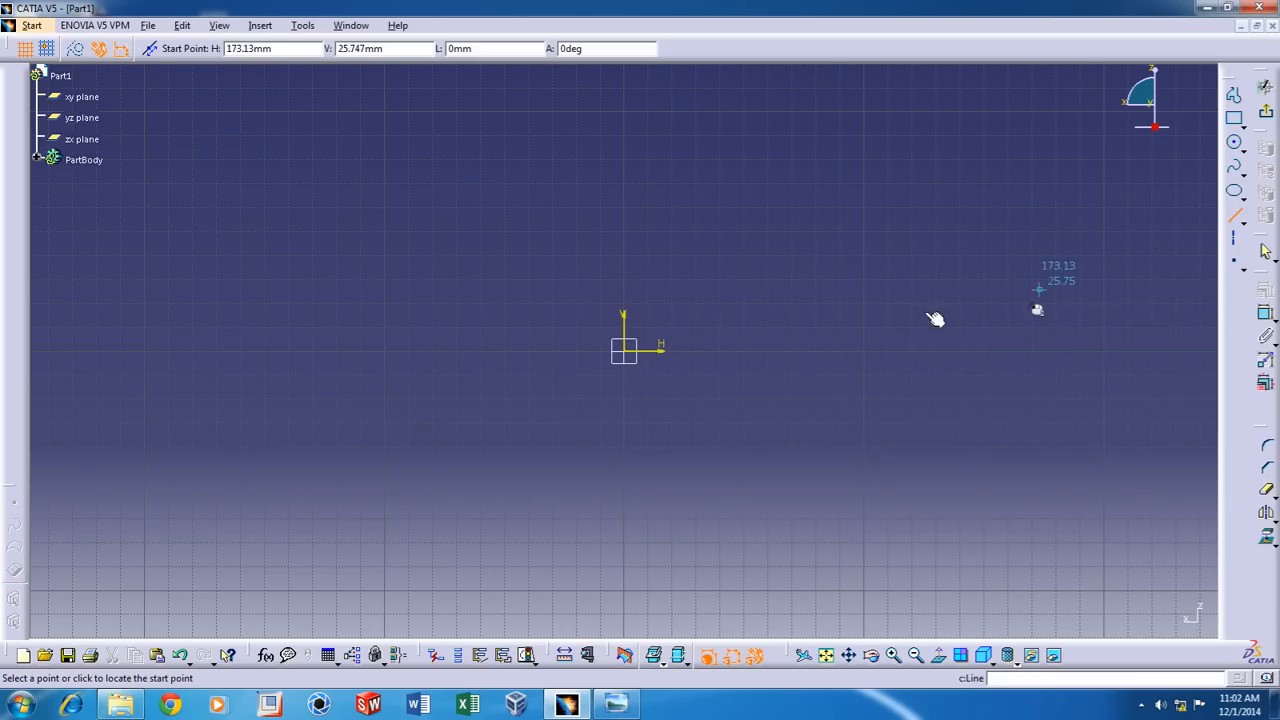
{"action": "left_click", "coordinate": [624, 350]}
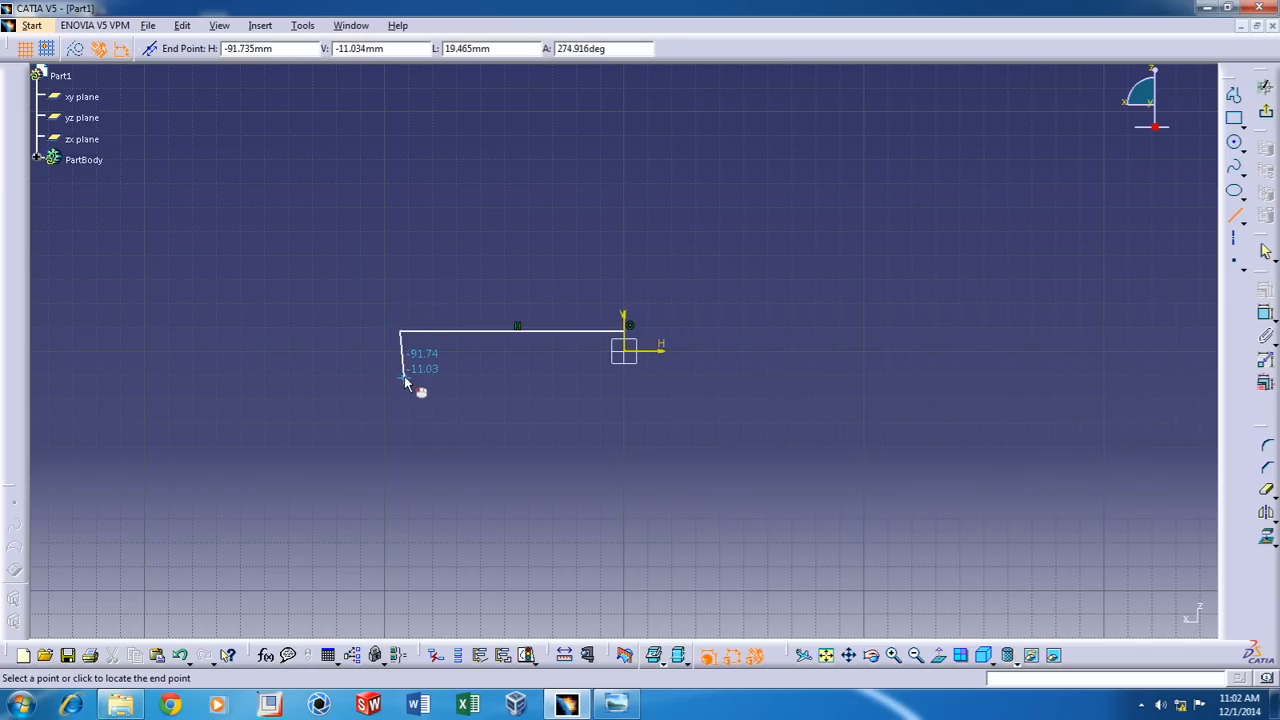
{"action": "left_click", "coordinate": [393, 381]}
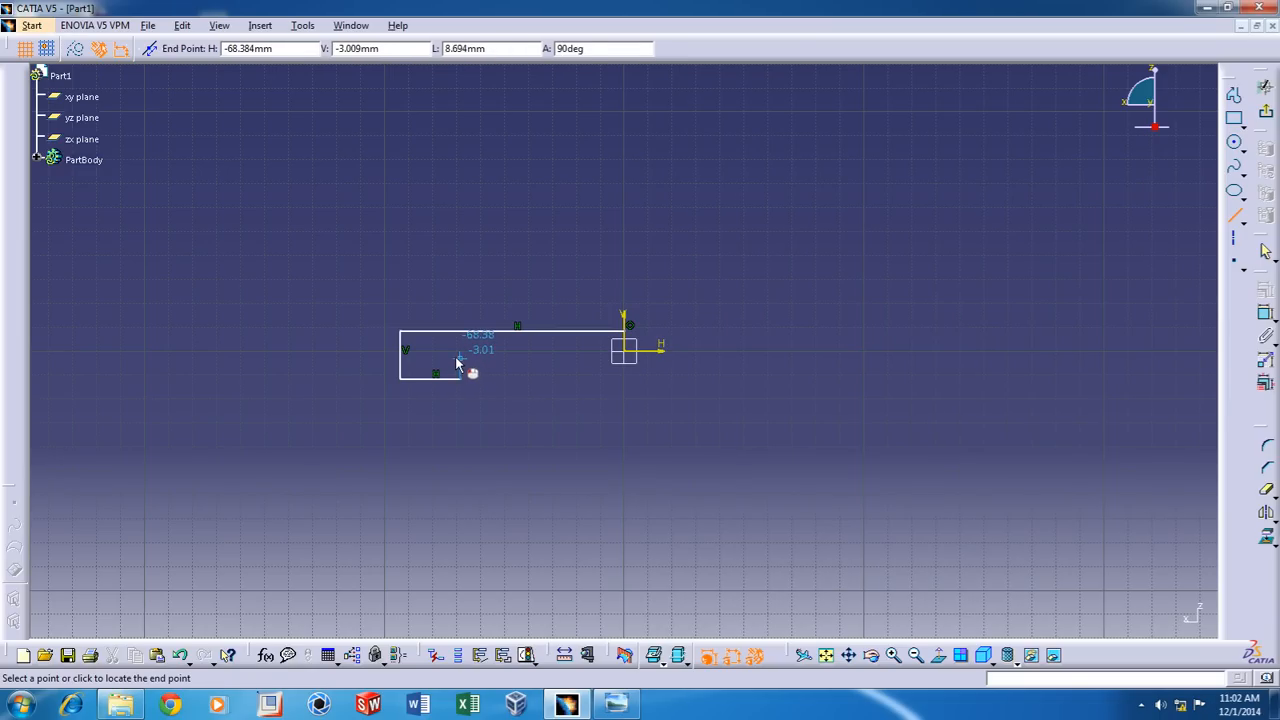
{"action": "left_click", "coordinate": [454, 347]}
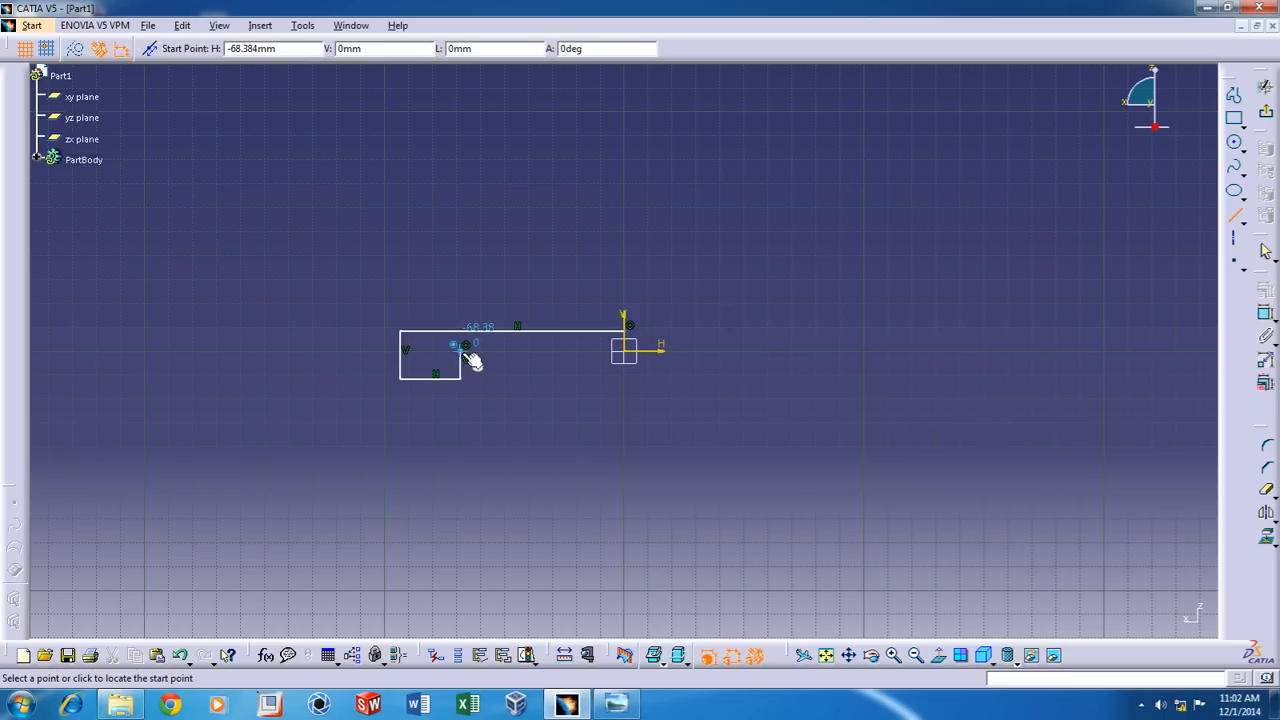
{"action": "left_click", "coordinate": [622, 348]}
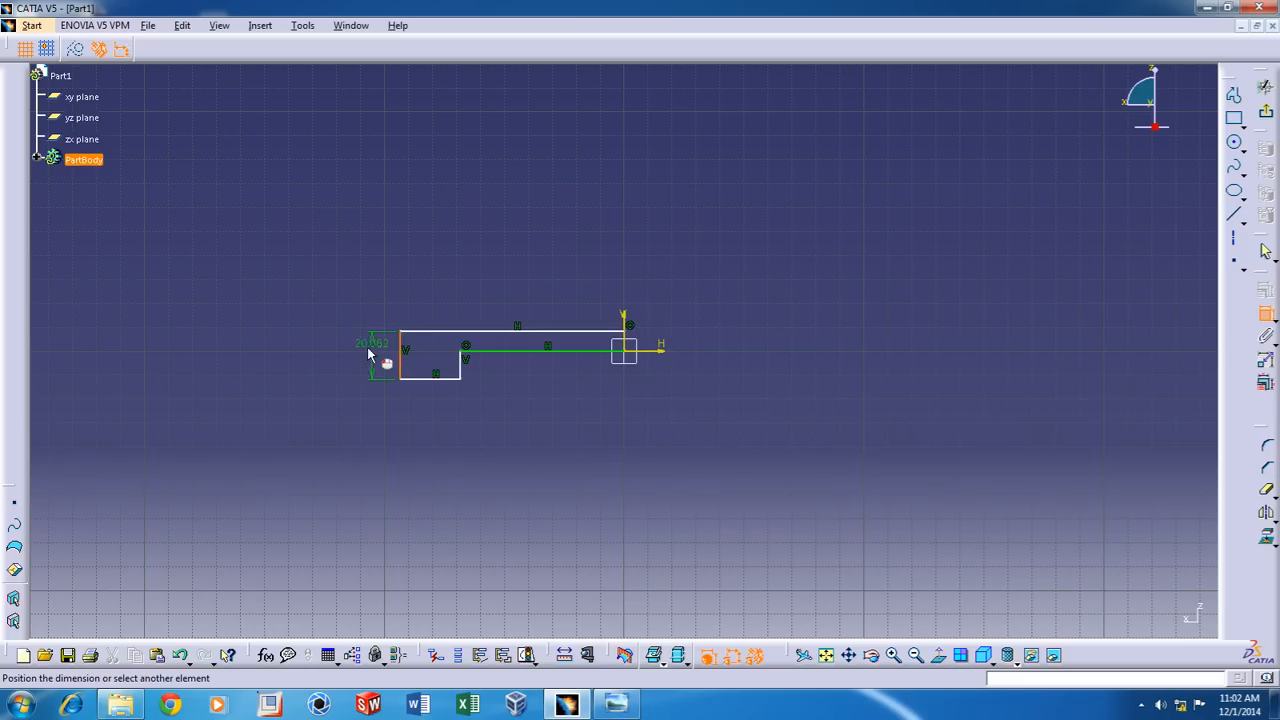
Dimension the base-pad outline: overall length 60, height 15, step width 30
{"action": "left_click", "coordinate": [511, 325]}
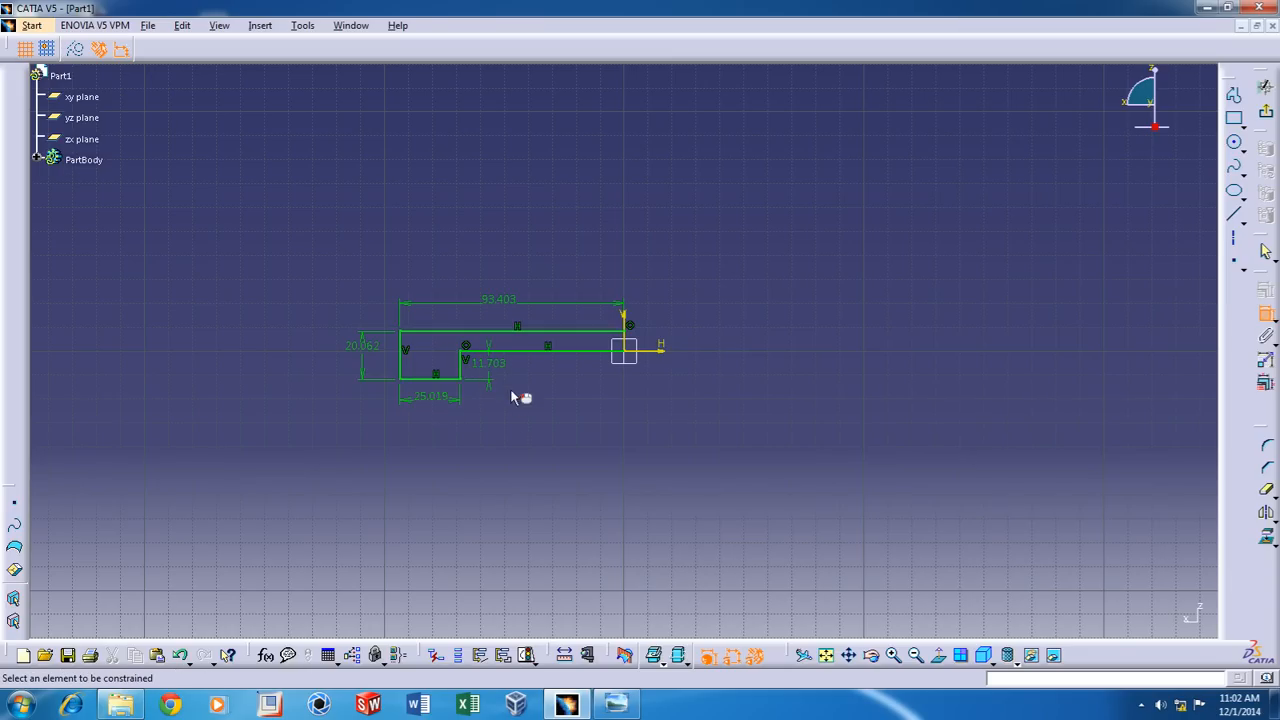
{"action": "double_click", "coordinate": [496, 299]}
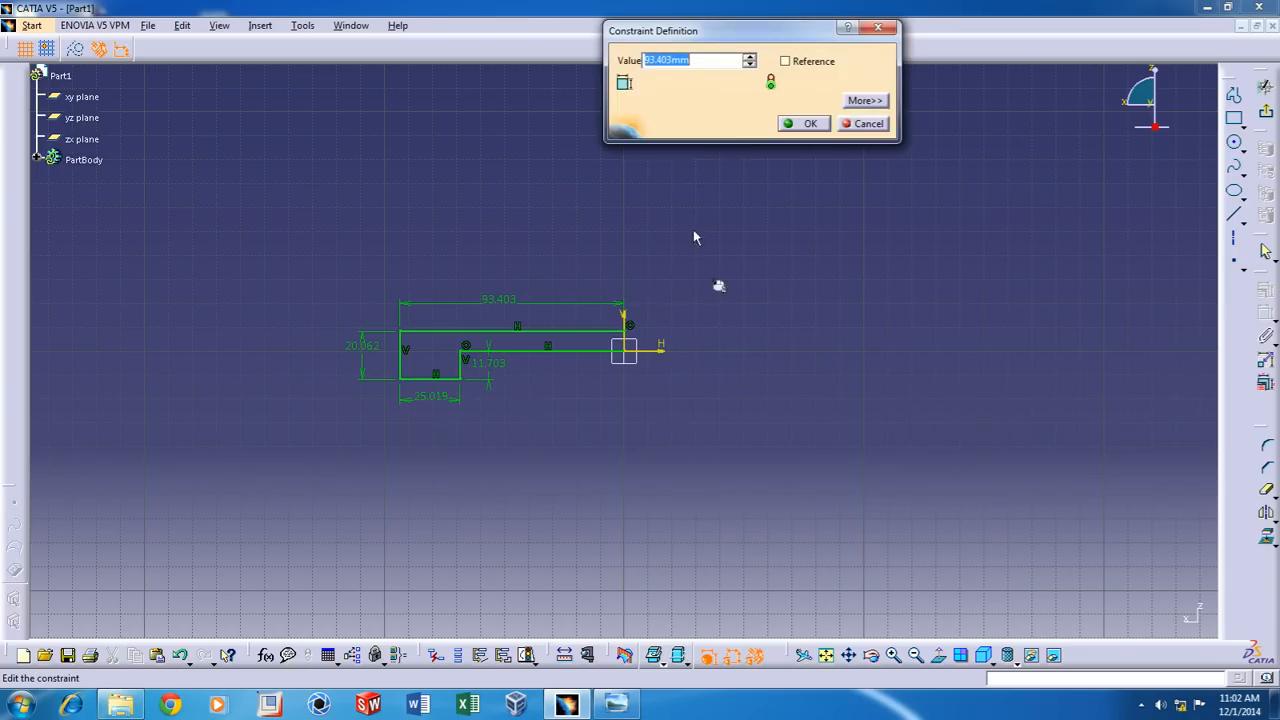
{"action": "type", "text": "6"}
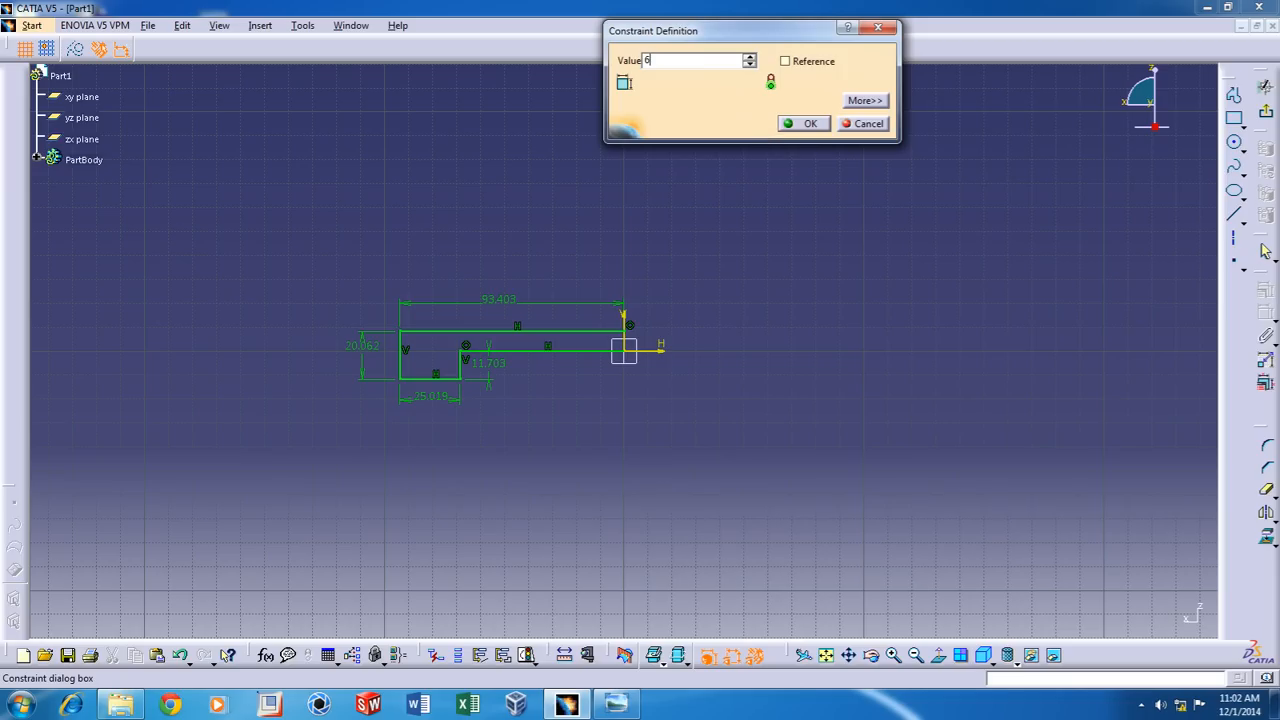
{"action": "left_click", "coordinate": [804, 123]}
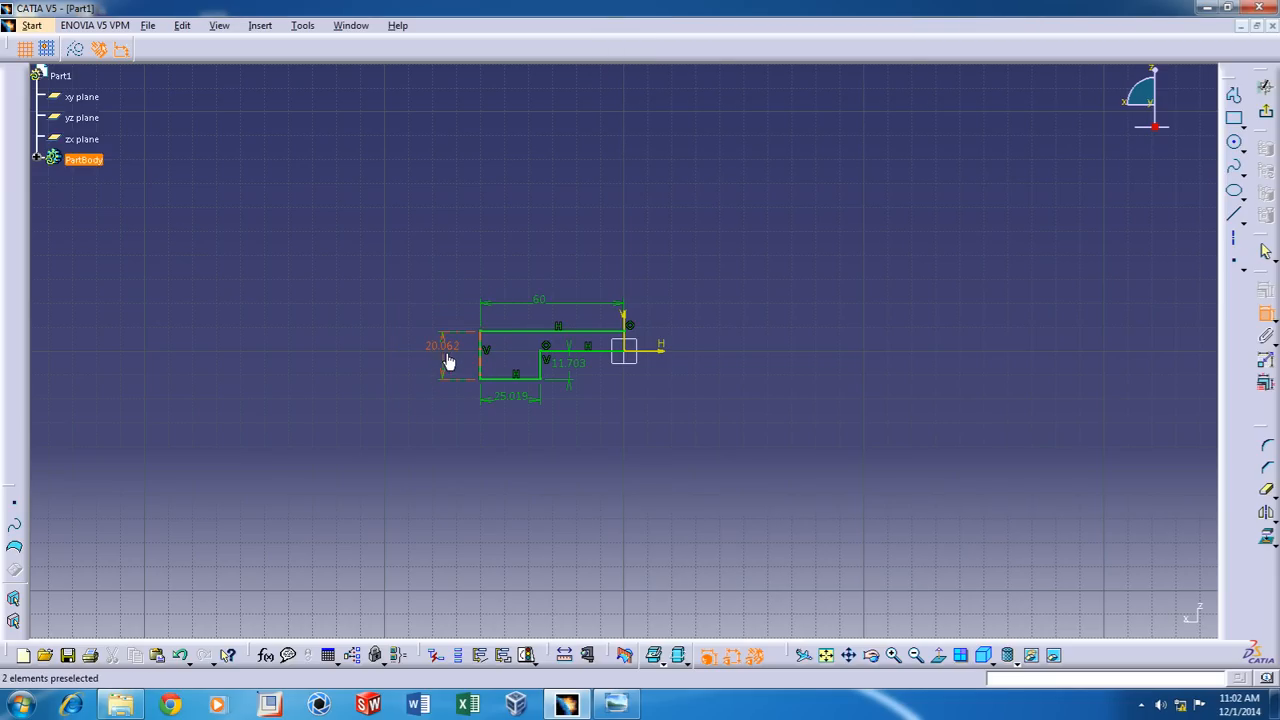
{"action": "double_click", "coordinate": [442, 345]}
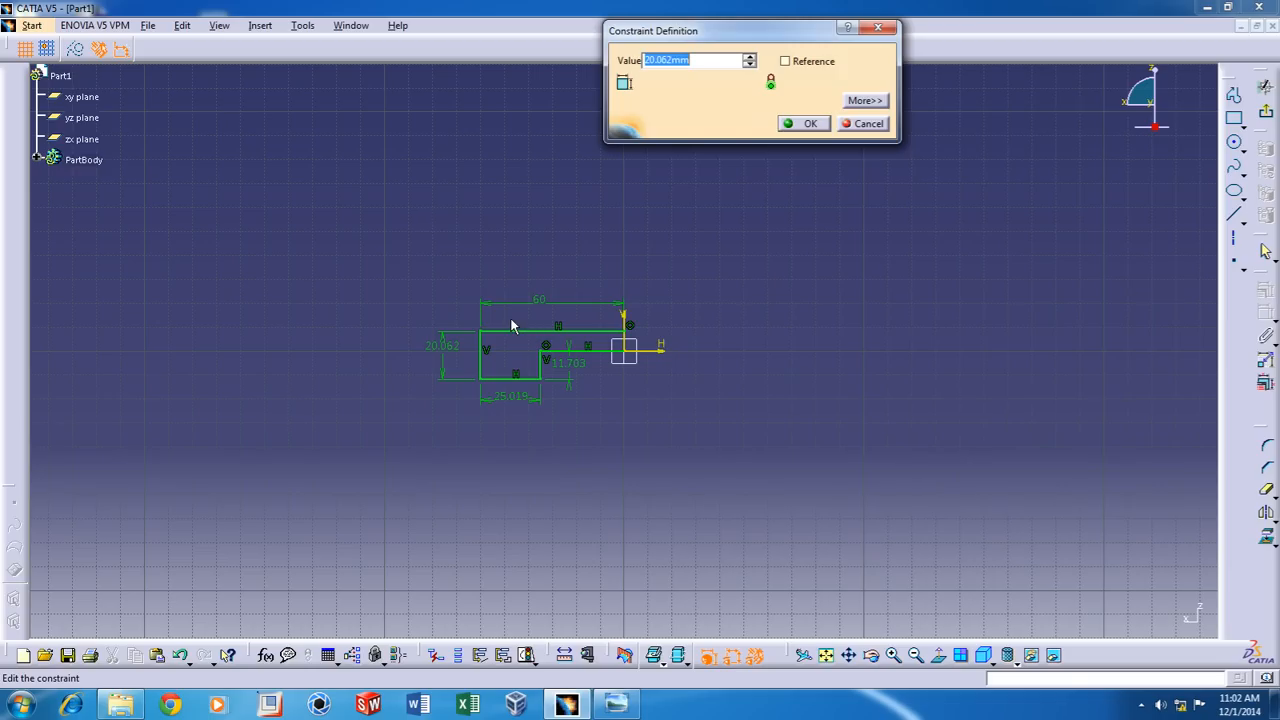
{"action": "left_click", "coordinate": [805, 123]}
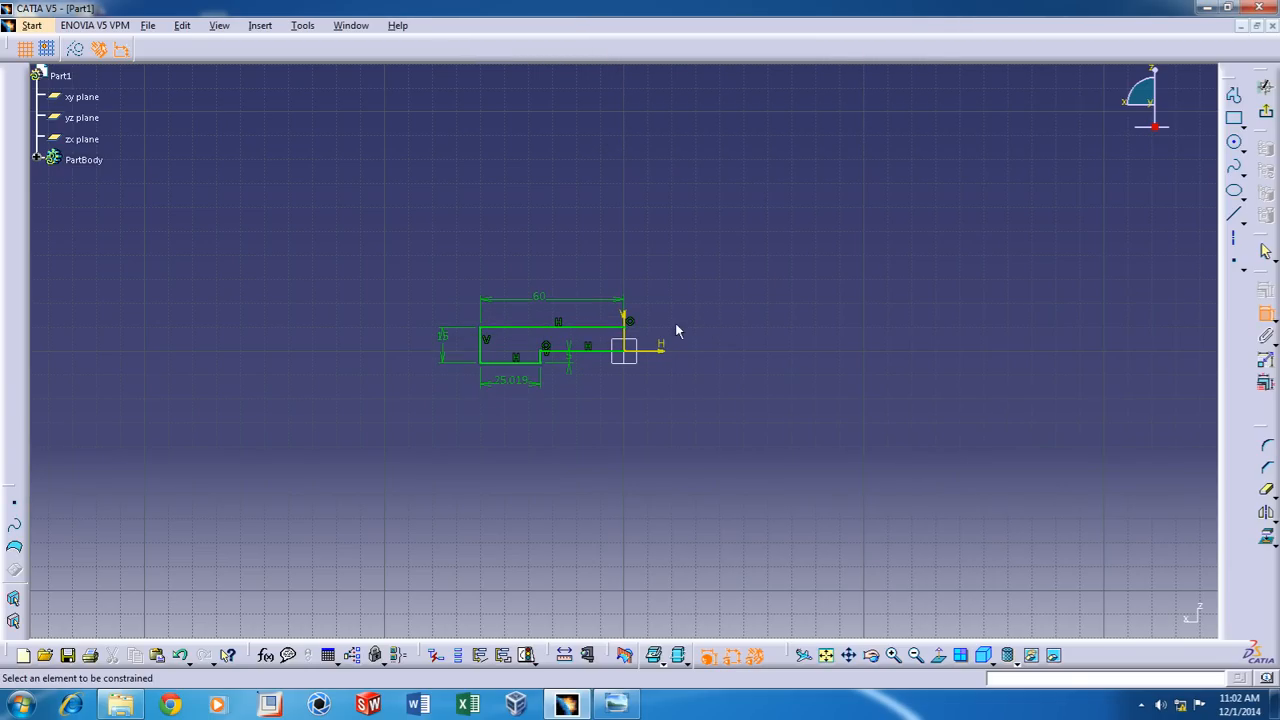
{"action": "double_click", "coordinate": [508, 380]}
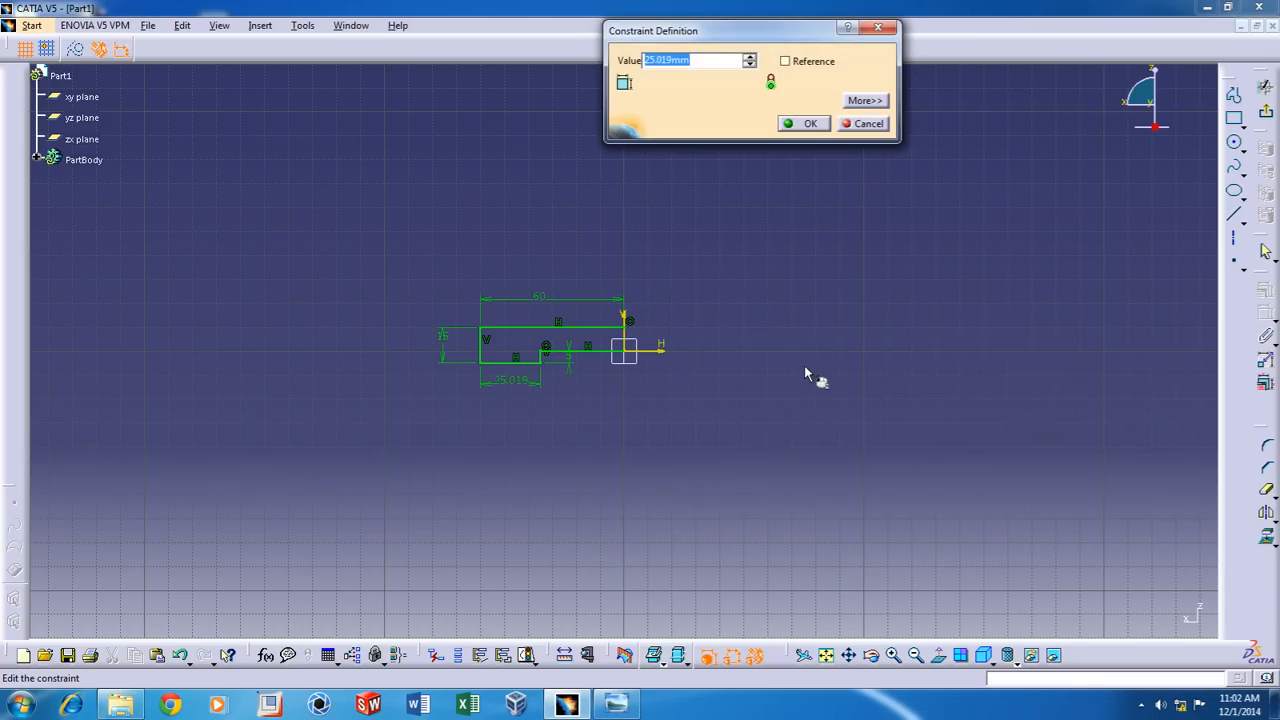
{"action": "left_click", "coordinate": [804, 123]}
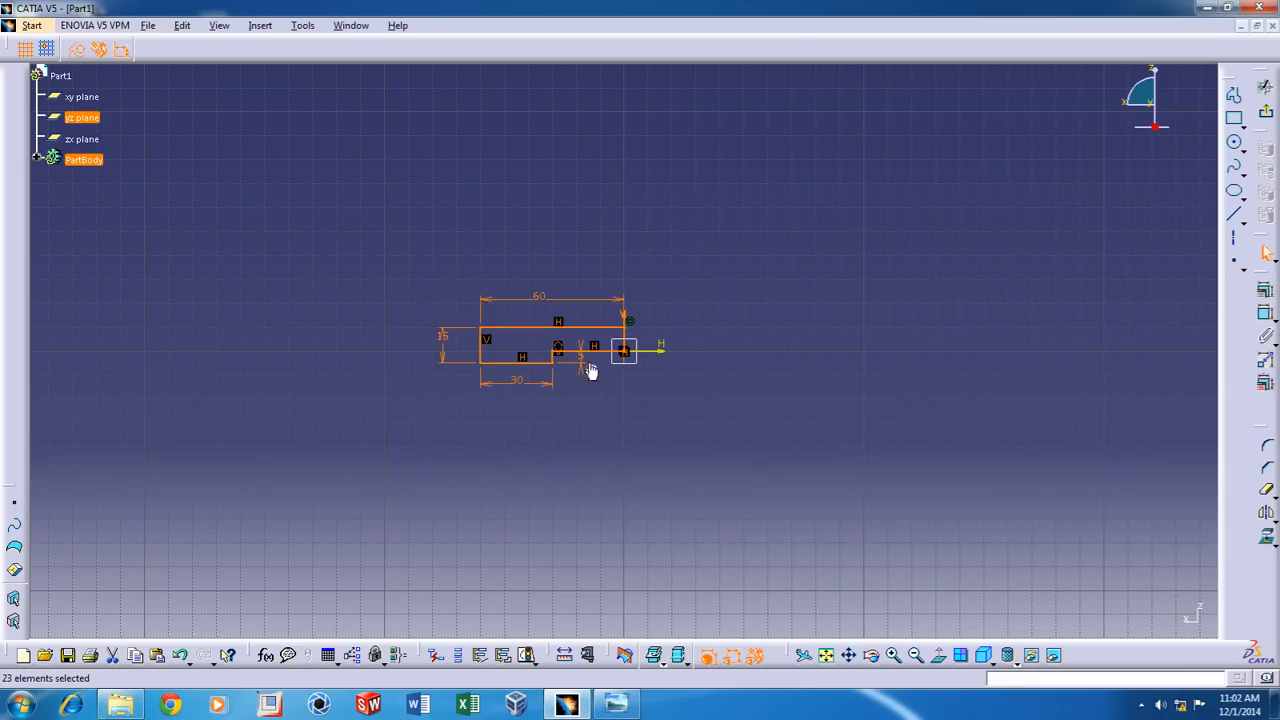
{"action": "mouse_move", "coordinate": [630, 348]}
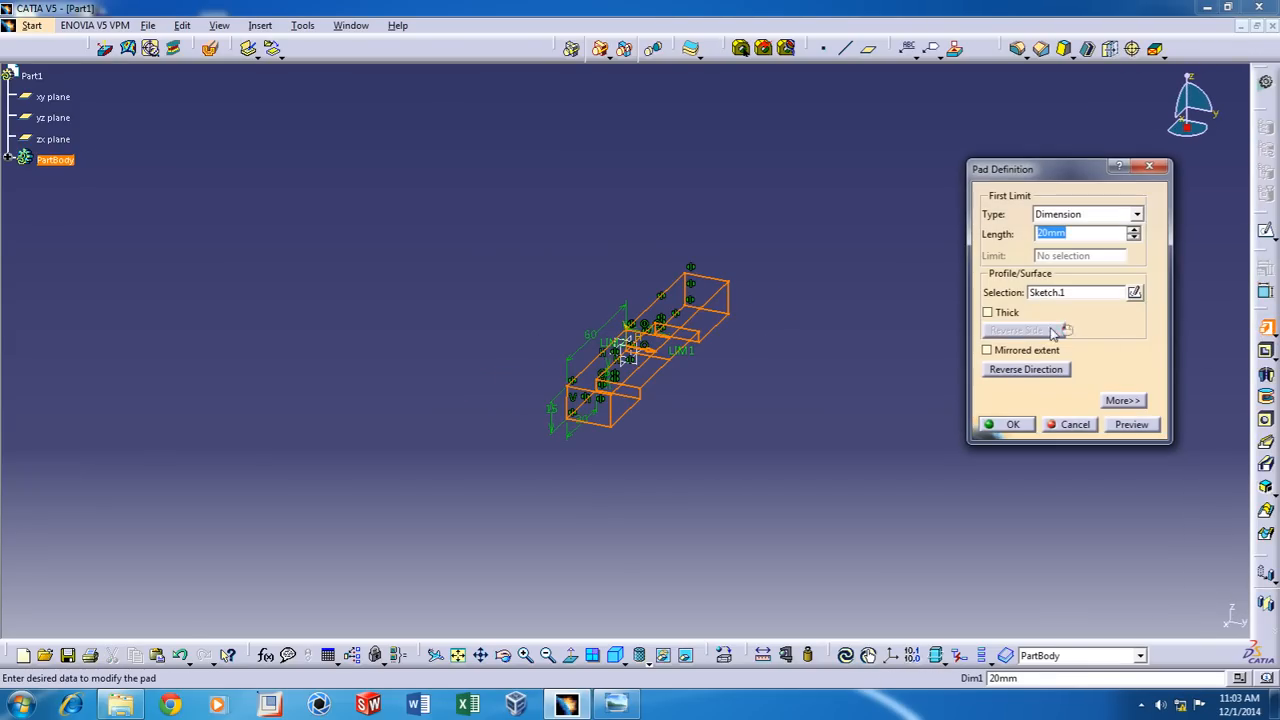
{"action": "mouse_move", "coordinate": [1020, 353]}
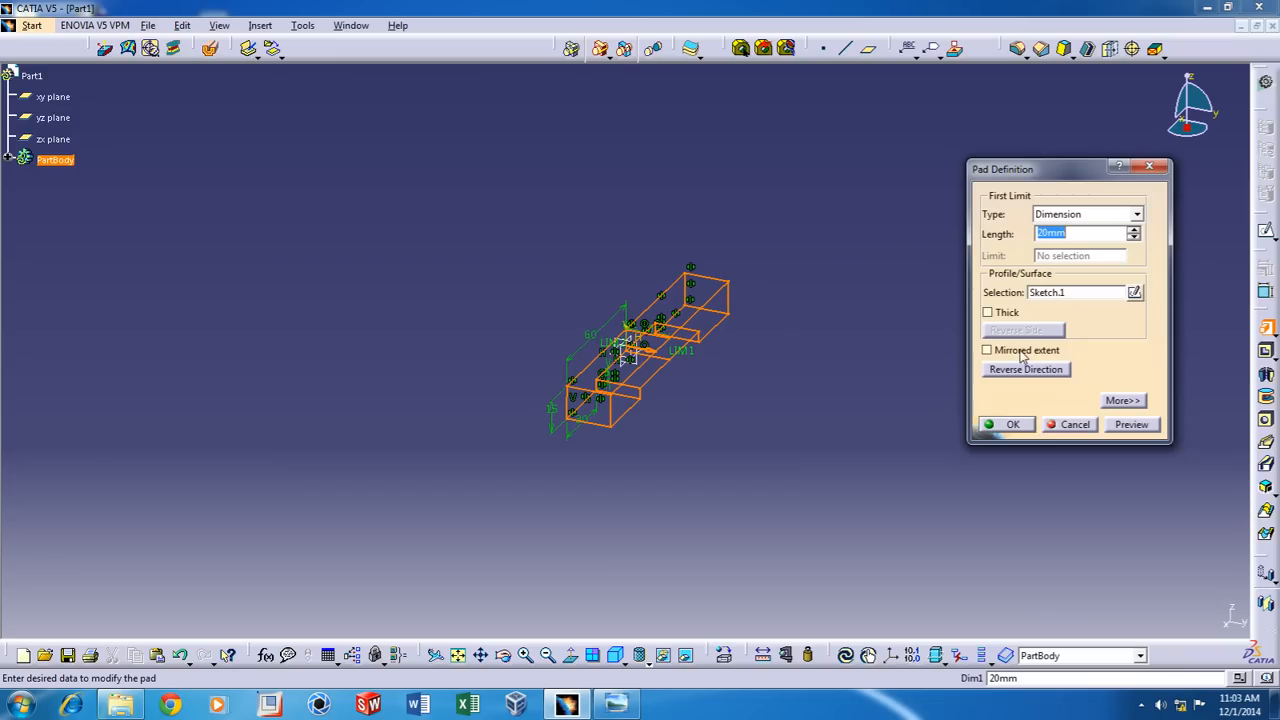
Pad the base sketch 40 with mirrored extent and bring the reference drawing back
{"action": "left_click", "coordinate": [986, 350]}
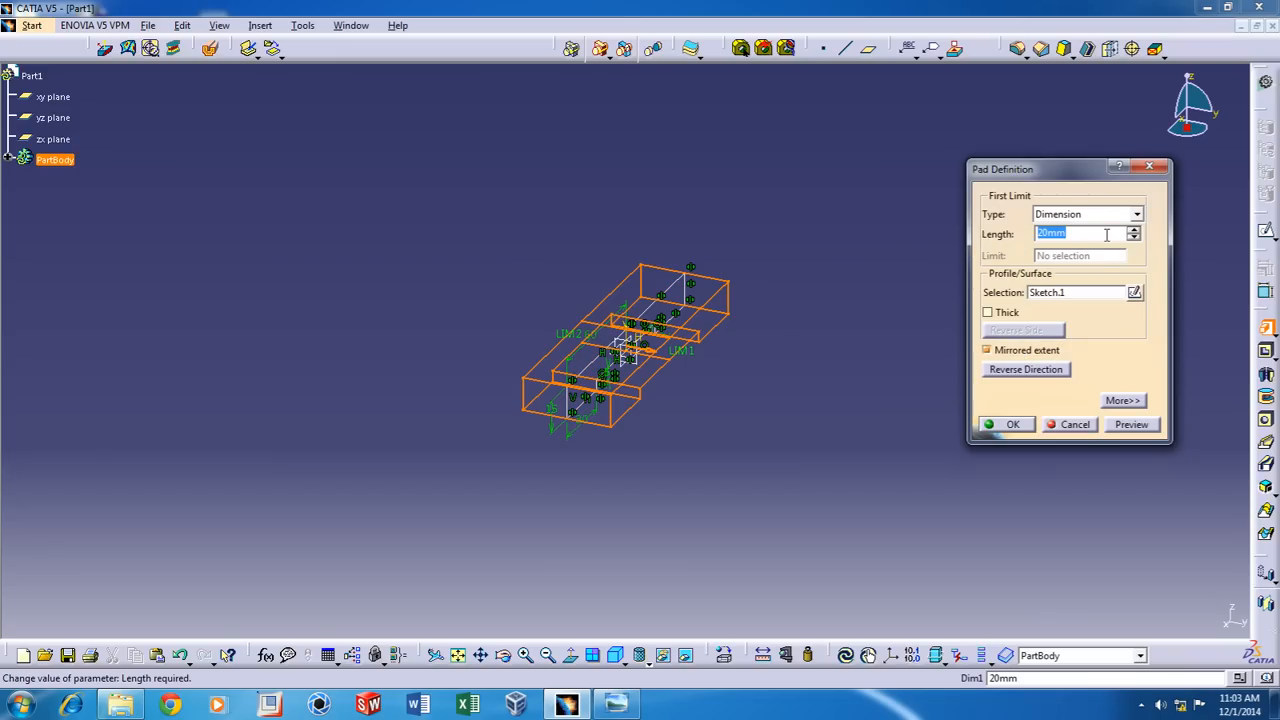
{"action": "type", "text": "3"}
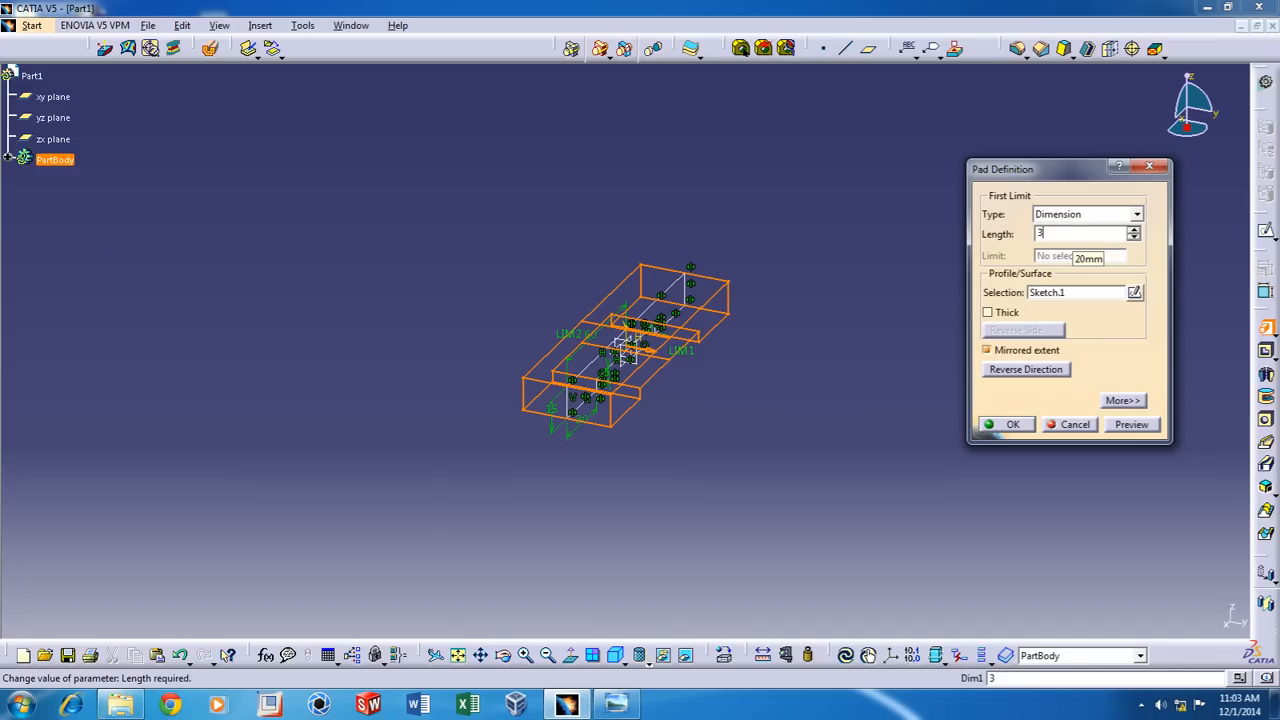
{"action": "type", "text": "40"}
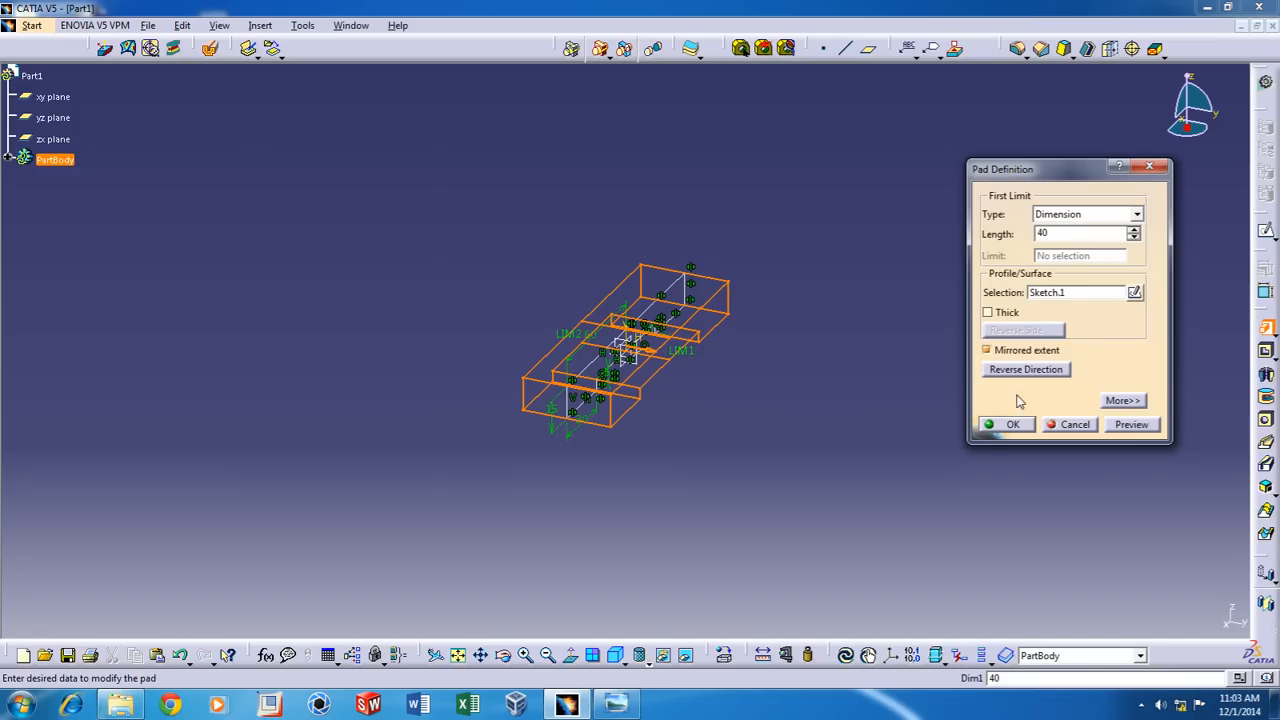
{"action": "left_click", "coordinate": [1011, 424]}
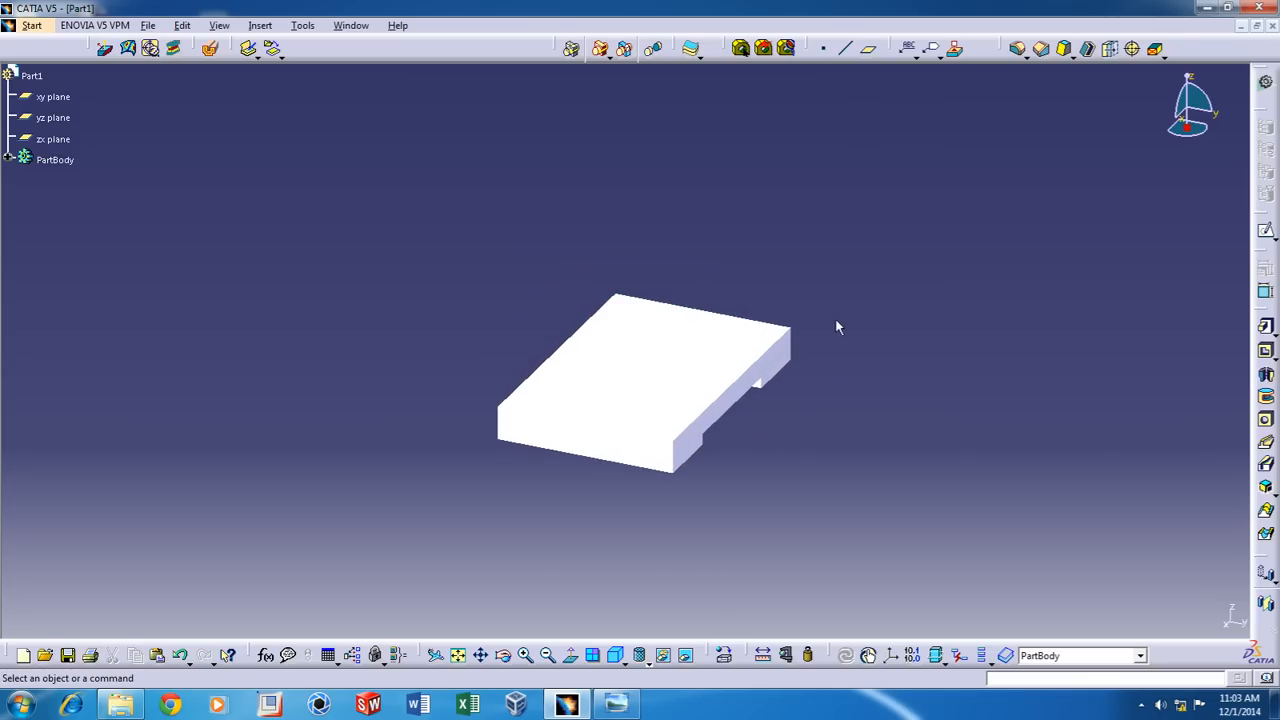
{"action": "left_click", "coordinate": [615, 703]}
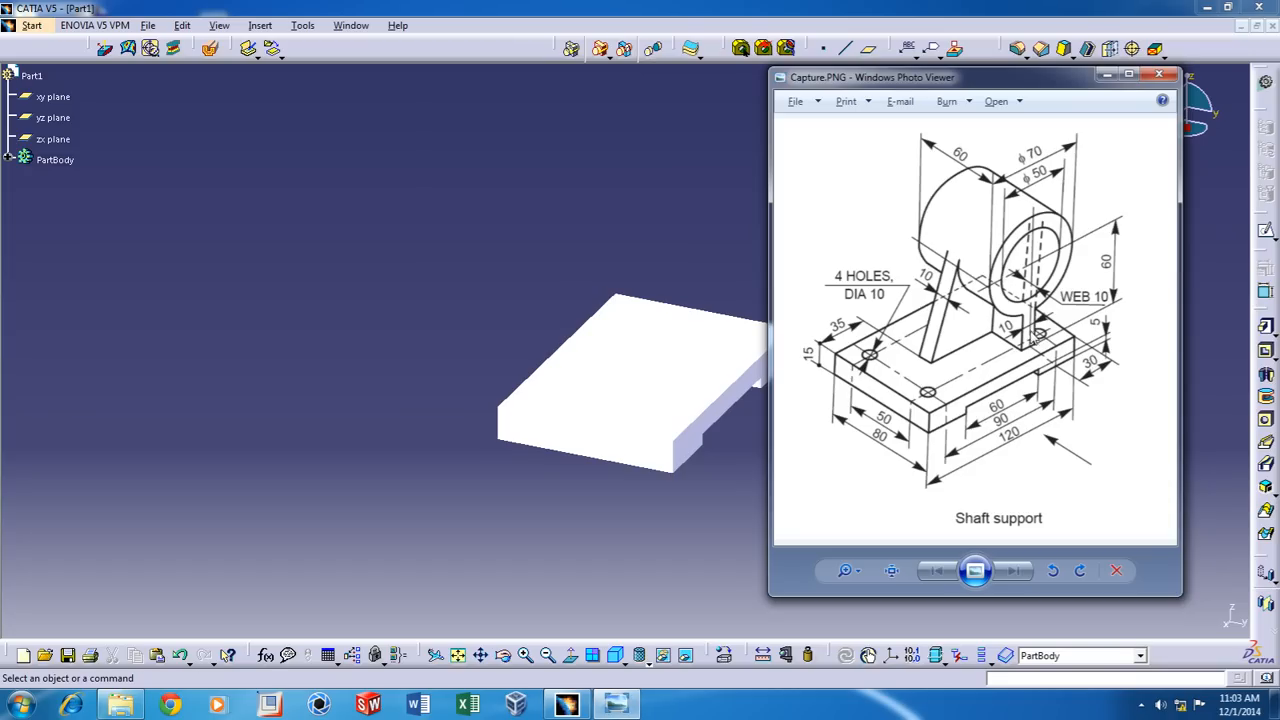
{"action": "mouse_move", "coordinate": [1117, 89]}
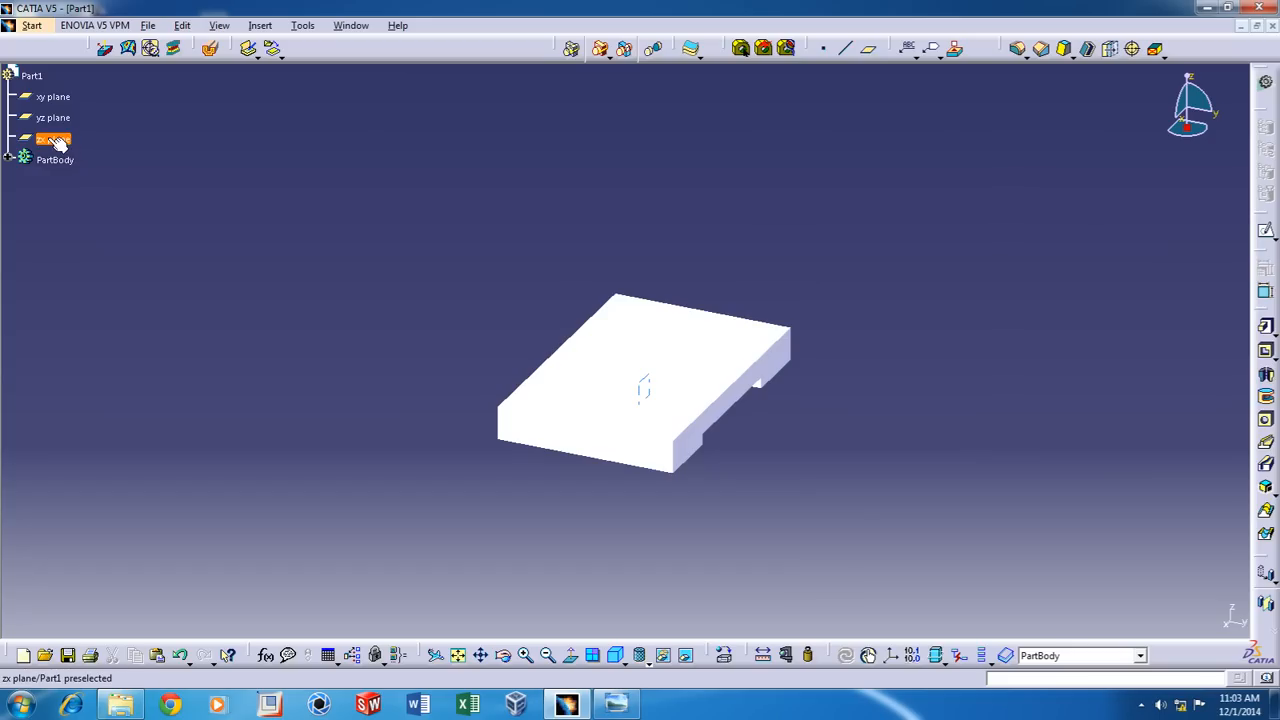
On the zx plane, sketch two concentric circles and web lines above the base pad
{"action": "left_click", "coordinate": [54, 138]}
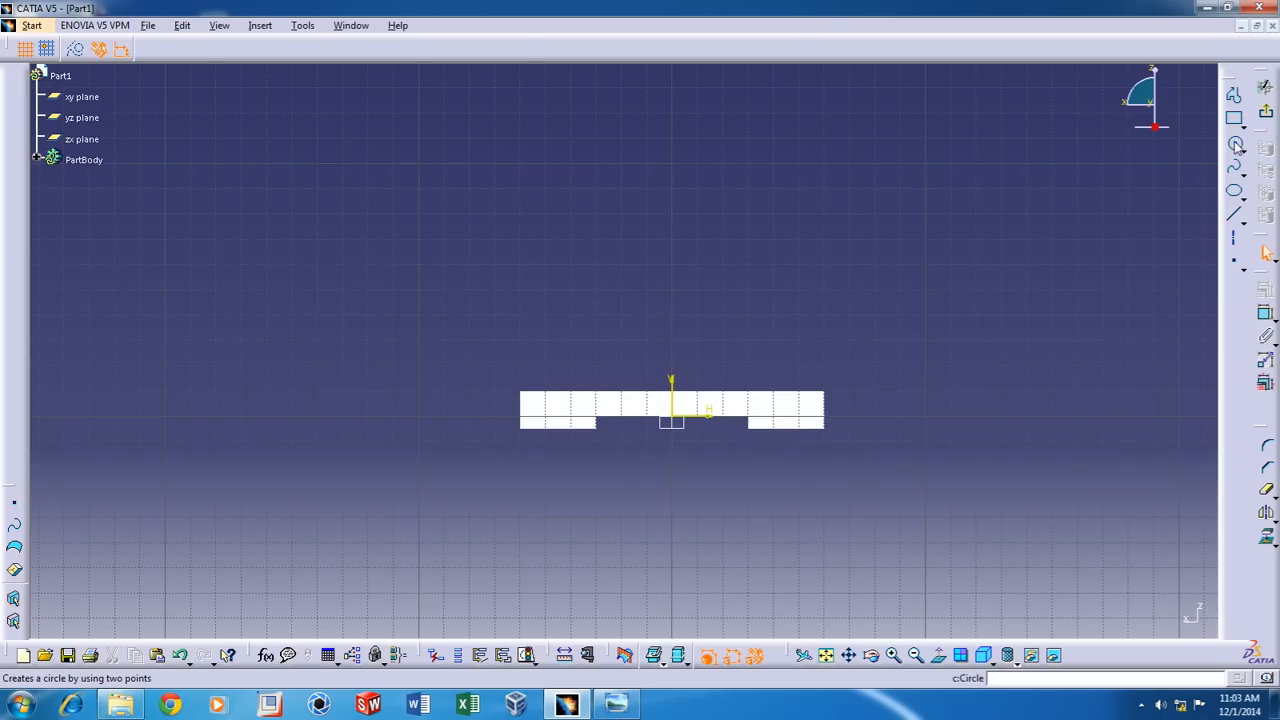
{"action": "left_click", "coordinate": [732, 290]}
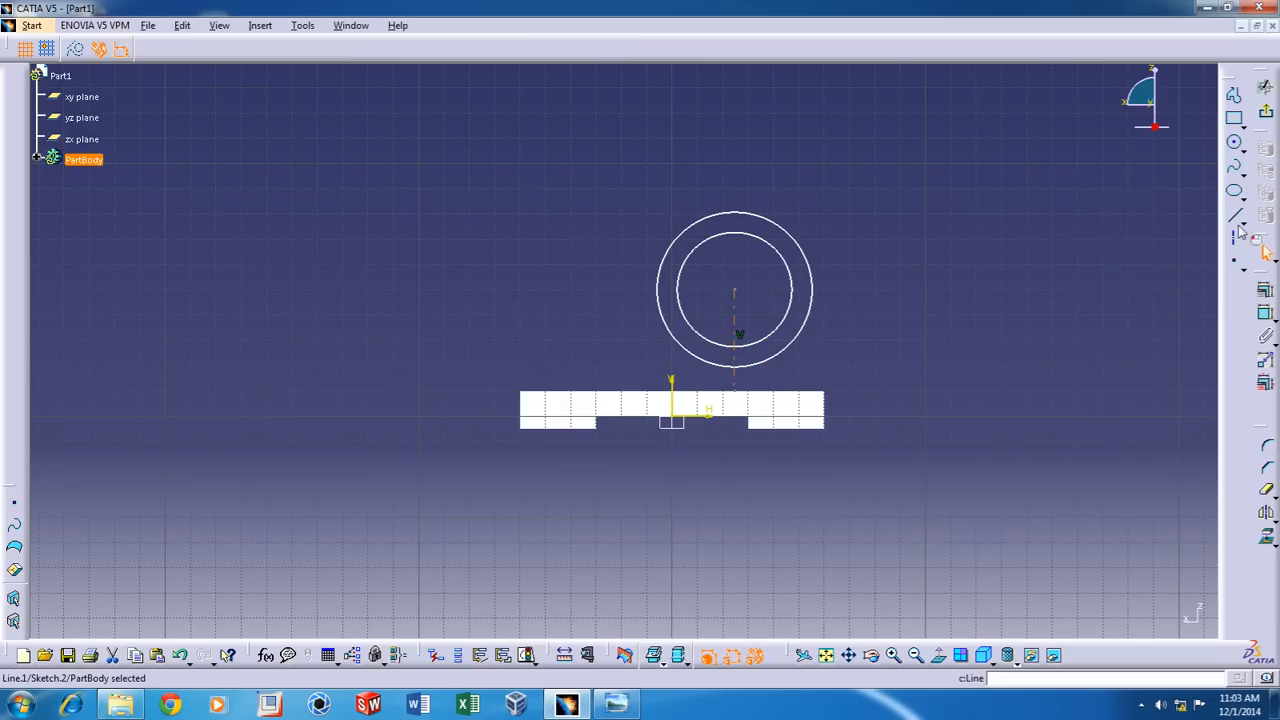
{"action": "left_click", "coordinate": [1233, 239]}
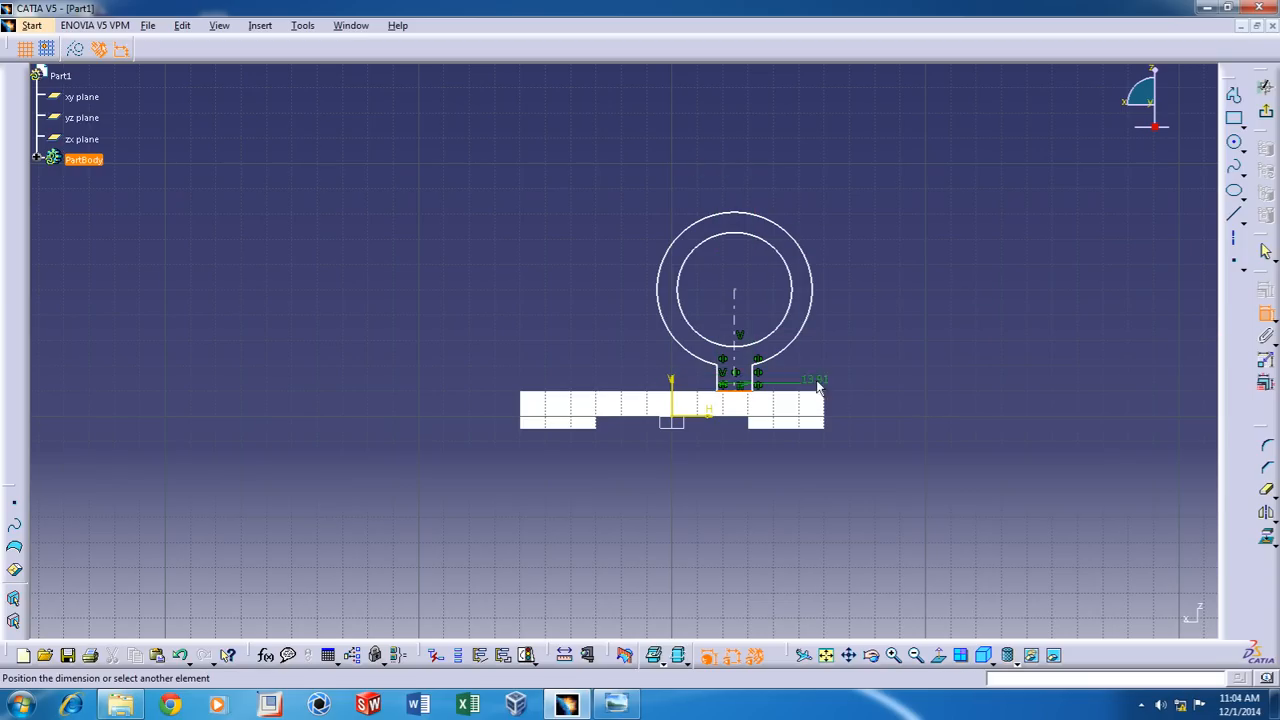
{"action": "mouse_move", "coordinate": [790, 235]}
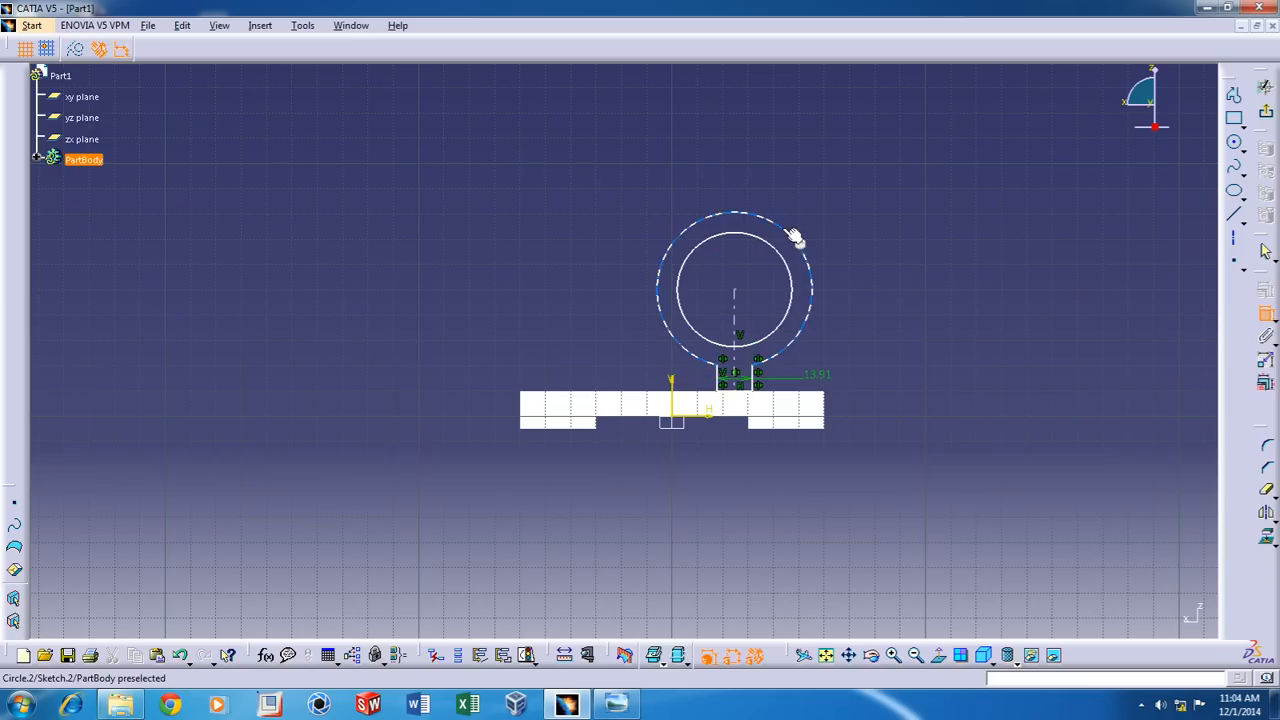
Add housing dimensions and a perpendicular constraint, setting outer radius 35 and inner diameter 50
{"action": "left_click", "coordinate": [795, 235]}
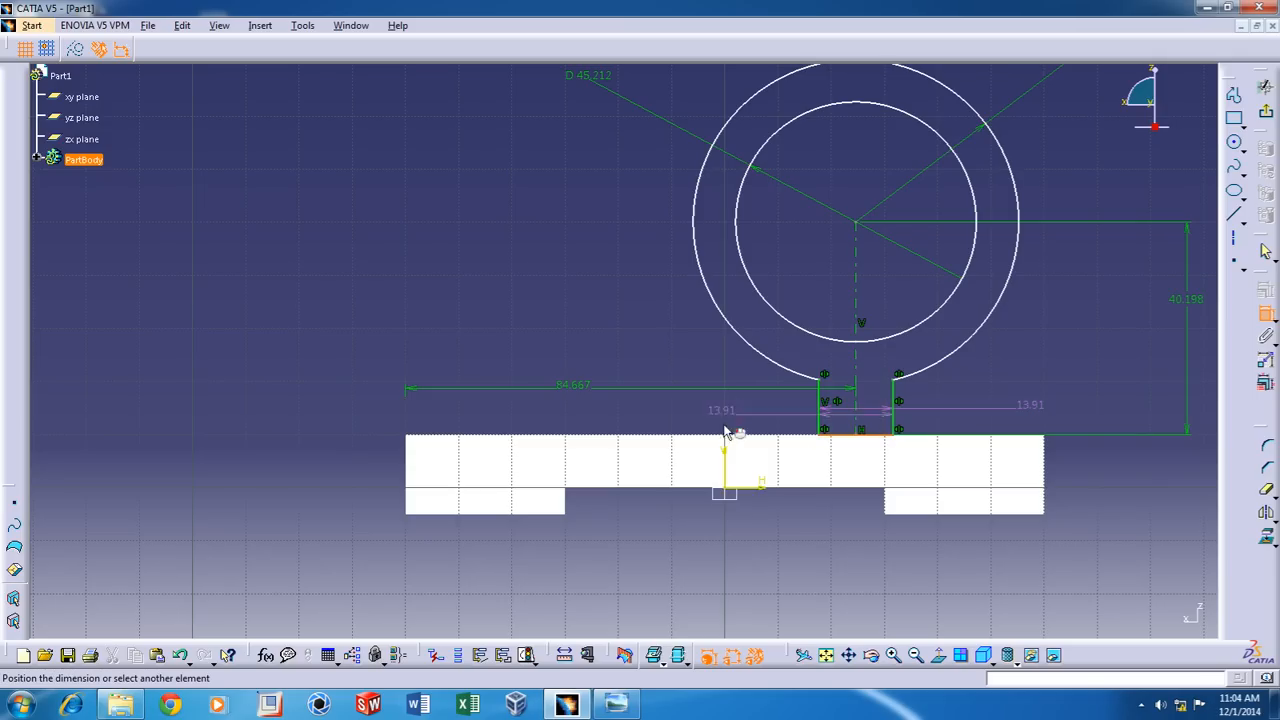
{"action": "right_click", "coordinate": [732, 432]}
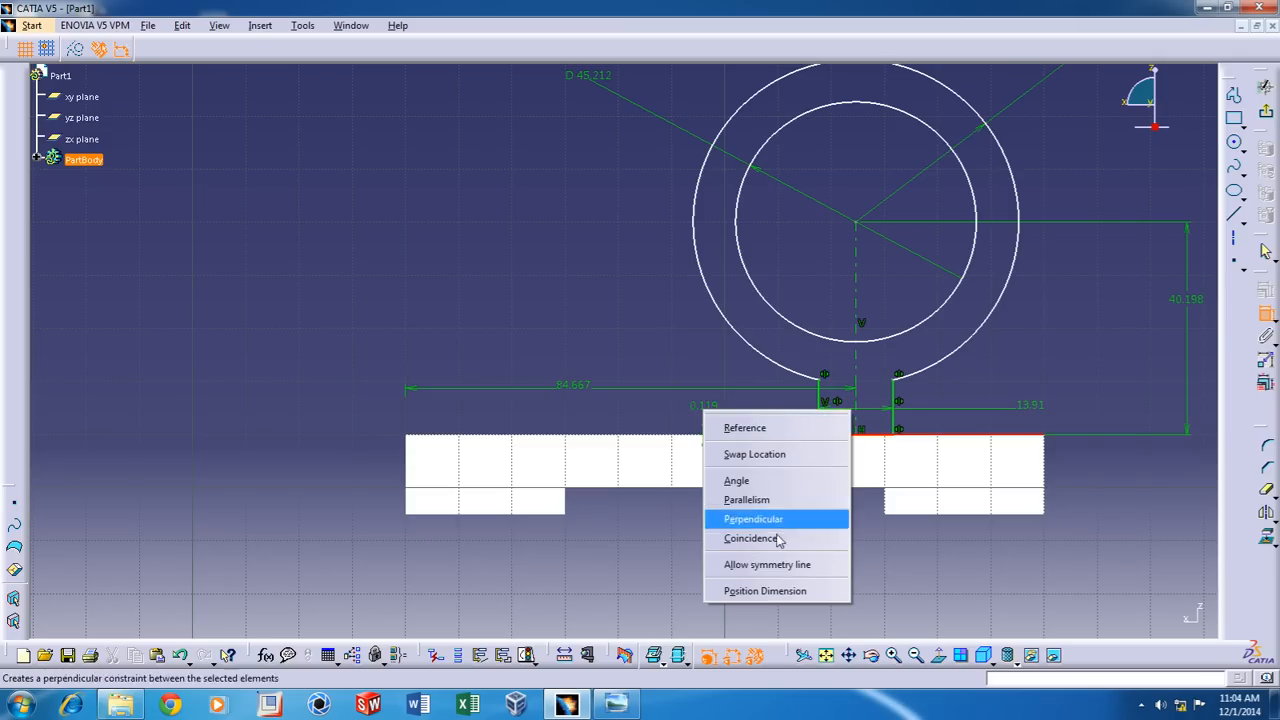
{"action": "left_click", "coordinate": [748, 538]}
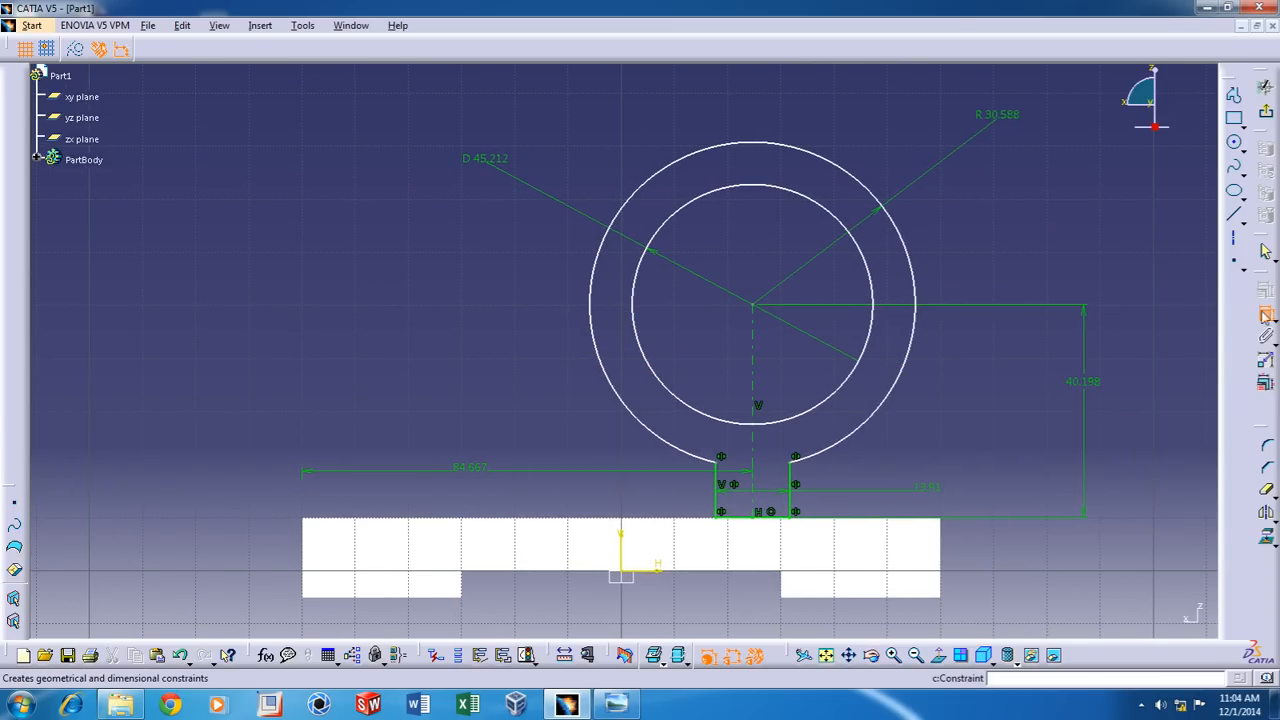
{"action": "double_click", "coordinate": [995, 114]}
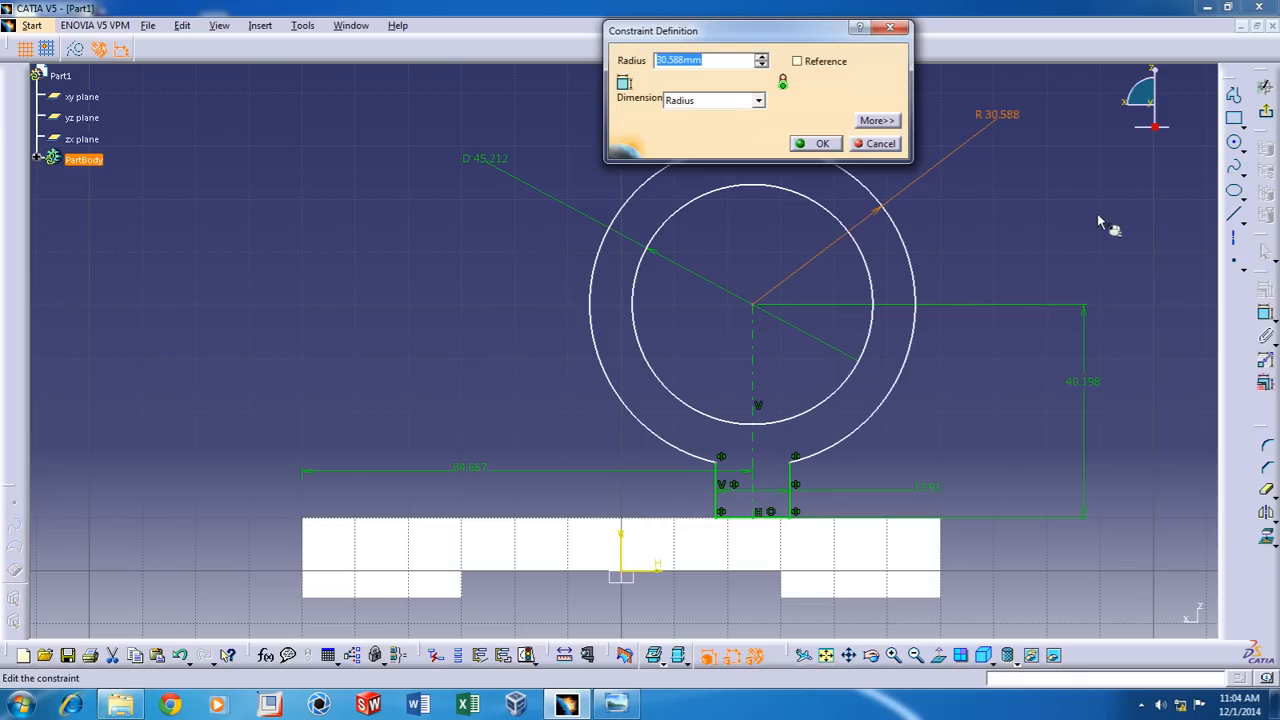
{"action": "left_click", "coordinate": [817, 143]}
{"action": "type", "text": "50"}
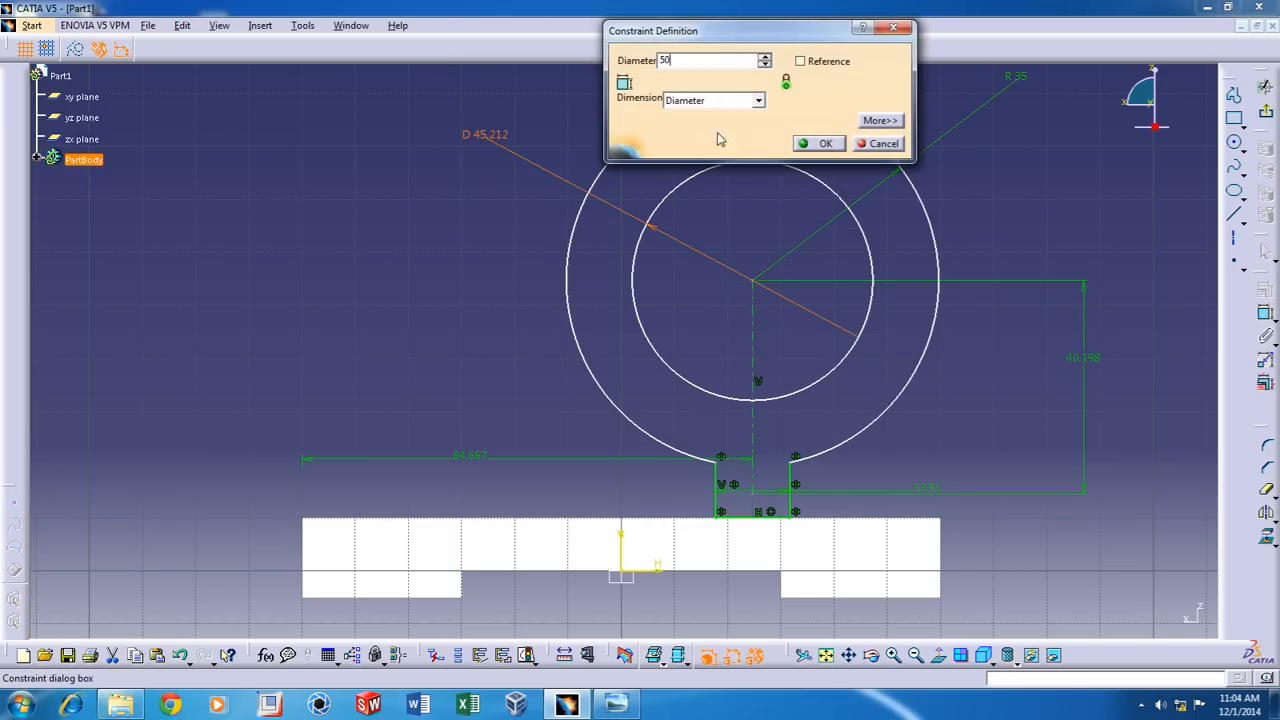
{"action": "left_click", "coordinate": [819, 143]}
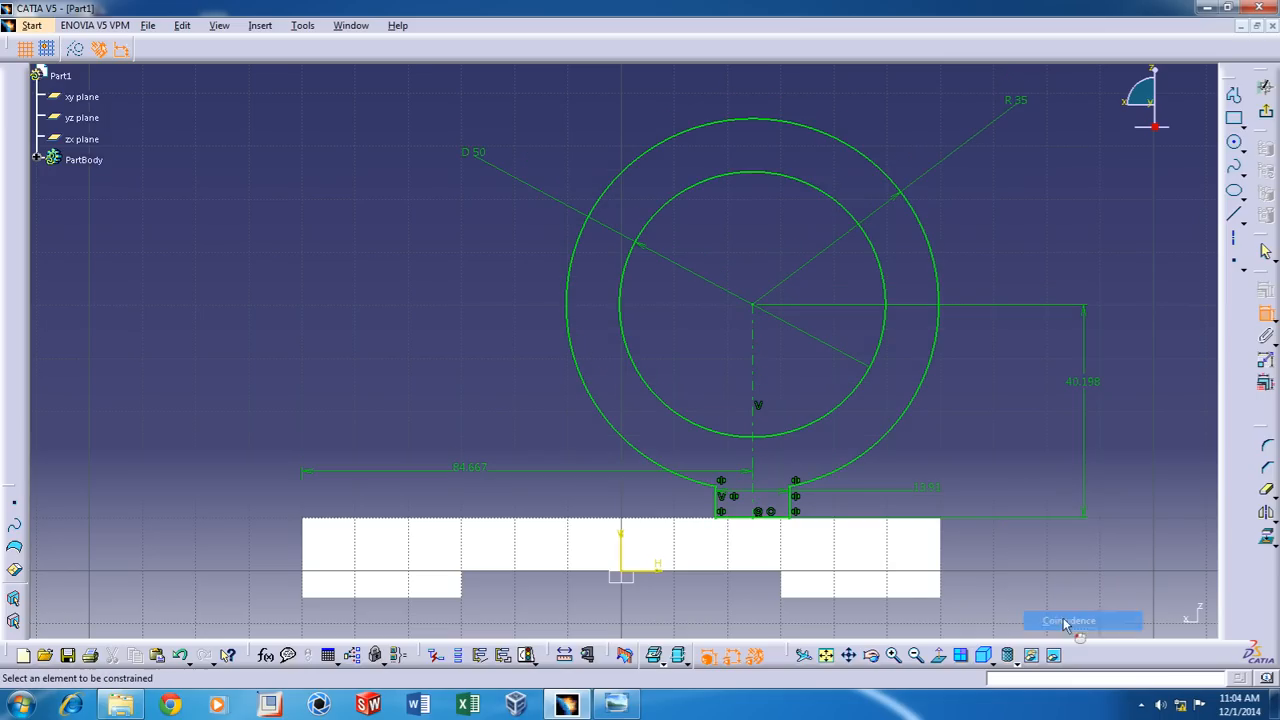
{"action": "mouse_move", "coordinate": [1095, 390]}
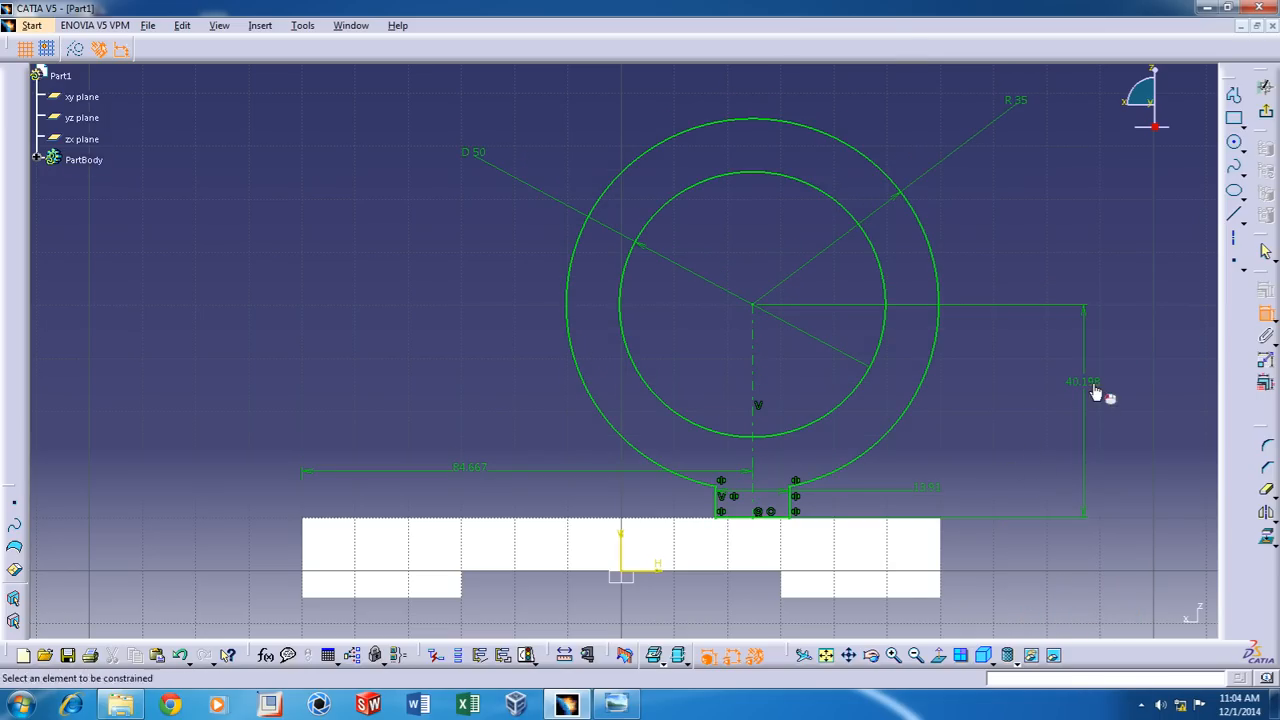
Set the housing centre height to 60, horizontal offset to 90, and change the 13.91 dimension to 15
{"action": "double_click", "coordinate": [1082, 380]}
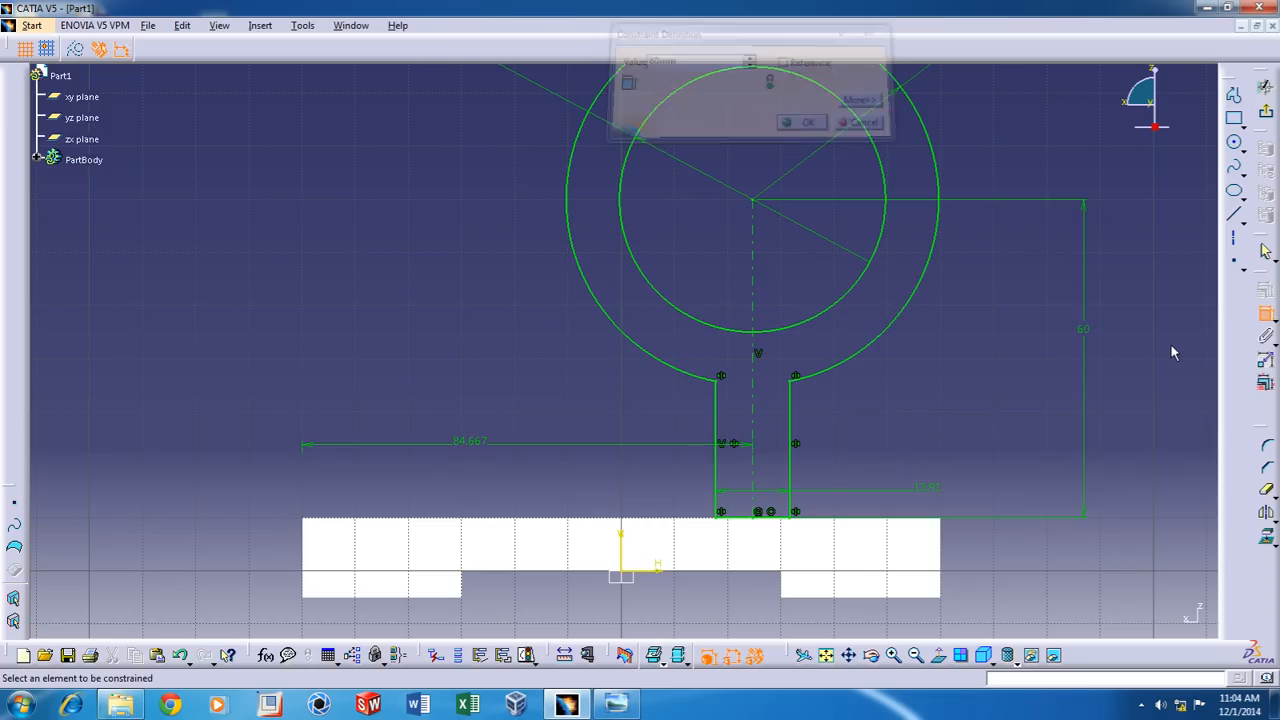
{"action": "left_click", "coordinate": [801, 120]}
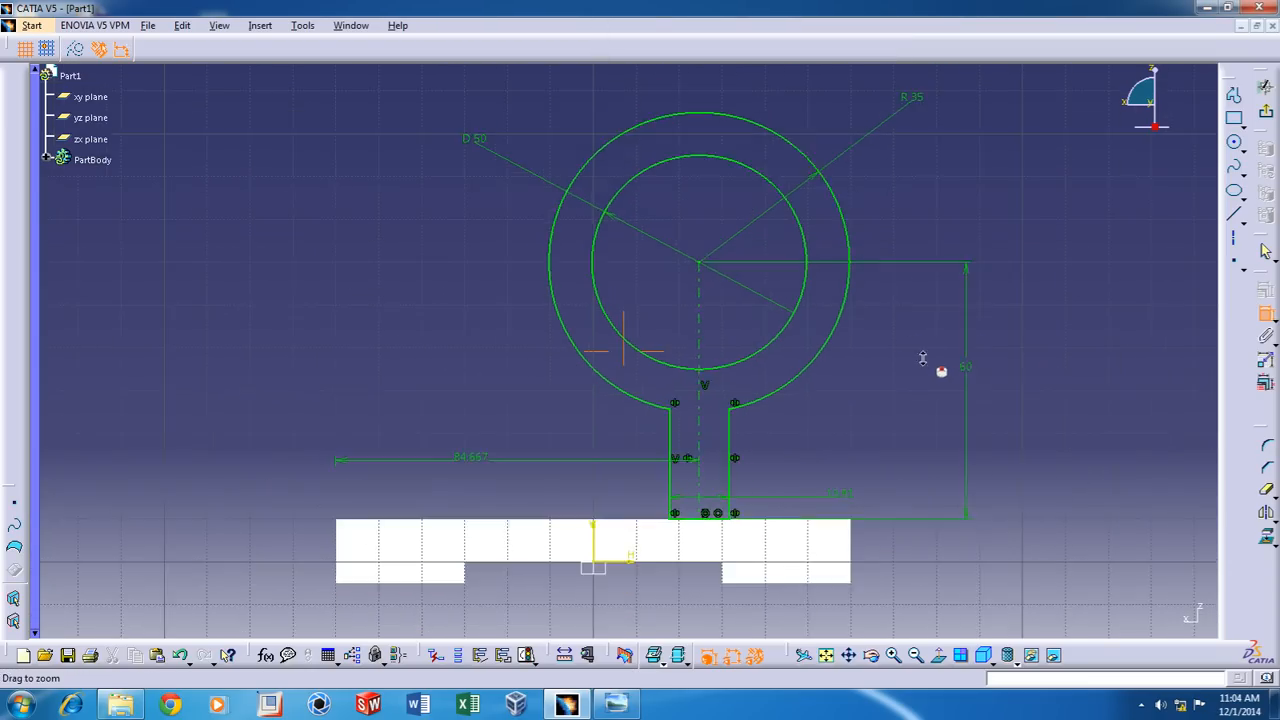
{"action": "double_click", "coordinate": [467, 456]}
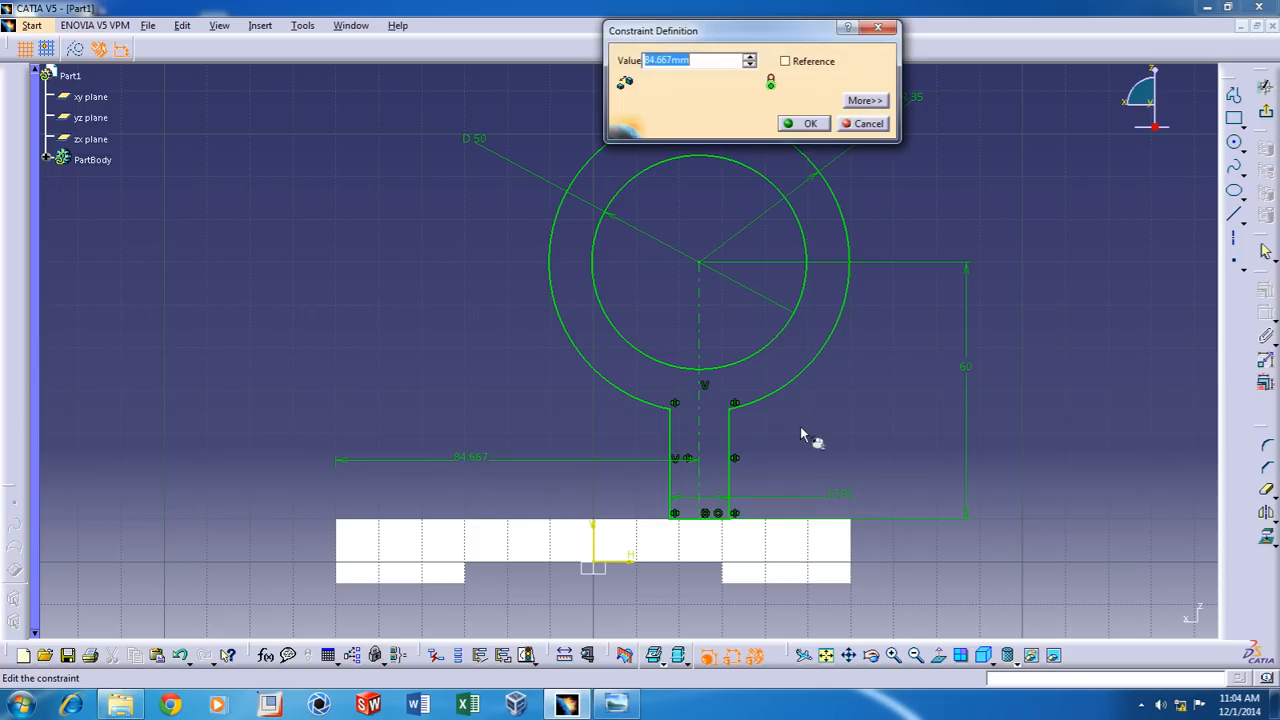
{"action": "left_click", "coordinate": [803, 123]}
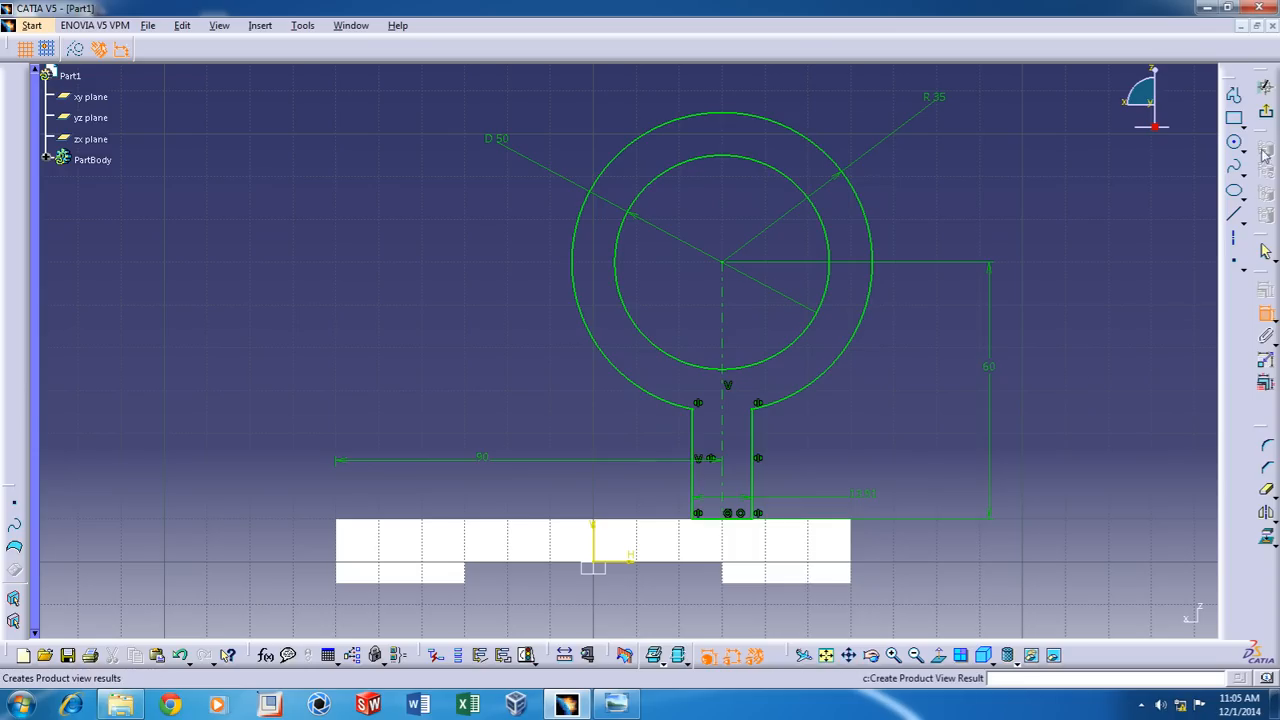
{"action": "double_click", "coordinate": [860, 493]}
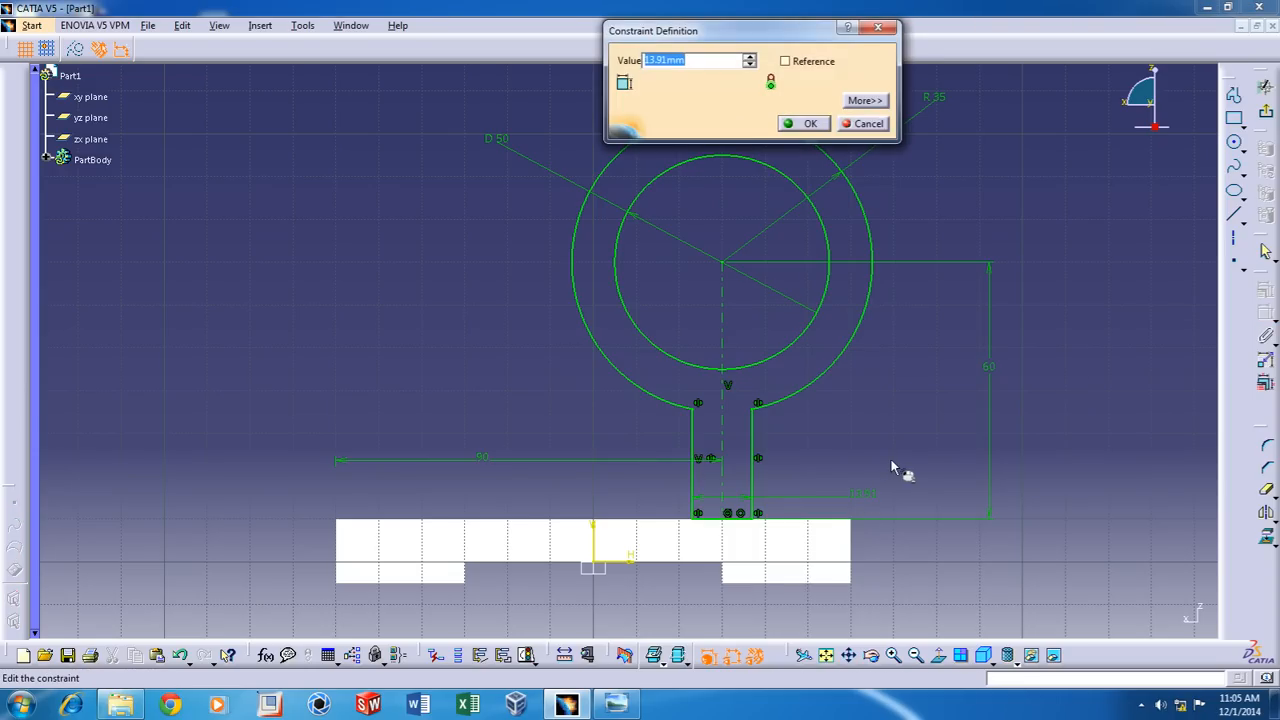
{"action": "left_click", "coordinate": [804, 123]}
{"action": "type", "text": "3"}
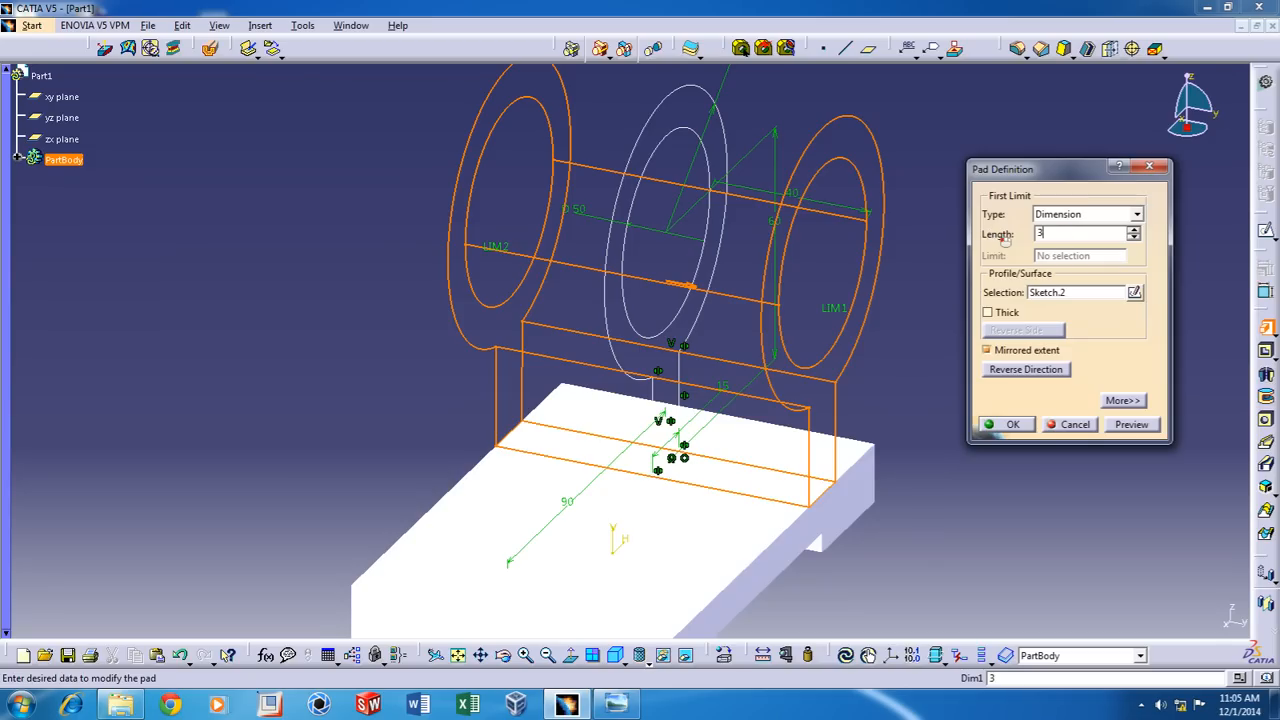
Pad Sketch.2 with mirrored extent into the solid ring-and-web housing
{"action": "left_click", "coordinate": [1008, 424]}
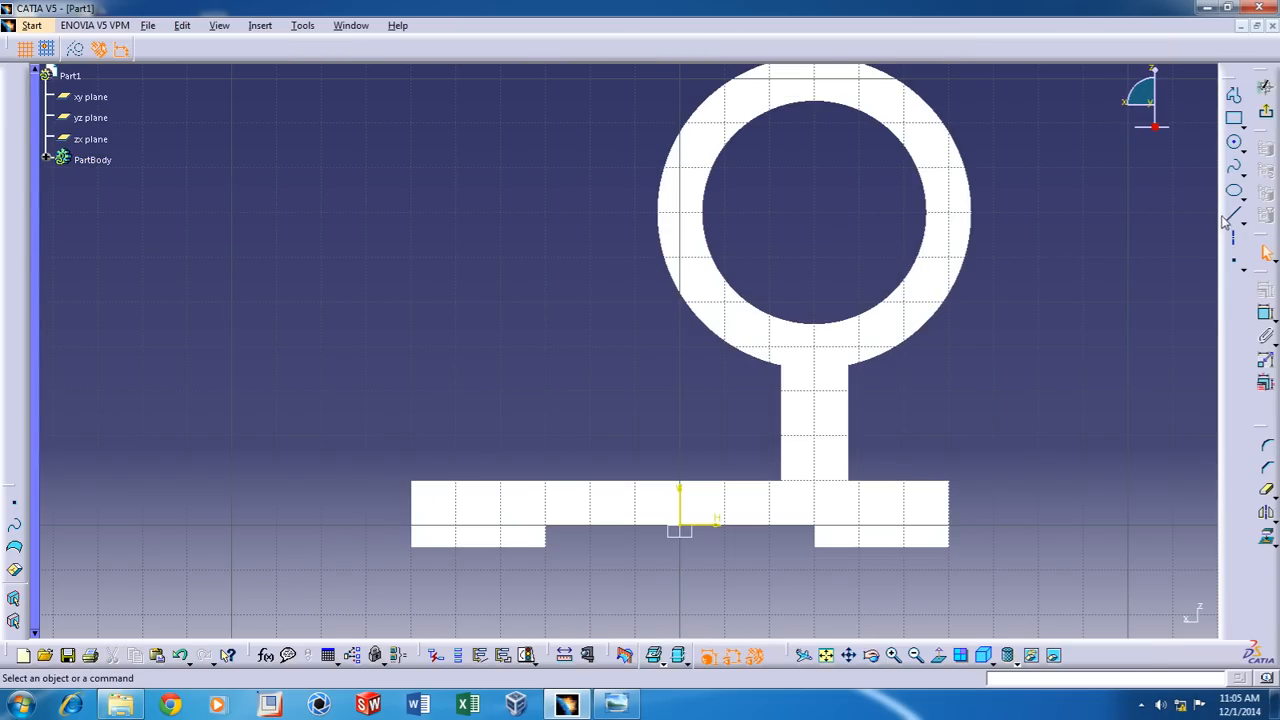
Draw the rib line tangent to the housing circle and dimension its foot 30 from the base end
{"action": "left_click", "coordinate": [1234, 219]}
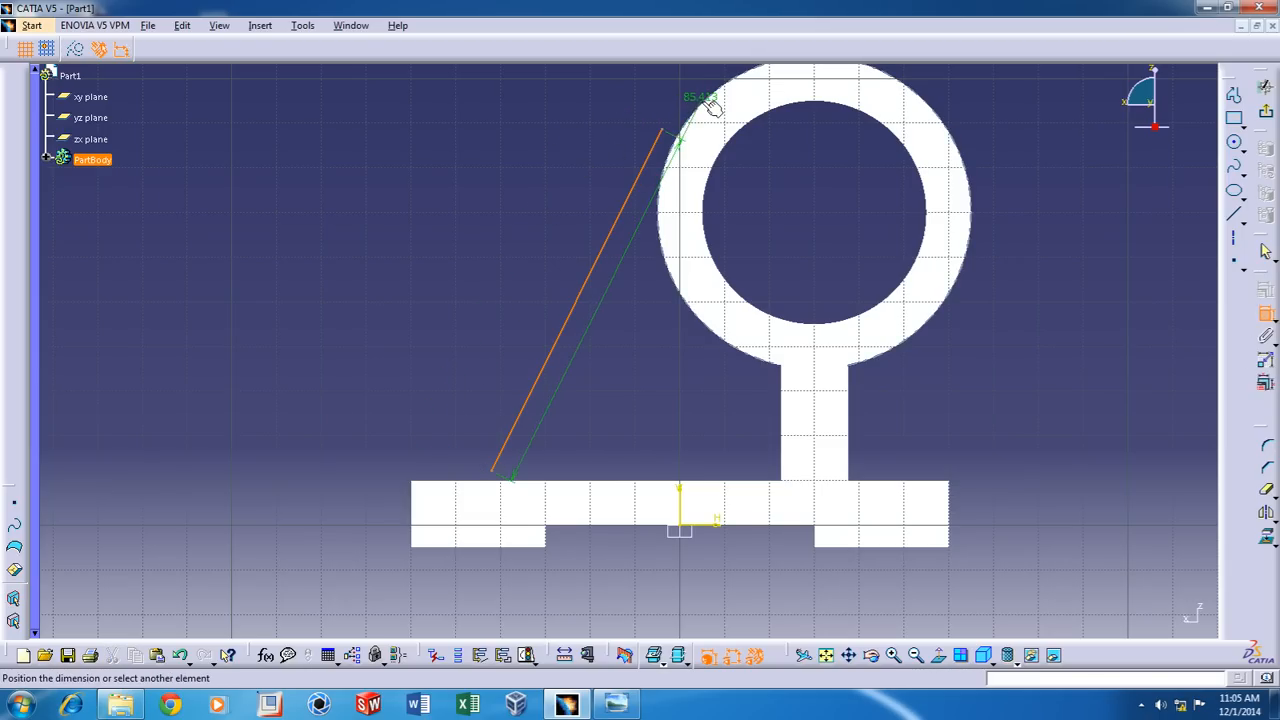
{"action": "right_click", "coordinate": [700, 110]}
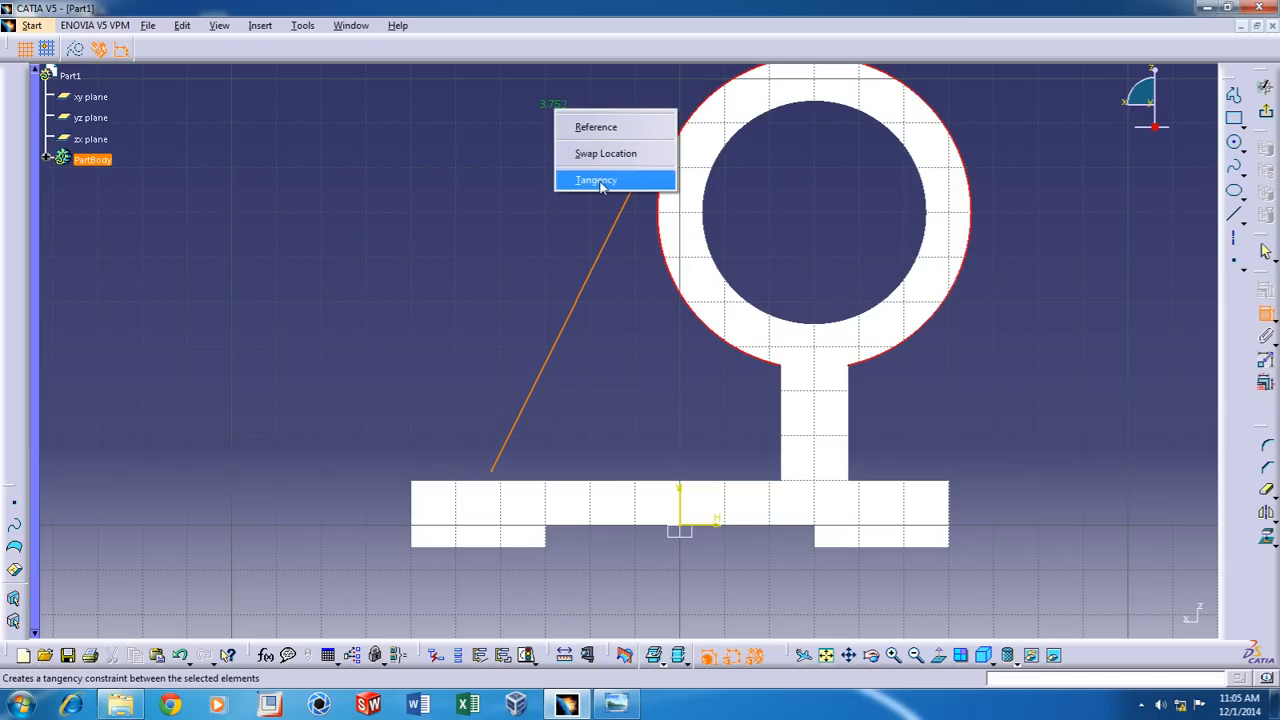
{"action": "left_click", "coordinate": [596, 180]}
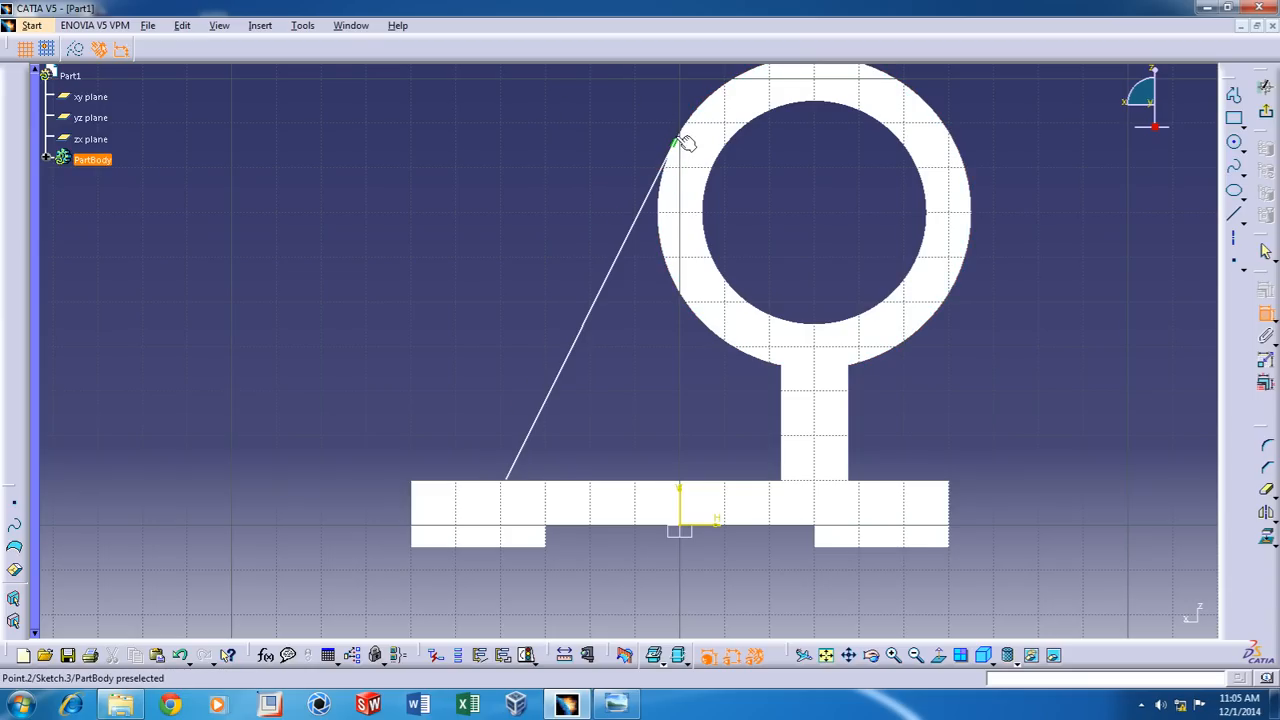
{"action": "right_click", "coordinate": [675, 145]}
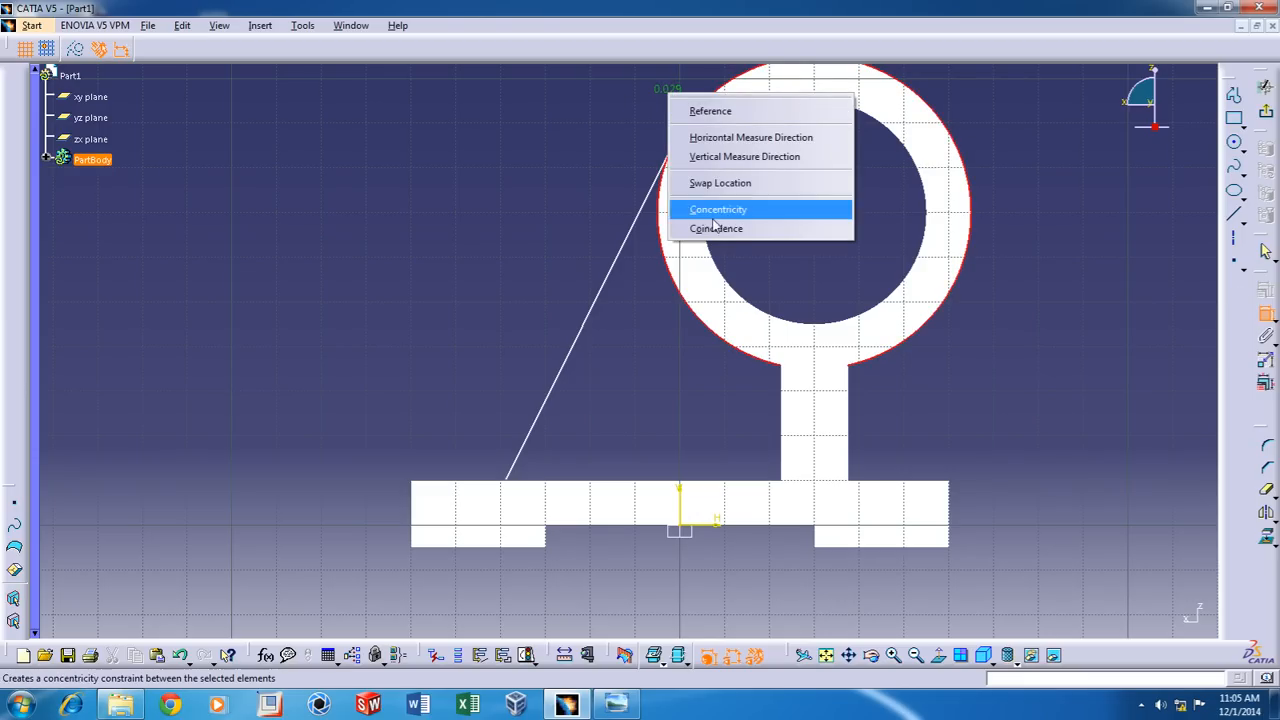
{"action": "left_click", "coordinate": [719, 209]}
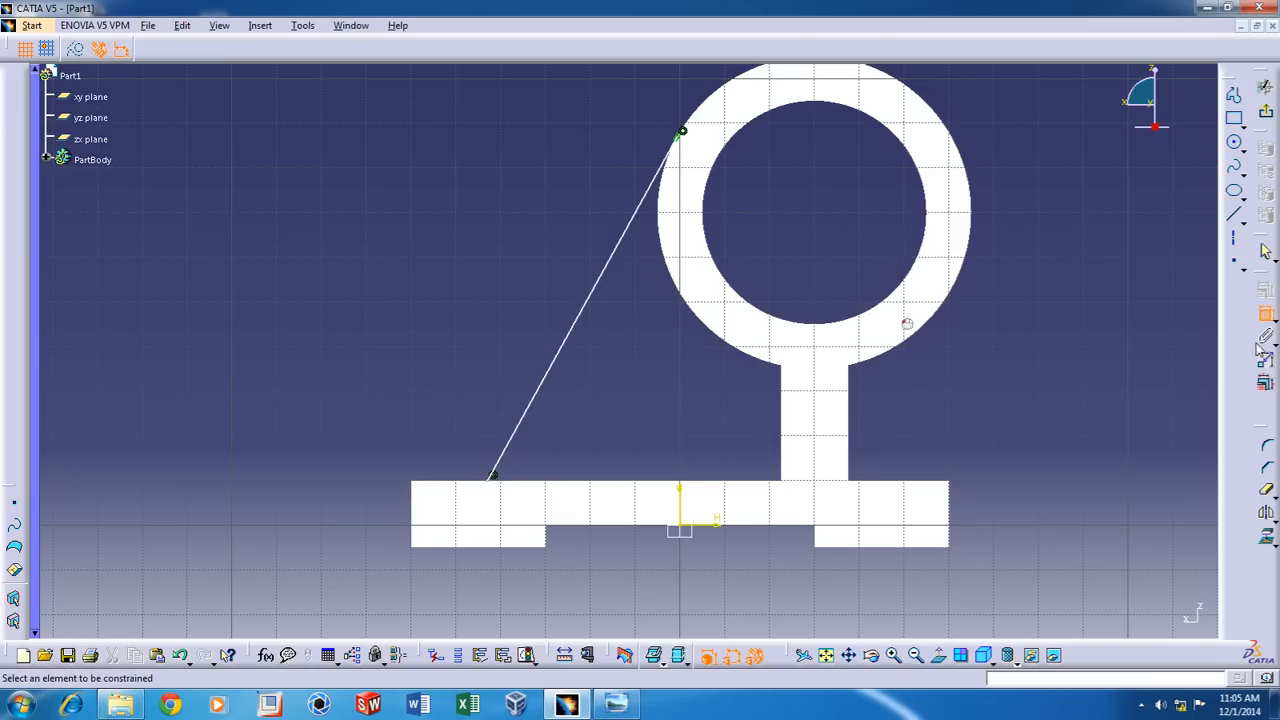
{"action": "mouse_move", "coordinate": [409, 487]}
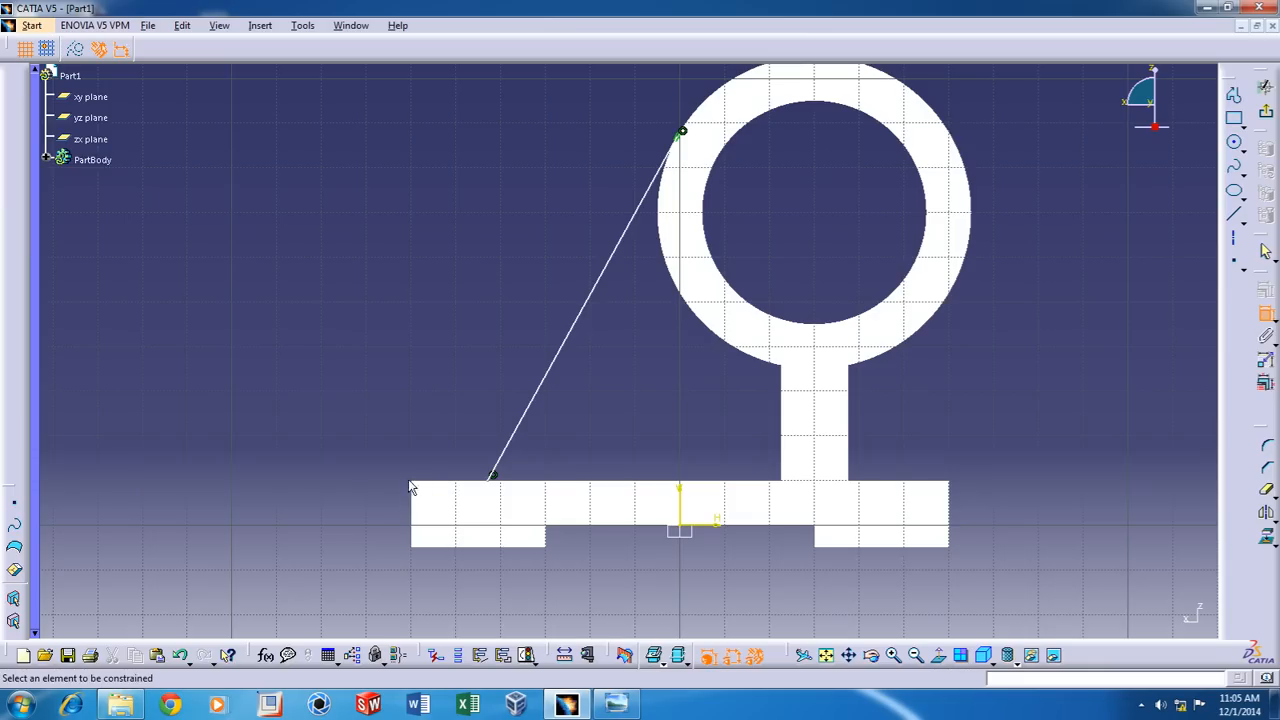
{"action": "left_click", "coordinate": [486, 475]}
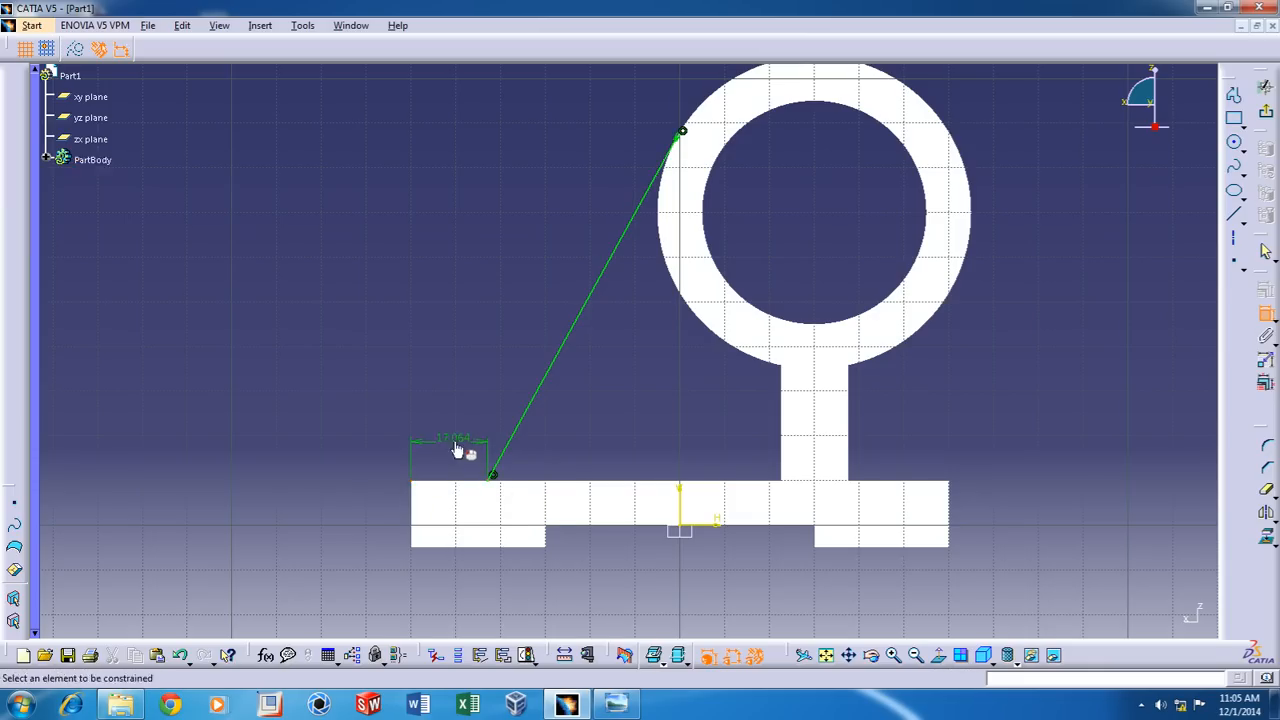
{"action": "double_click", "coordinate": [452, 465]}
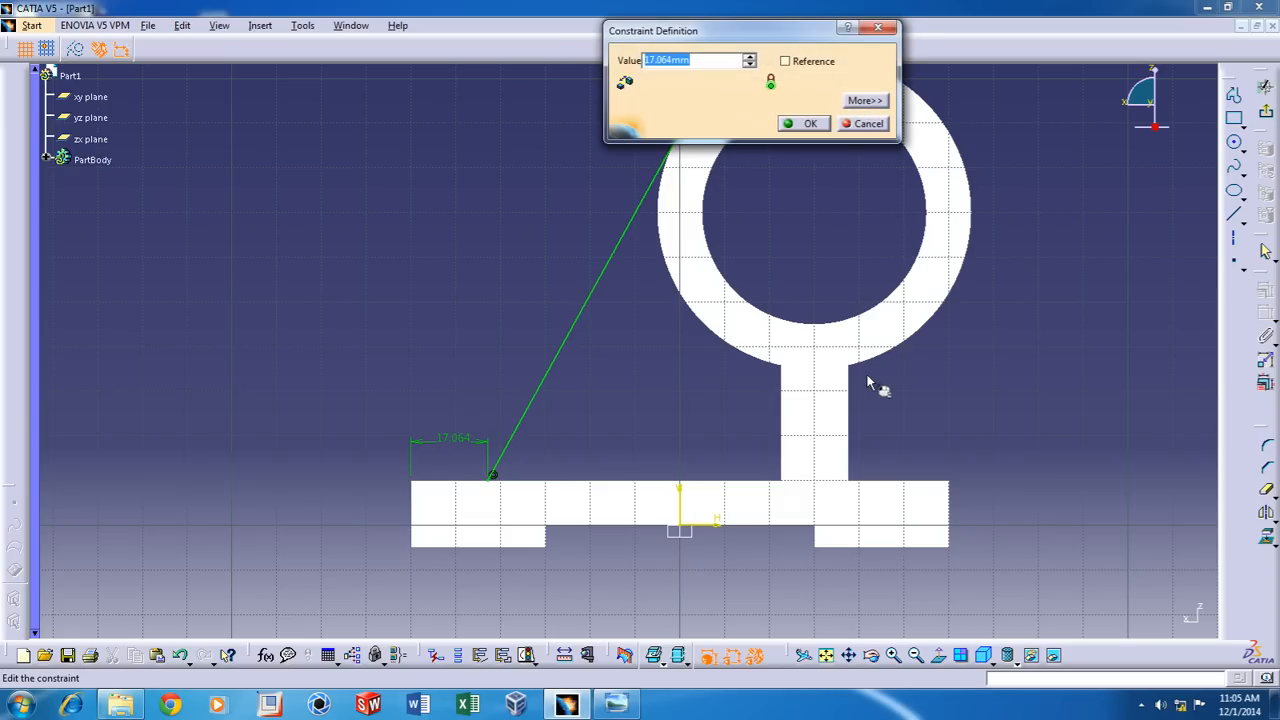
{"action": "left_click", "coordinate": [805, 123]}
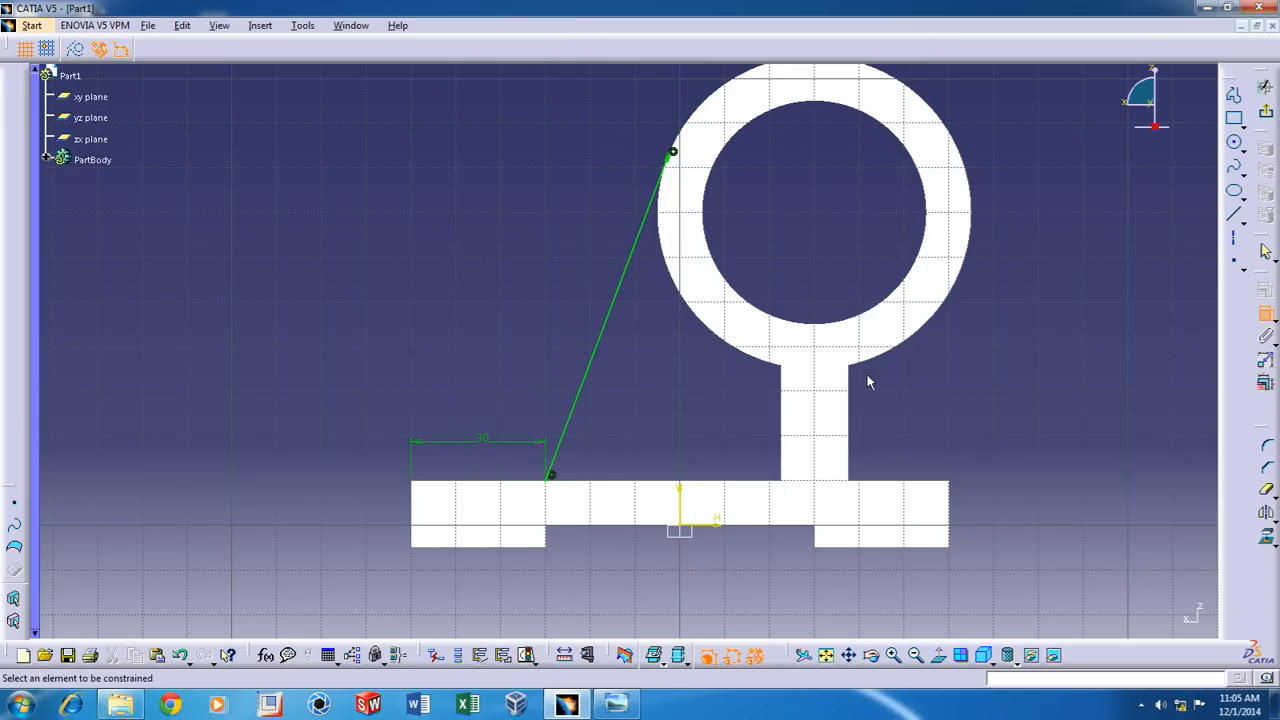
{"action": "mouse_move", "coordinate": [696, 357]}
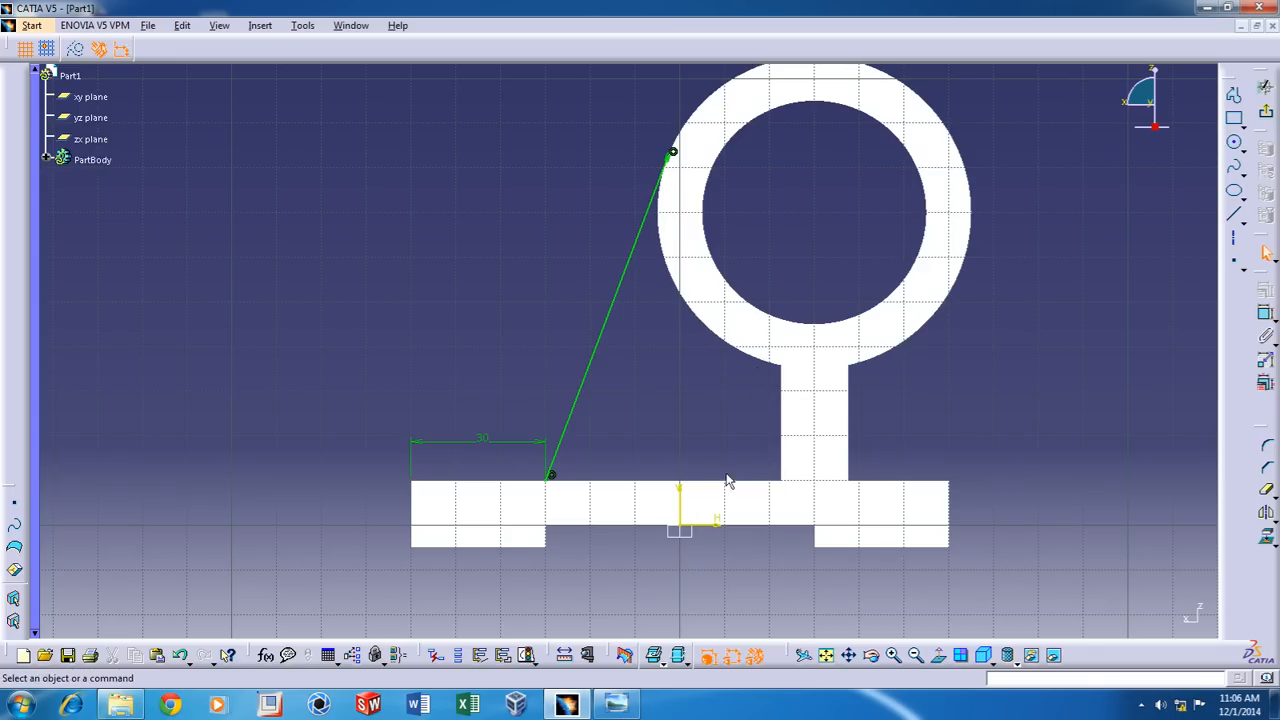
{"action": "mouse_move", "coordinate": [1228, 564]}
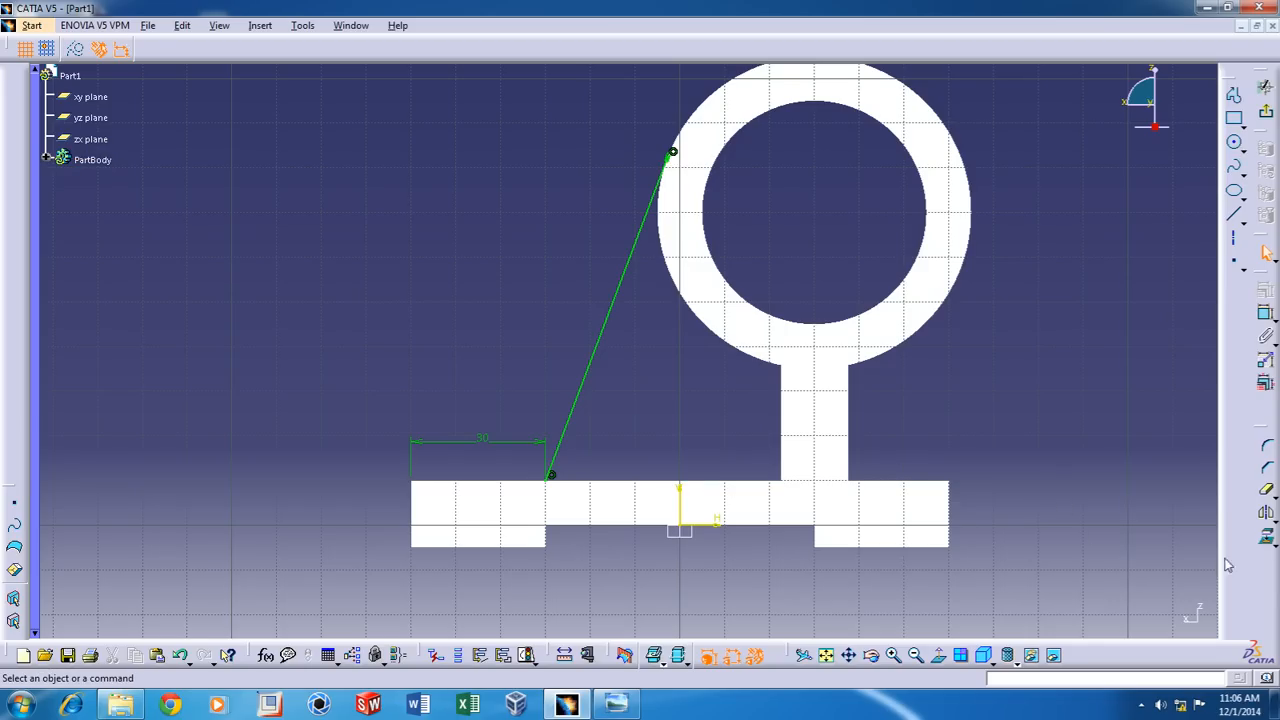
{"action": "mouse_move", "coordinate": [1266, 540]}
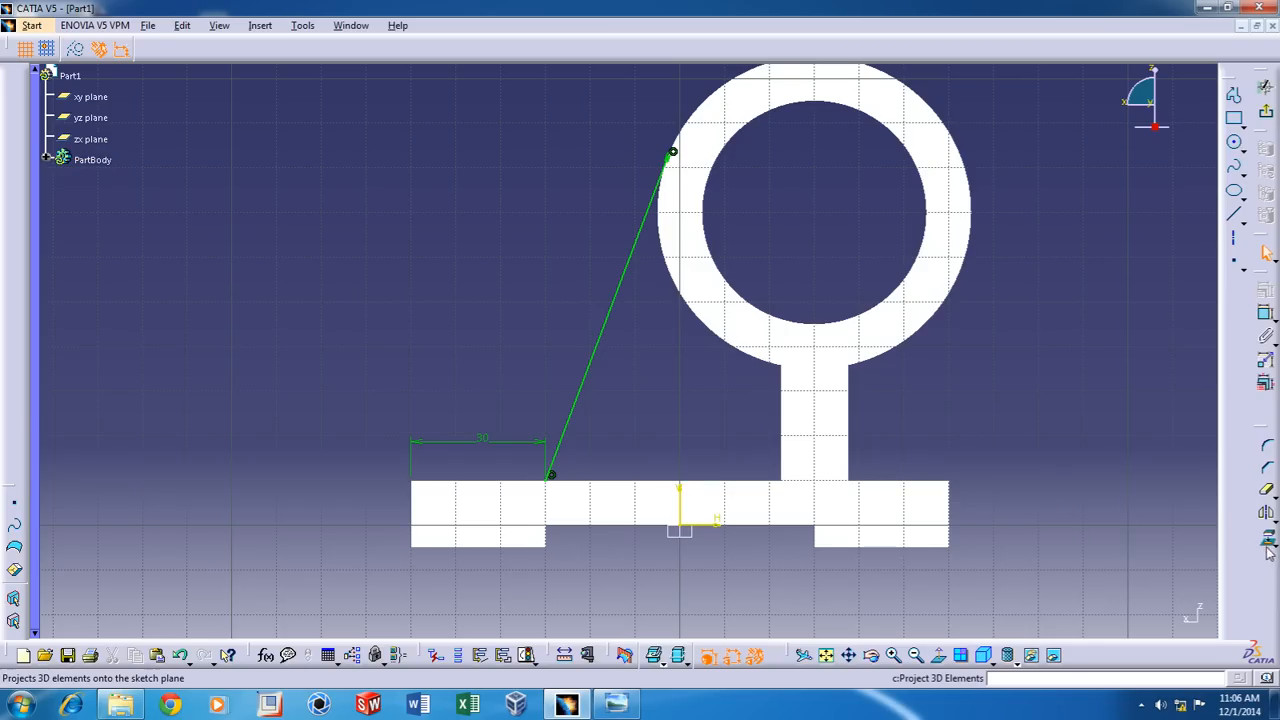
Exit the rib sketch and pad Sketch.3 with mirrored extent, length 5
{"action": "left_click", "coordinate": [1265, 539]}
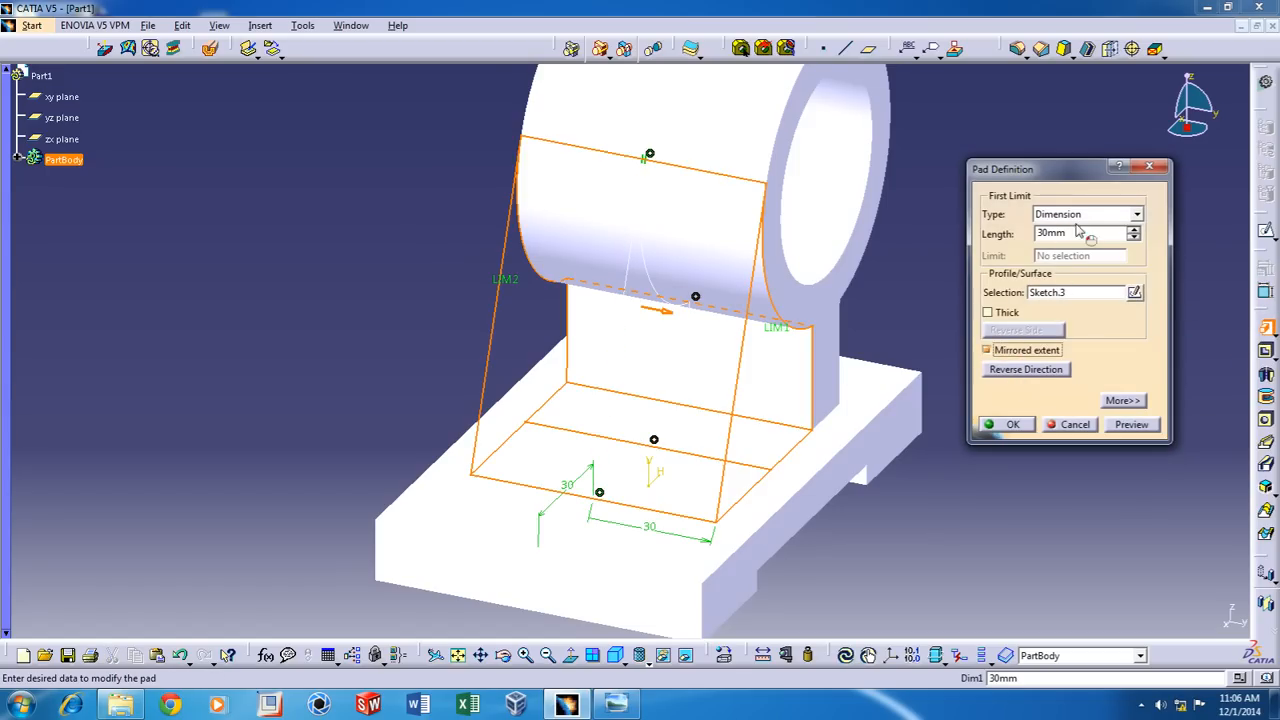
{"action": "type", "text": "5"}
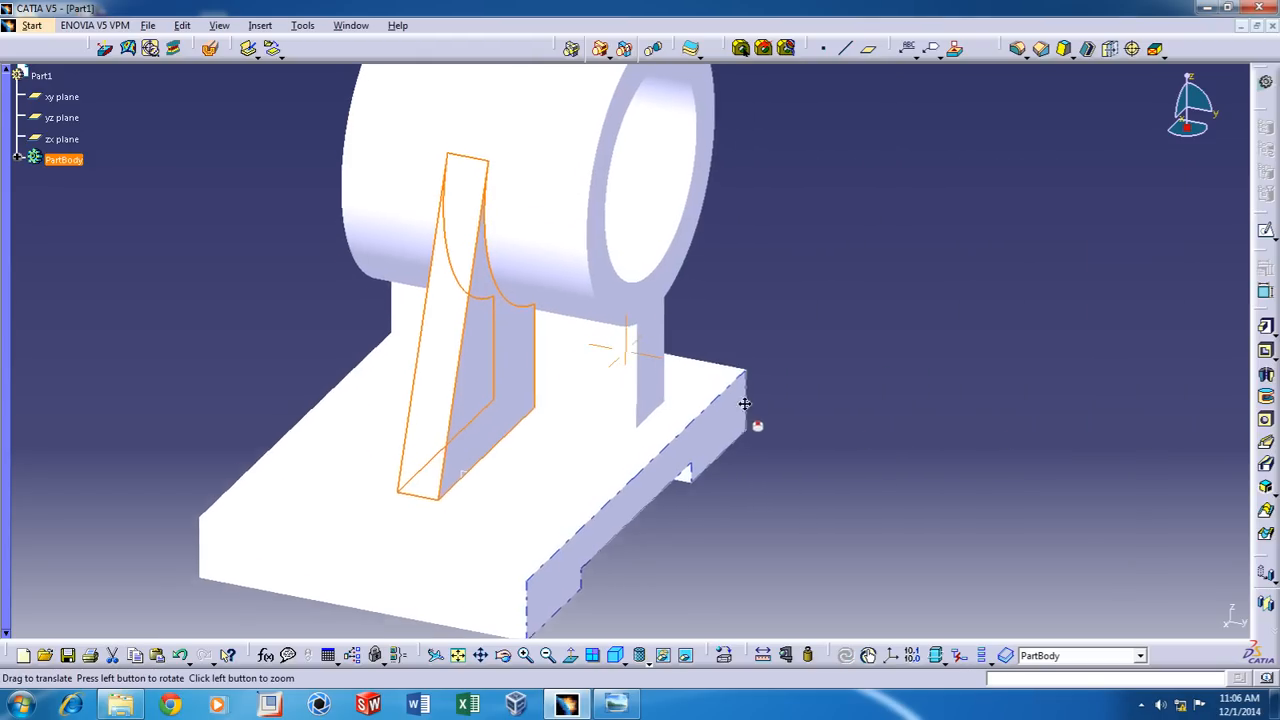
Check the shaft support reference drawing for hole dimensions, then hide it again
{"action": "left_click", "coordinate": [616, 702]}
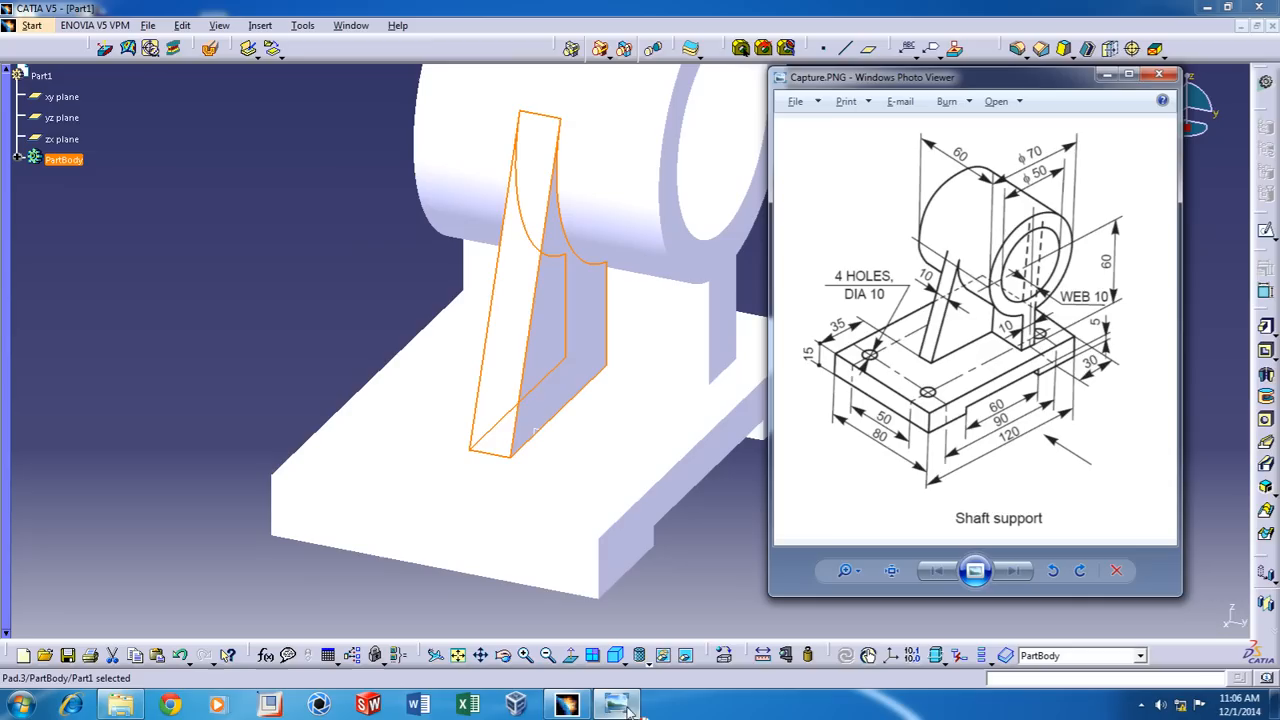
{"action": "mouse_move", "coordinate": [980, 535]}
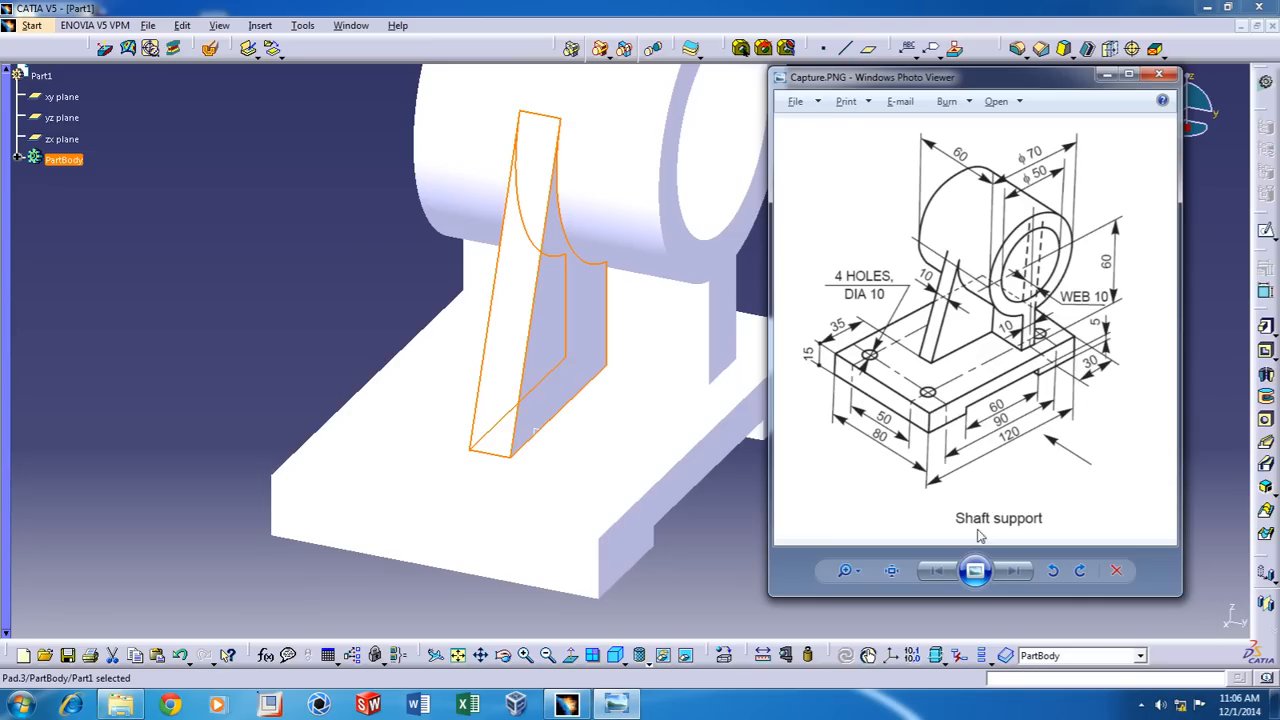
{"action": "left_click", "coordinate": [1159, 73]}
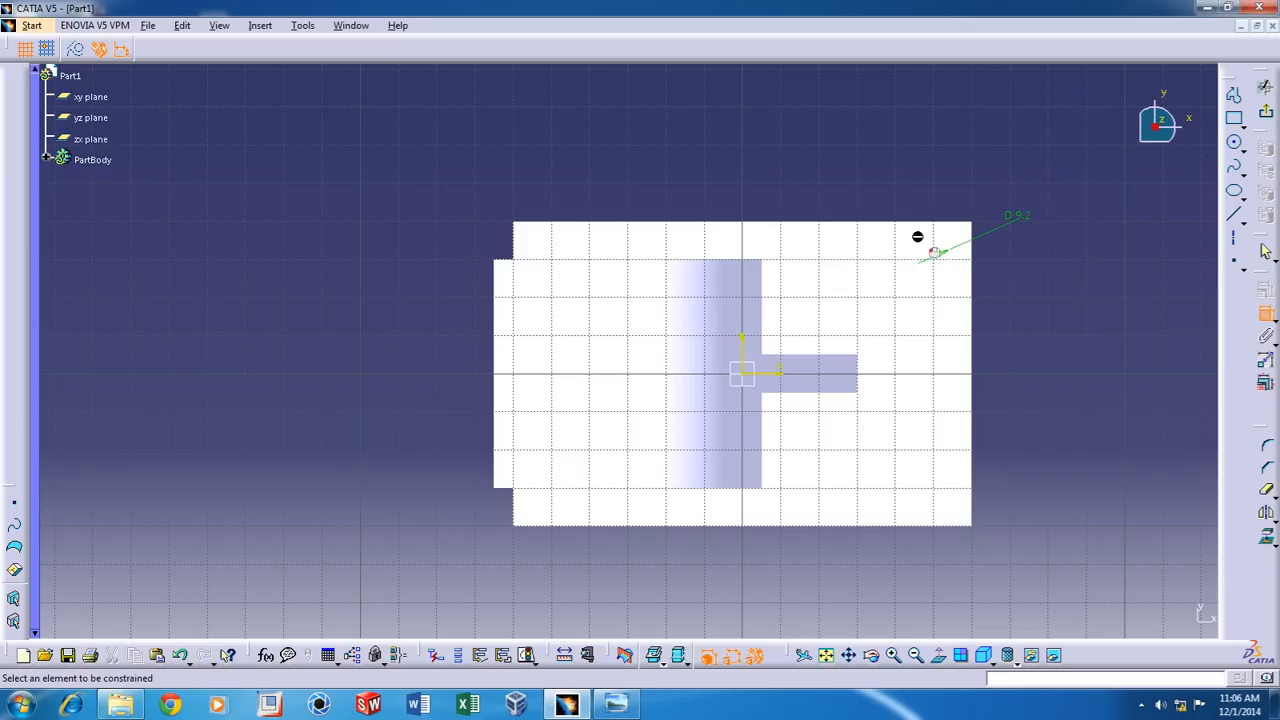
Dimension the hole circle to 10 mm diameter and exit the Sketcher
{"action": "left_click", "coordinate": [917, 237]}
{"action": "type", "text": "1"}
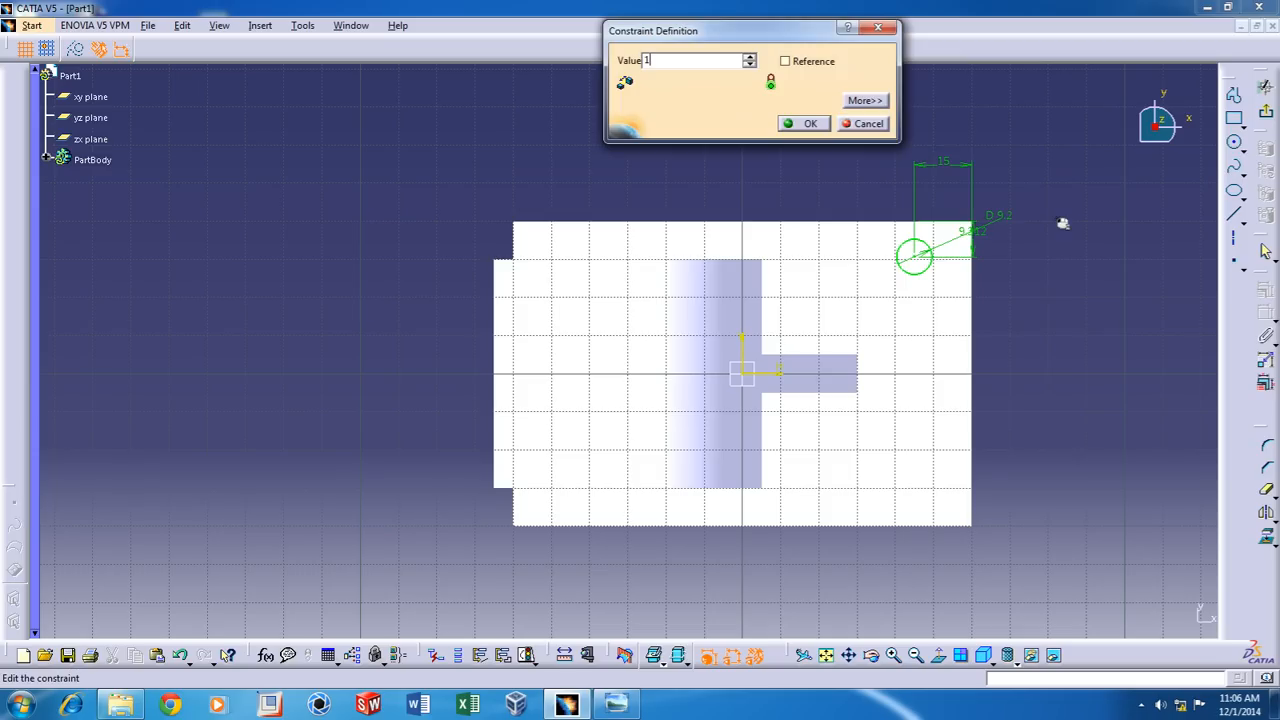
{"action": "left_click", "coordinate": [803, 123]}
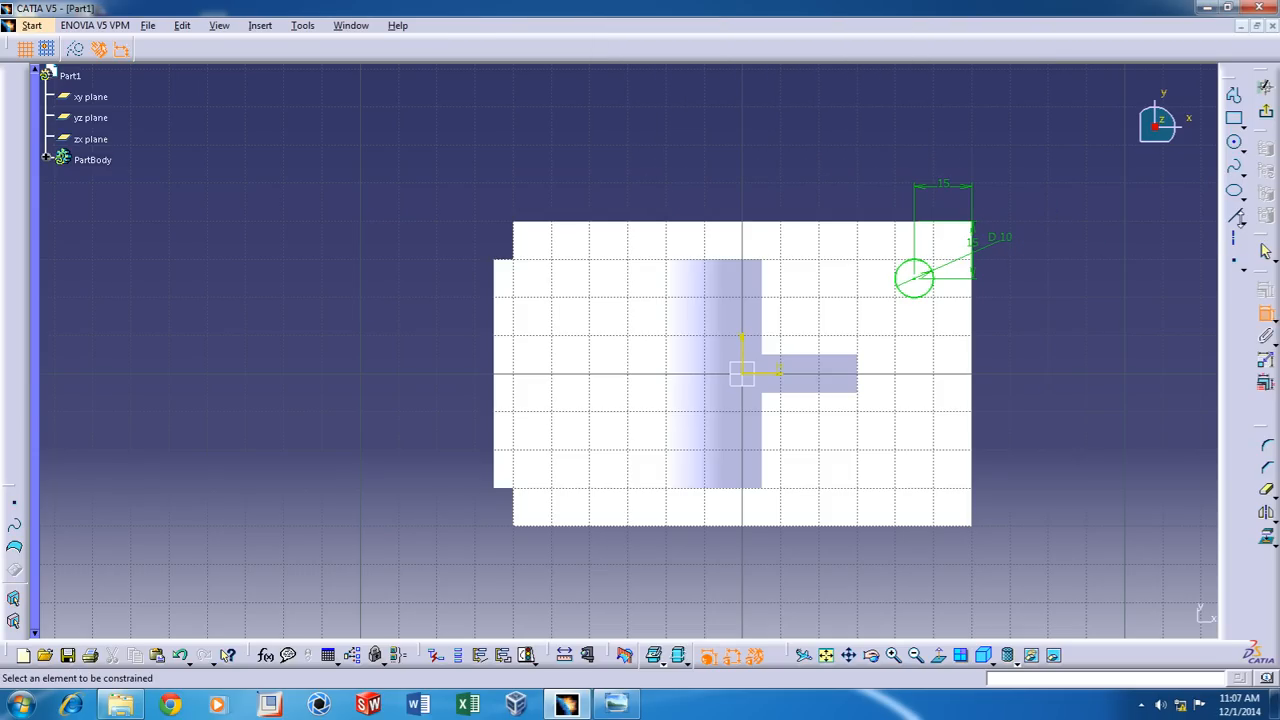
{"action": "left_click", "coordinate": [1262, 141]}
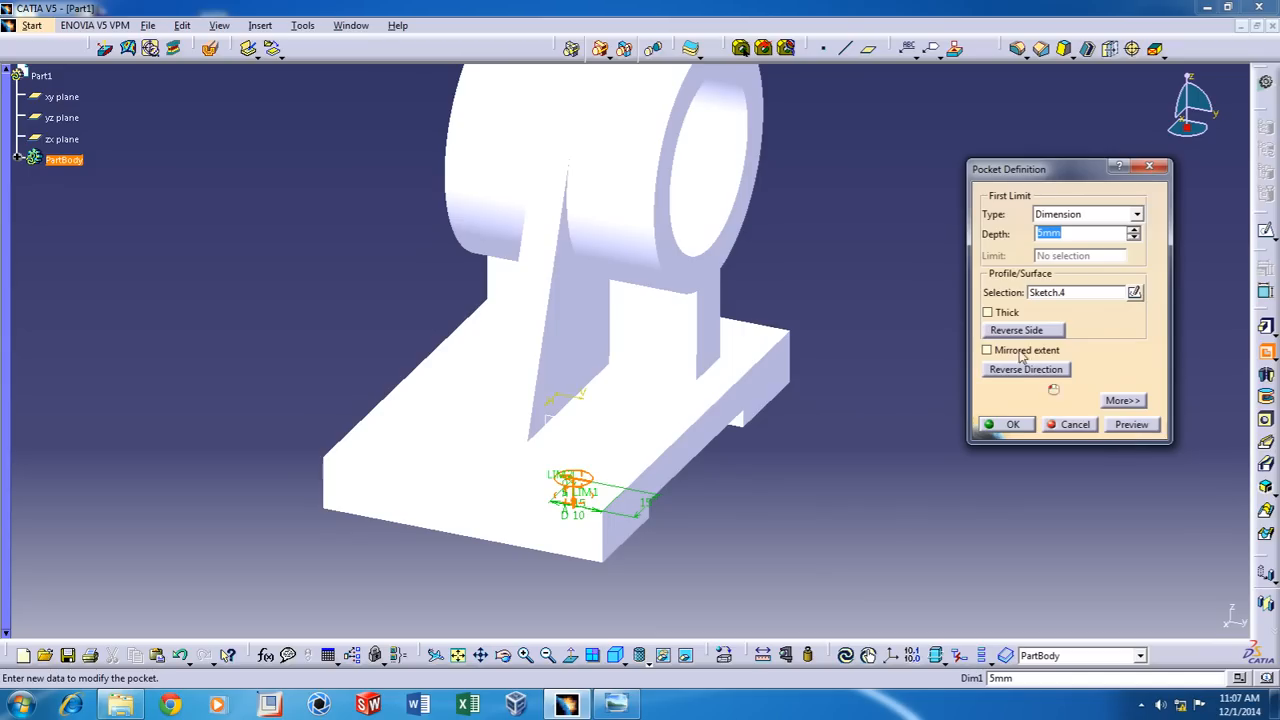
Pocket the hole circle 15 mm deep, then select Pocket.1 in the tree
{"action": "type", "text": "15"}
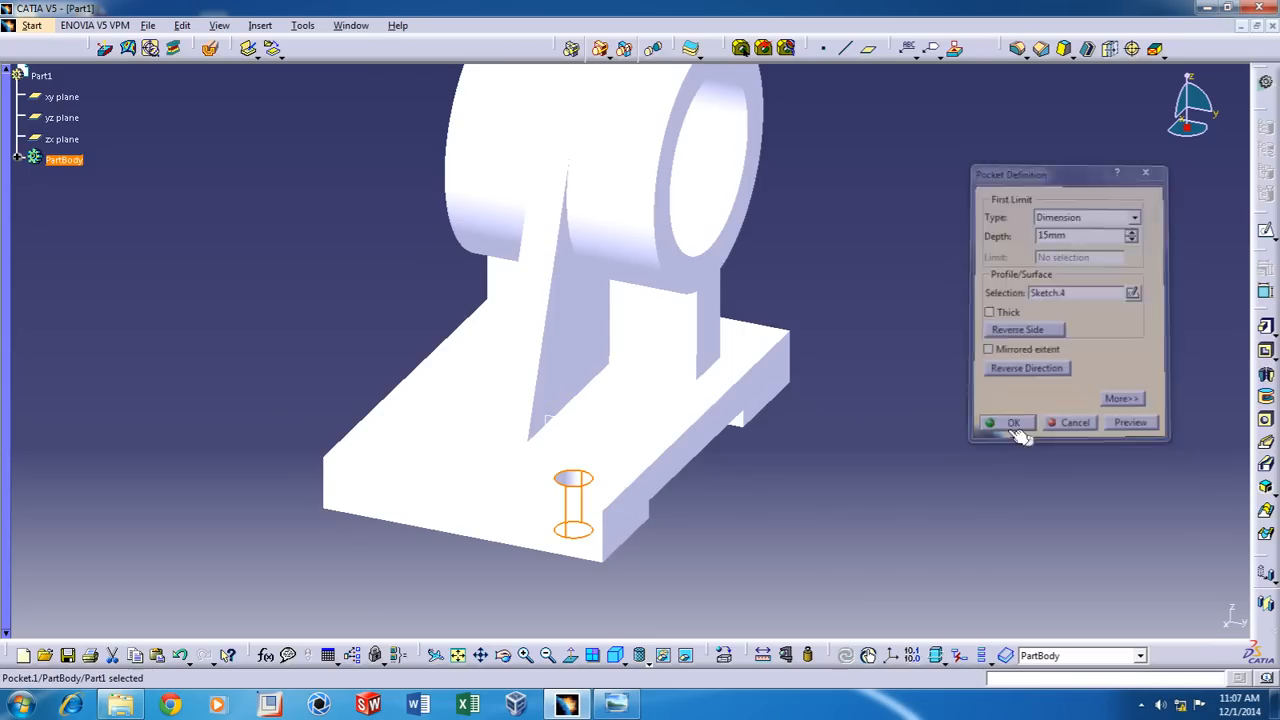
{"action": "left_click", "coordinate": [1009, 422]}
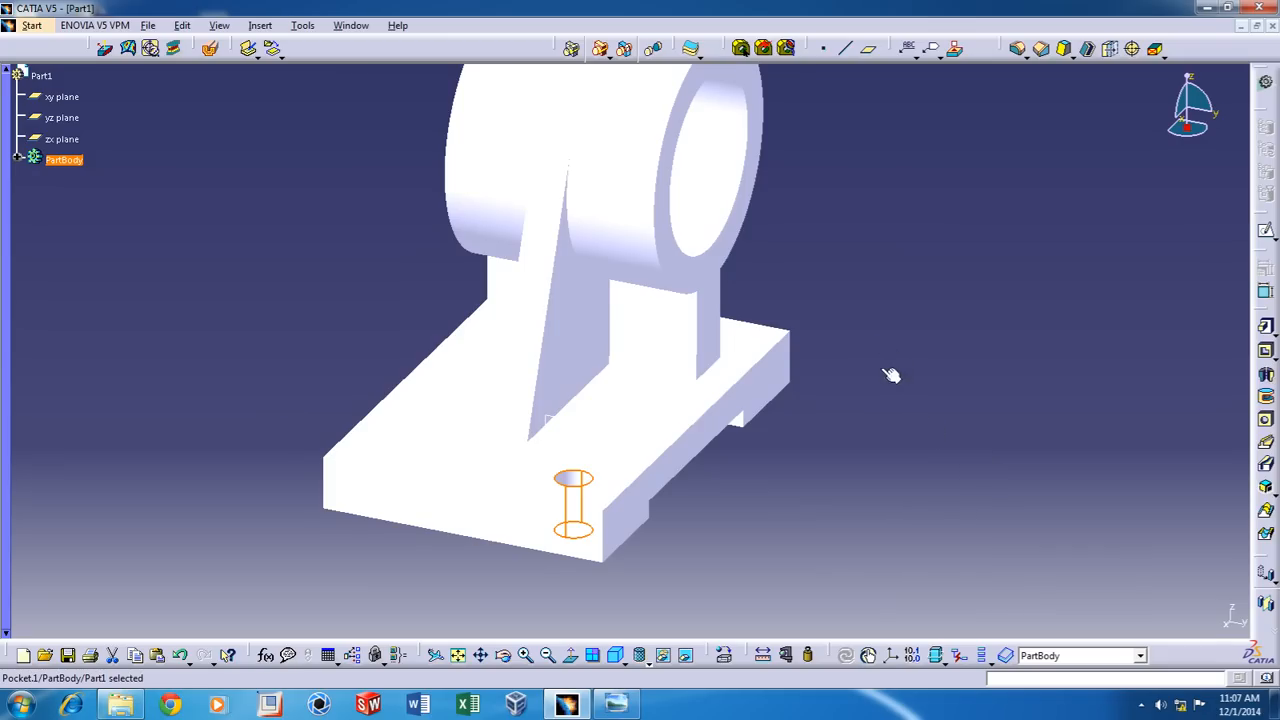
{"action": "left_click_drag", "start_coordinate": [890, 375], "coordinate": [1035, 405]}
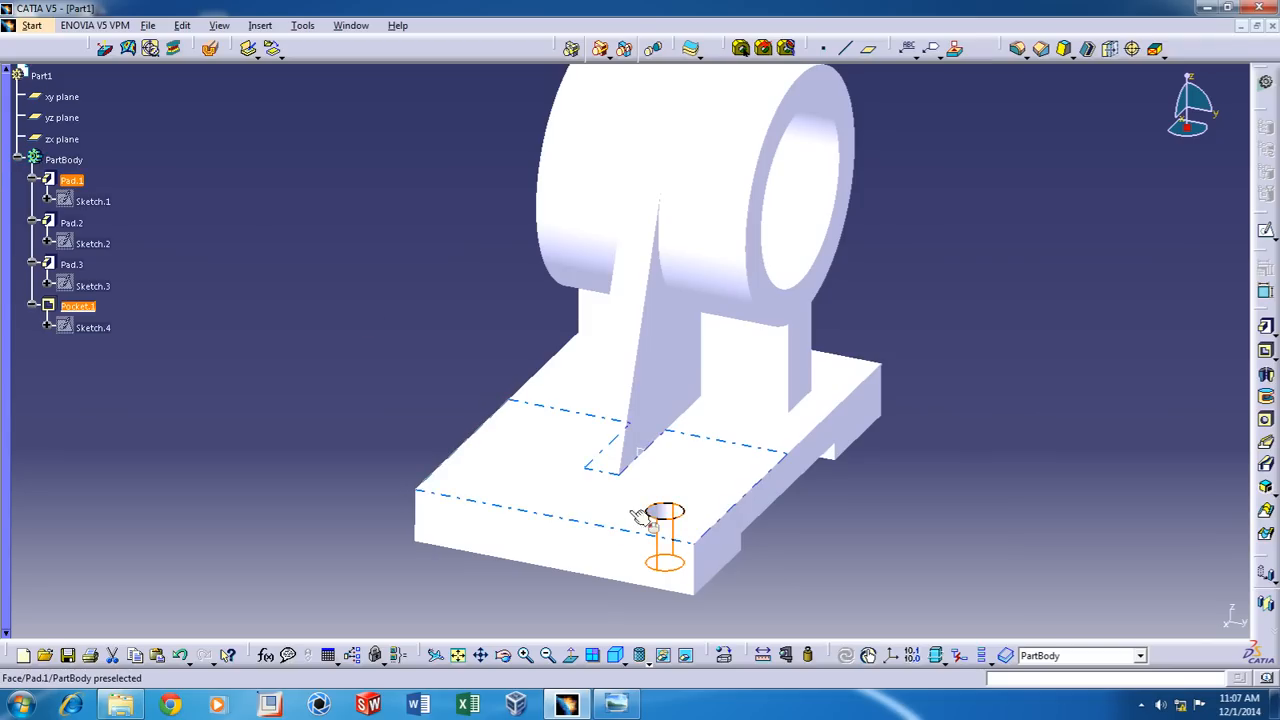
{"action": "left_click", "coordinate": [75, 306]}
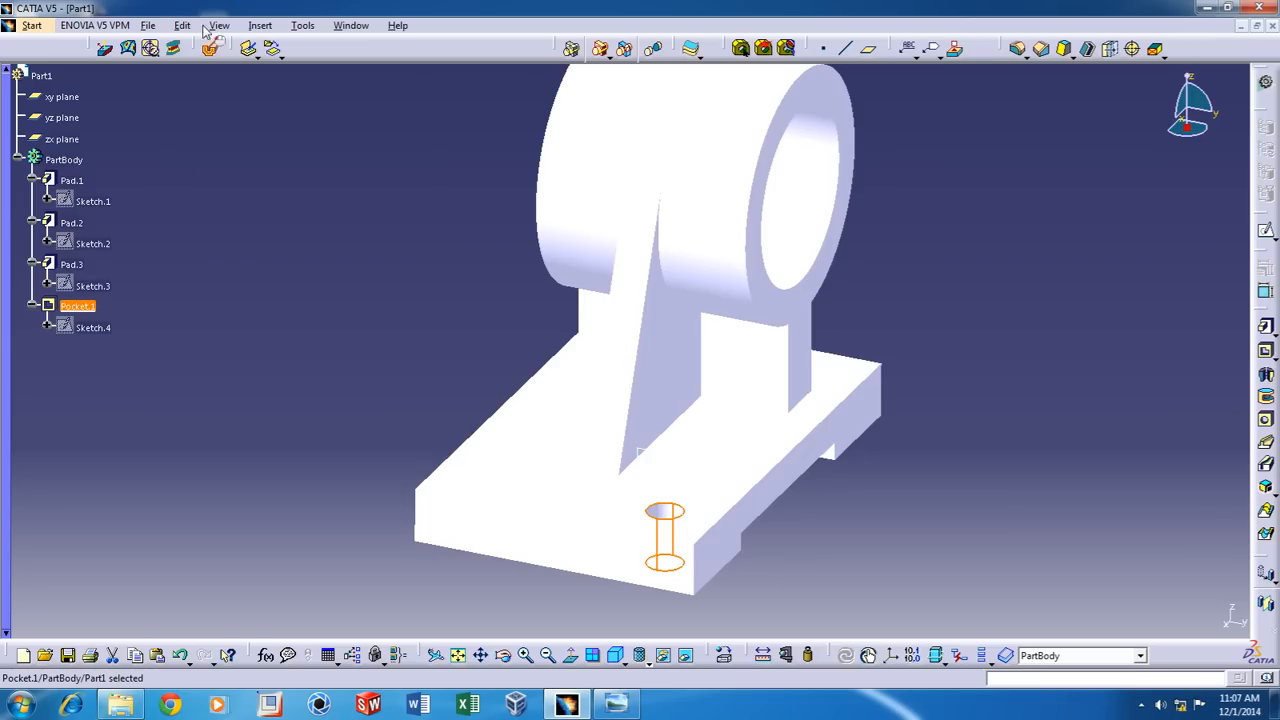
{"action": "mouse_move", "coordinate": [1149, 85]}
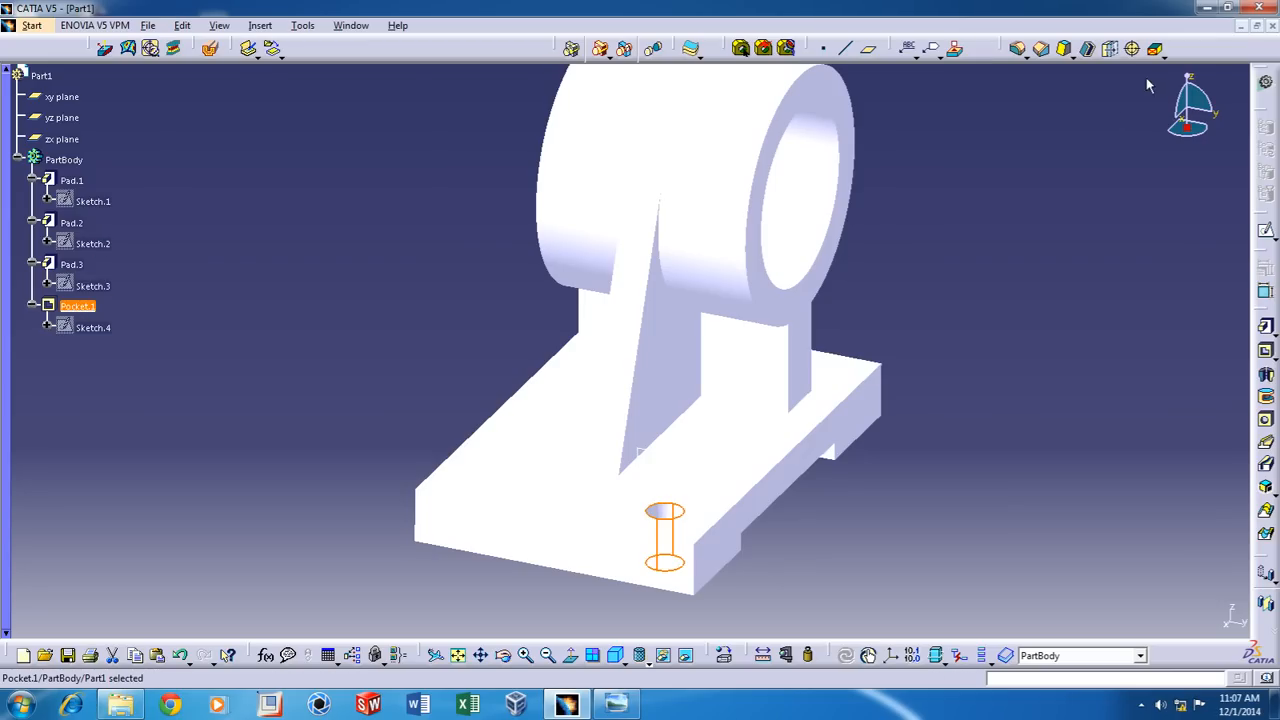
{"action": "mouse_move", "coordinate": [1104, 84]}
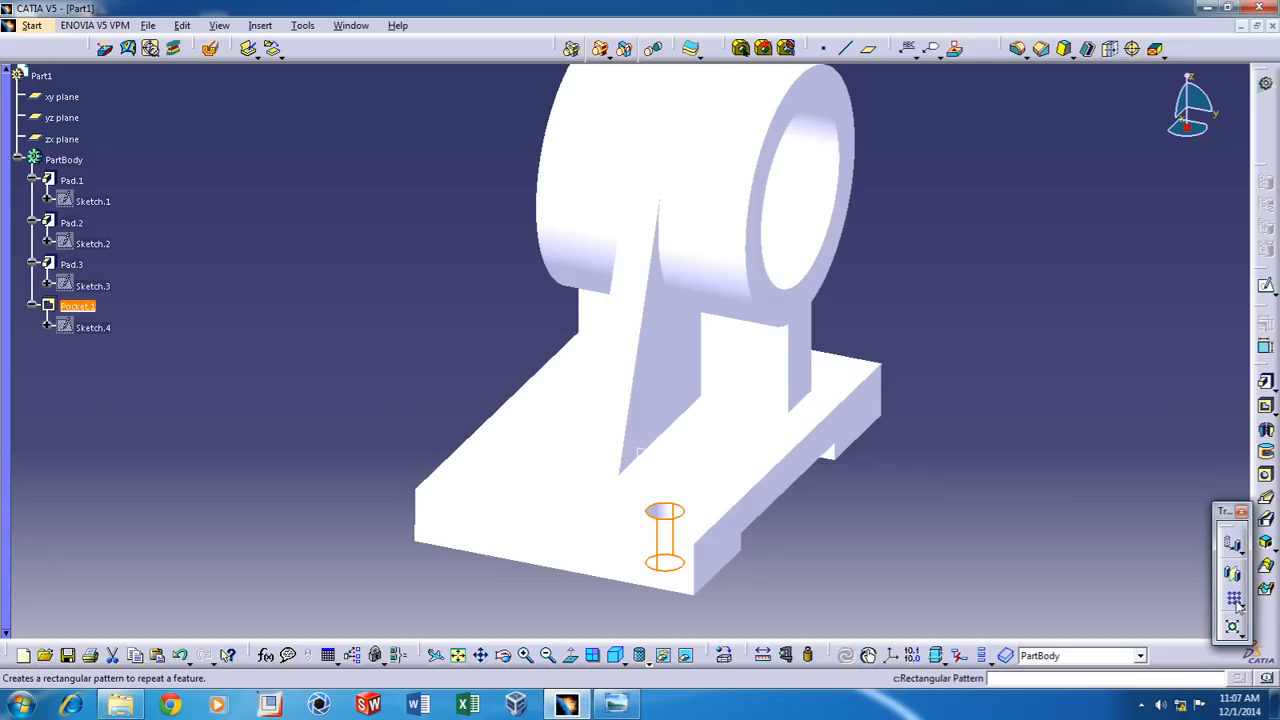
{"action": "mouse_move", "coordinate": [1231, 600]}
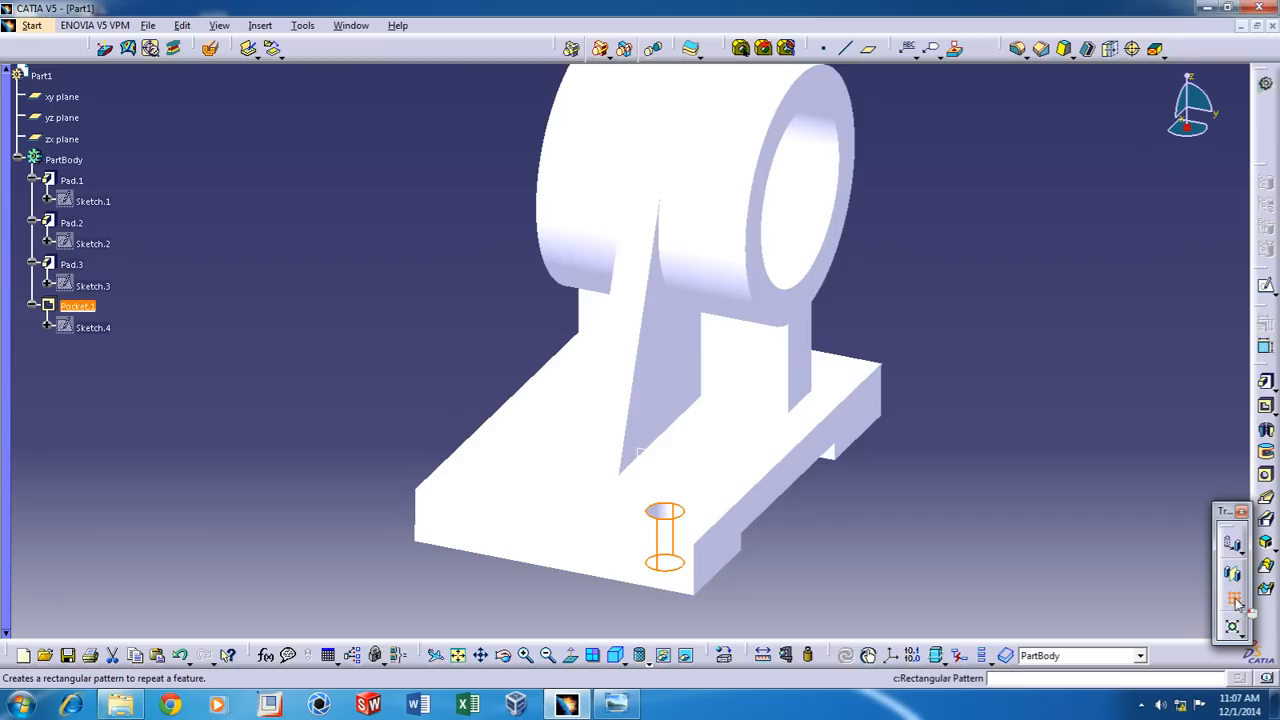
Pattern Pocket.1 along the base's long edge: 2 instances, 90 mm spacing, previewed
{"action": "left_click", "coordinate": [1232, 593]}
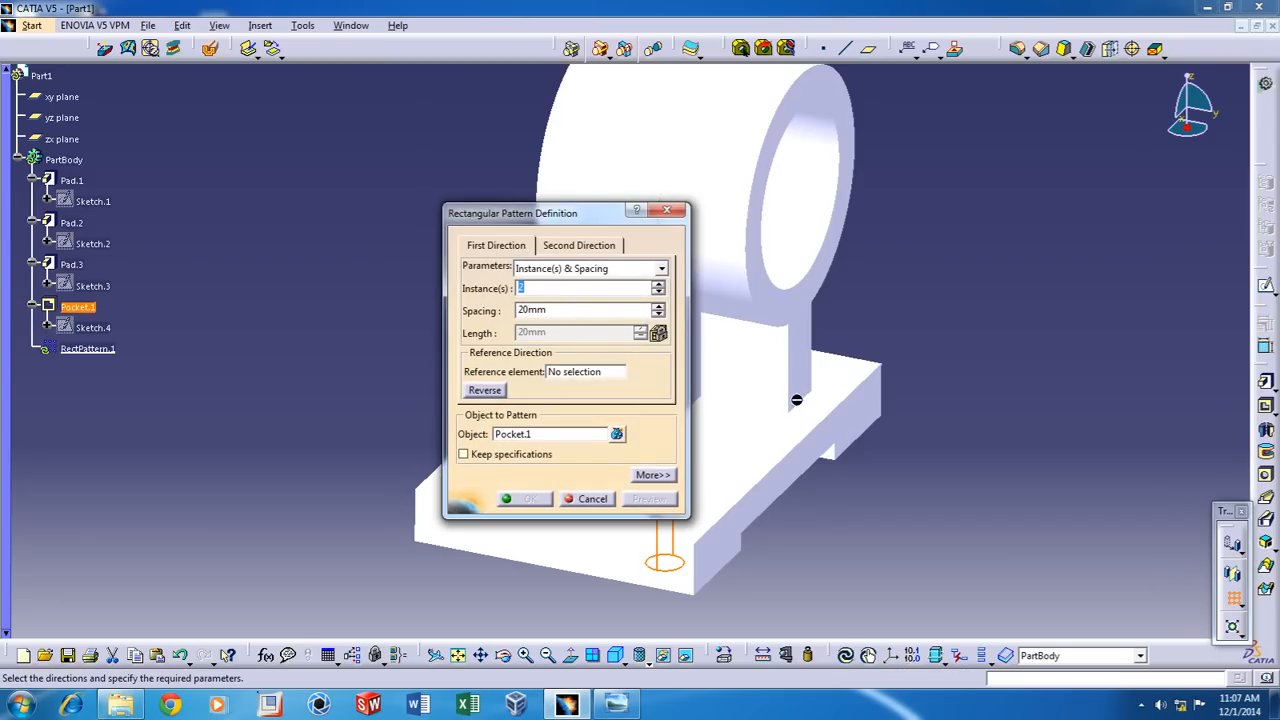
{"action": "left_click_drag", "start_coordinate": [512, 213], "coordinate": [273, 144]}
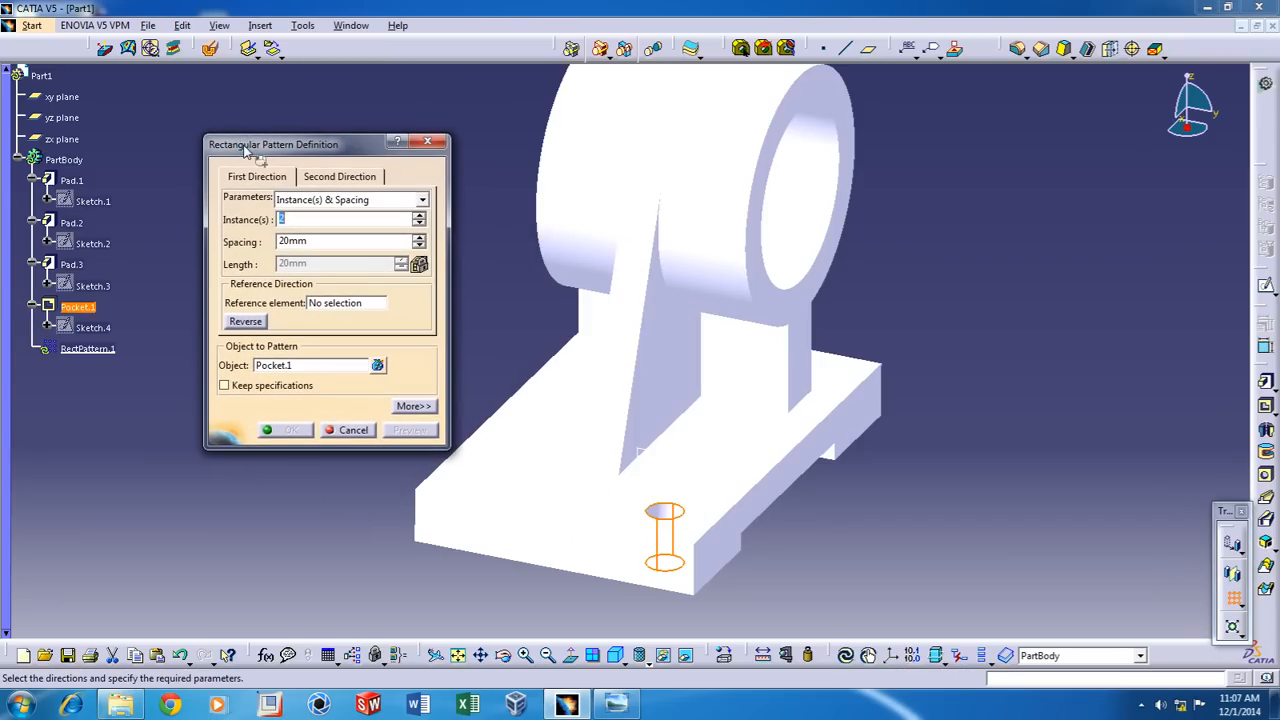
{"action": "mouse_move", "coordinate": [333, 308]}
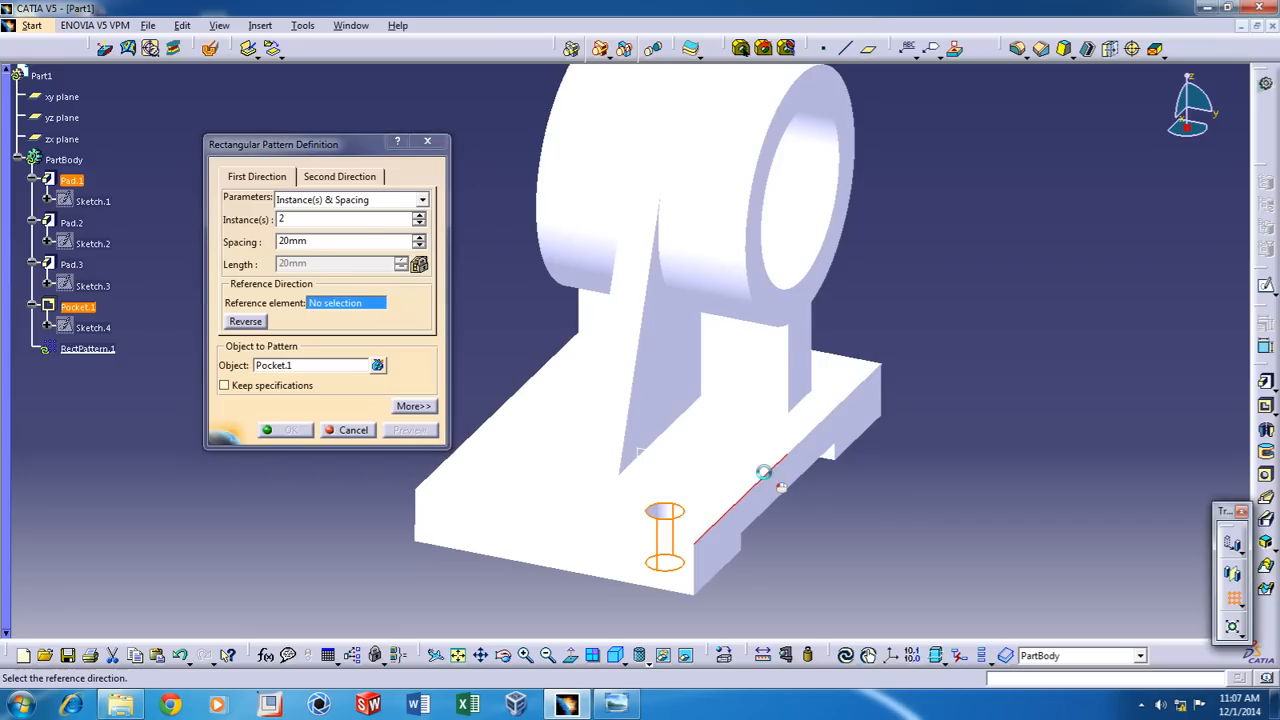
{"action": "left_click", "coordinate": [767, 472]}
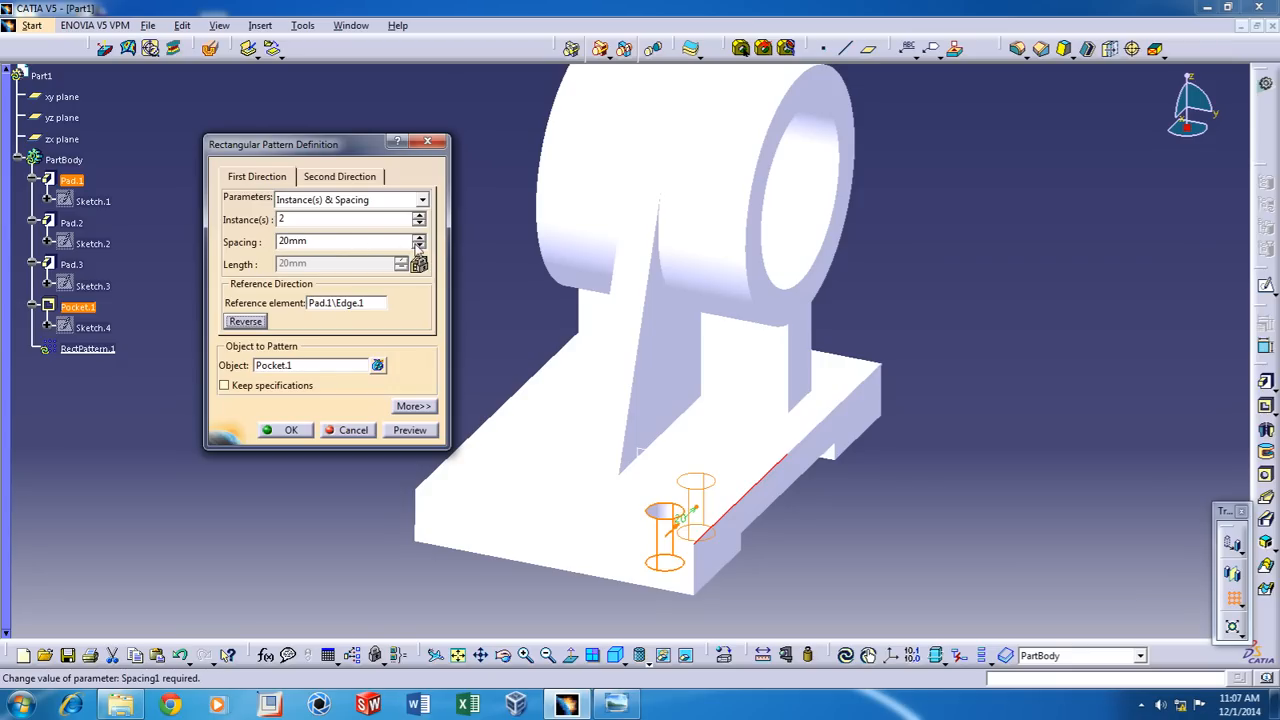
{"action": "left_click", "coordinate": [618, 703]}
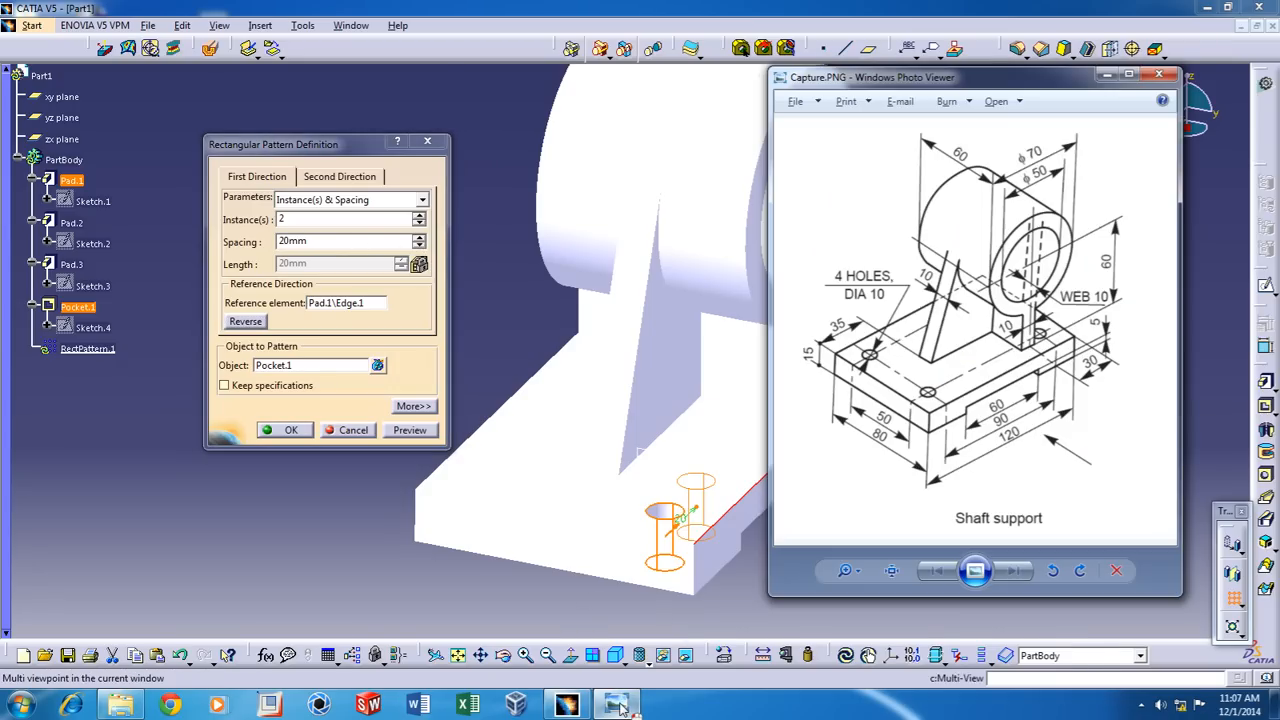
{"action": "left_click", "coordinate": [1161, 74]}
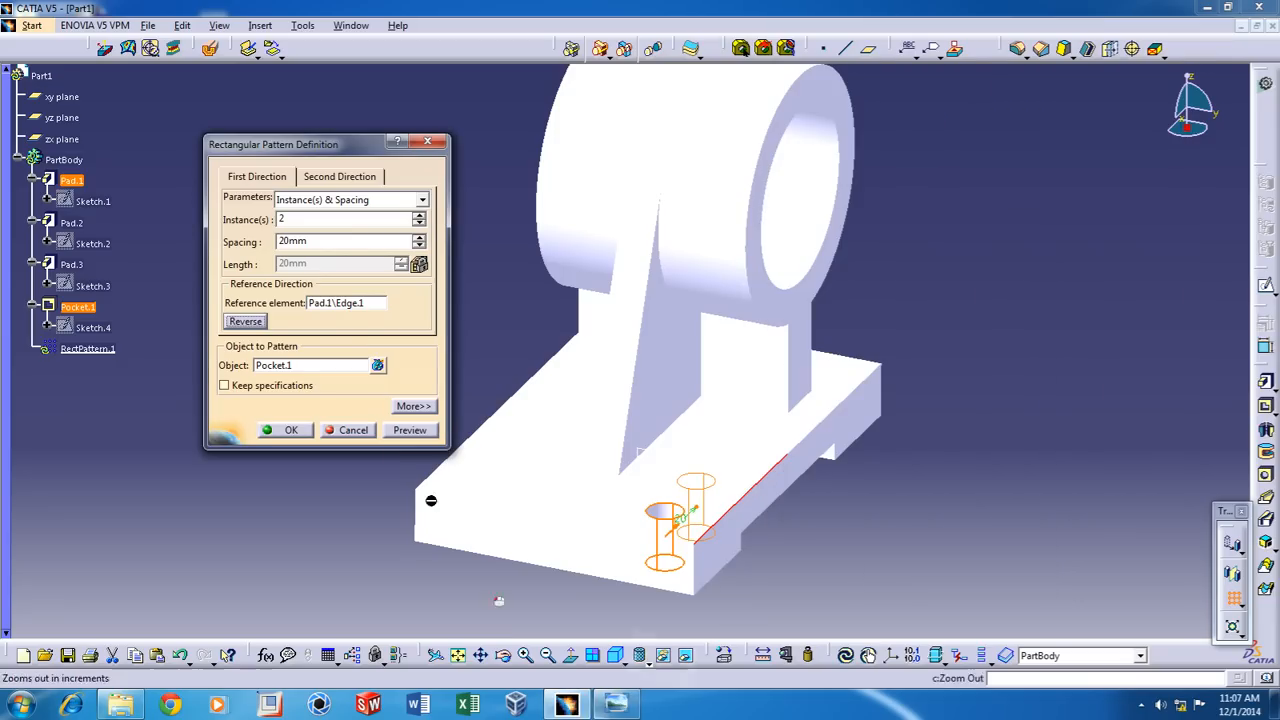
{"action": "left_click", "coordinate": [418, 237]}
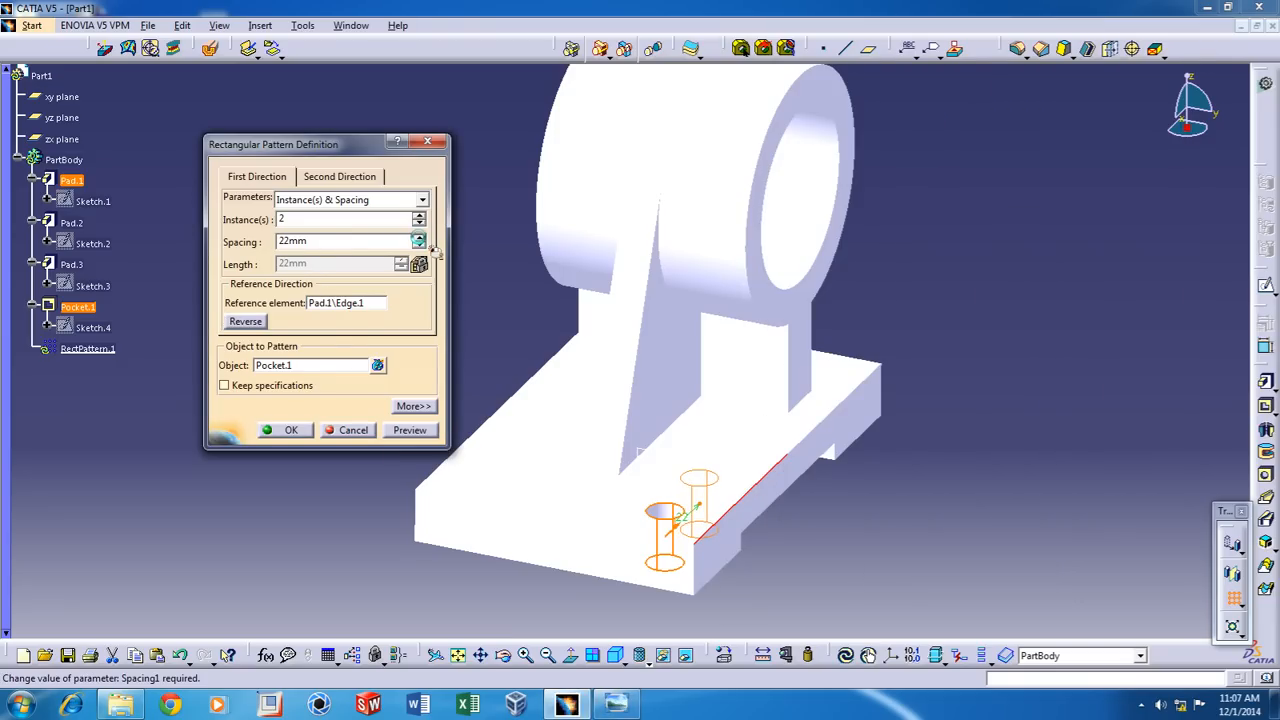
{"action": "type", "text": "9"}
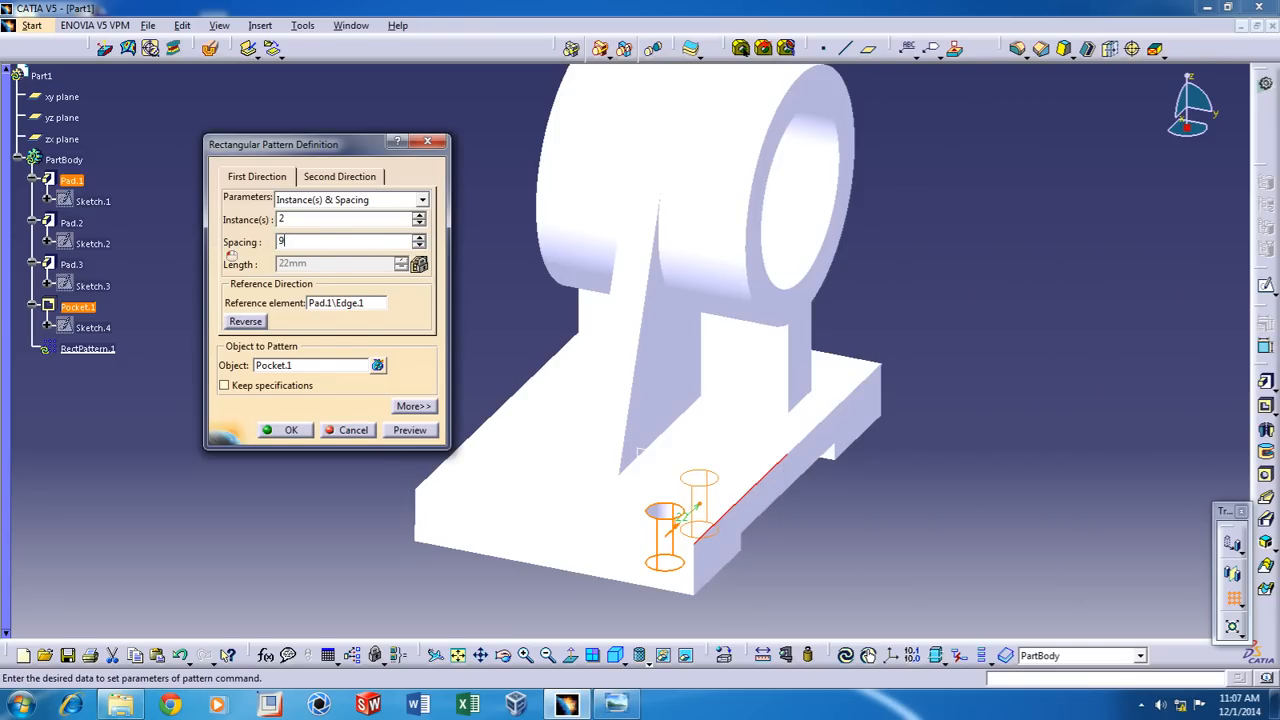
{"action": "left_click", "coordinate": [409, 430]}
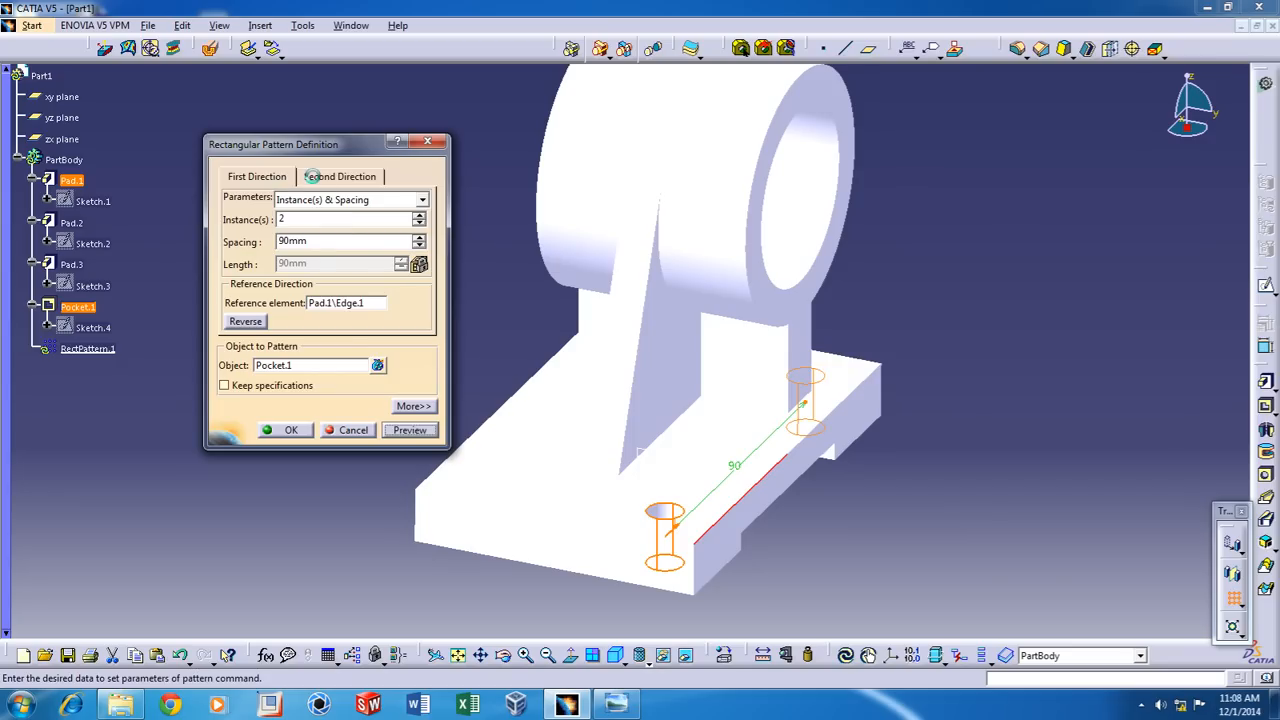
Add a reversed second direction of 2 instances at 50 mm spacing and confirm the pattern
{"action": "left_click", "coordinate": [339, 176]}
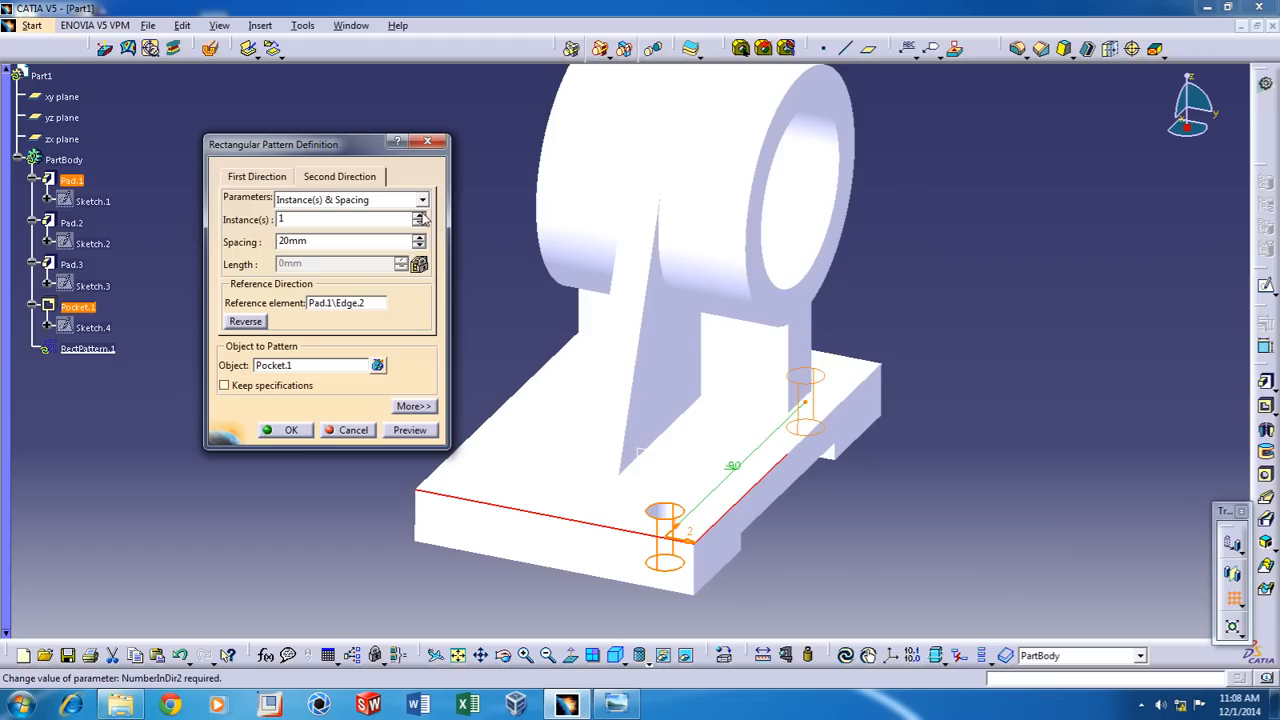
{"action": "left_click", "coordinate": [422, 215]}
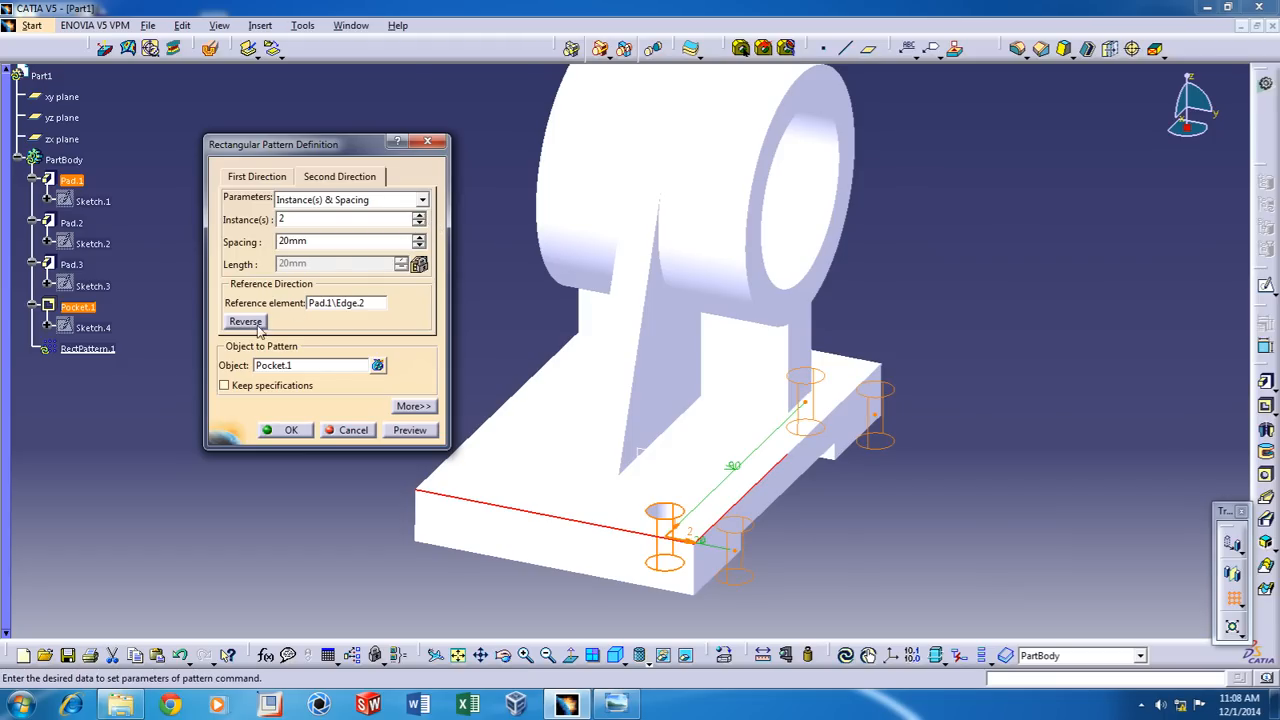
{"action": "left_click", "coordinate": [244, 321]}
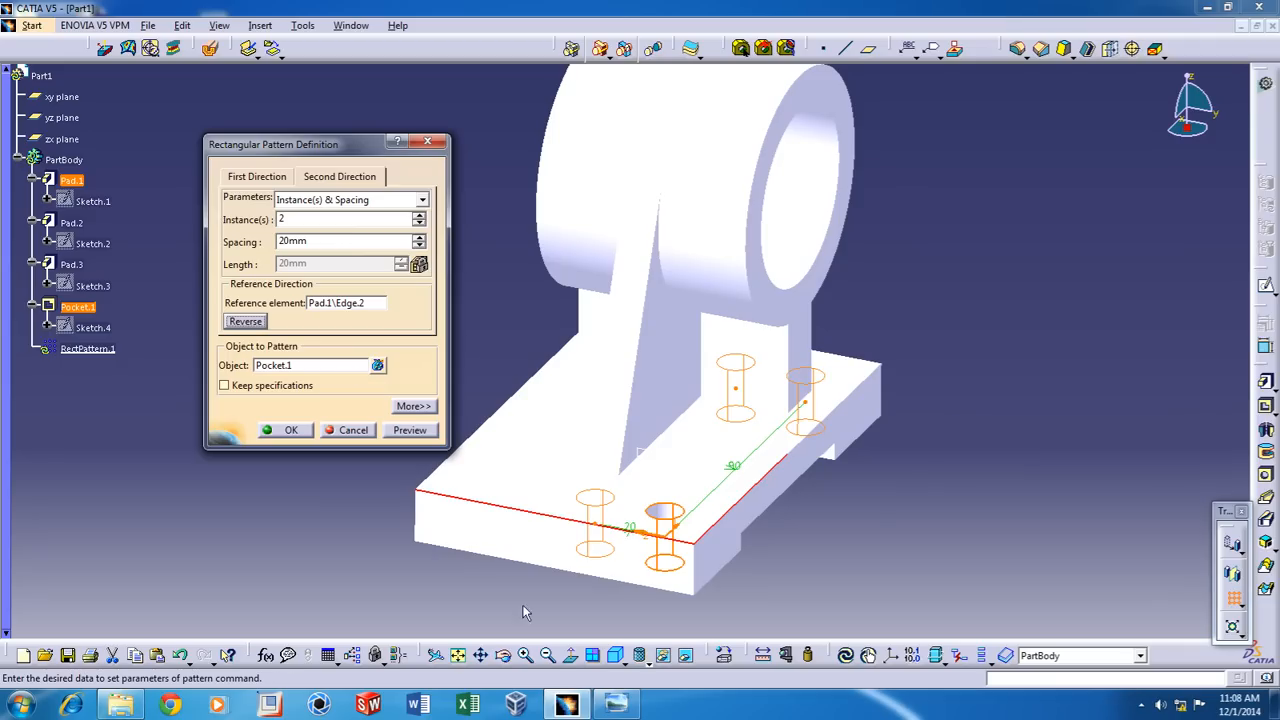
{"action": "left_click", "coordinate": [612, 700]}
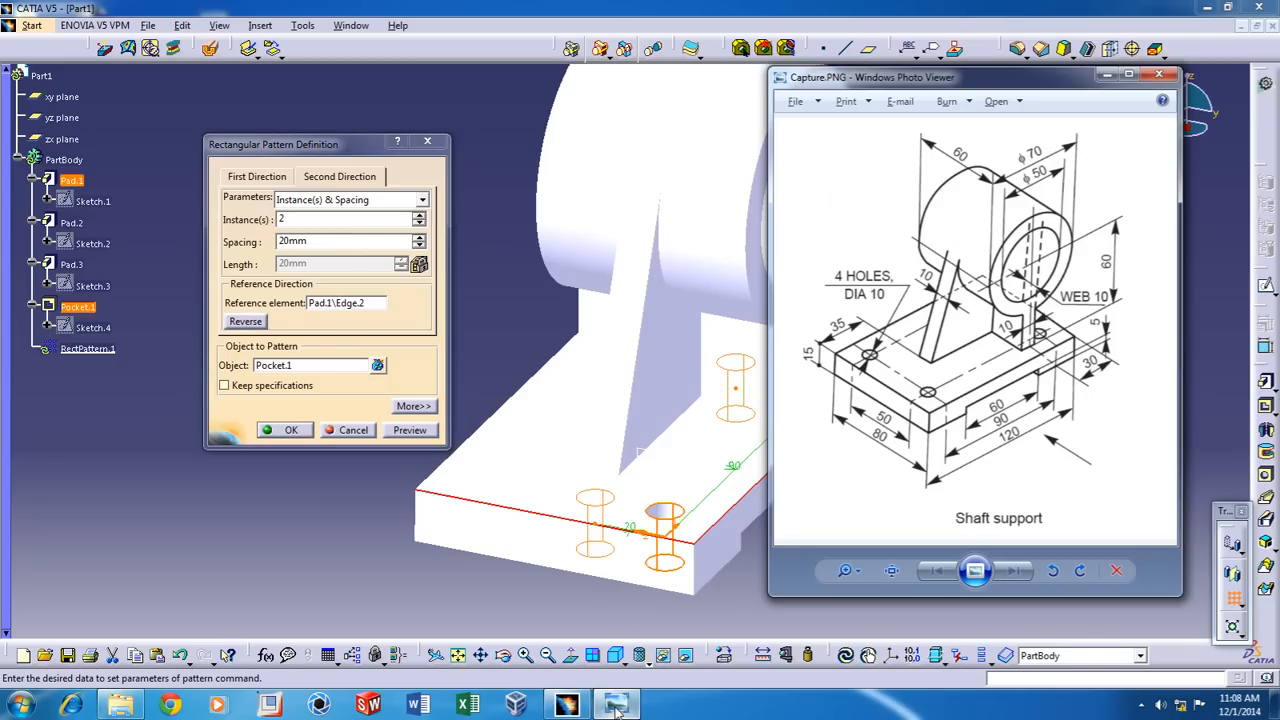
{"action": "left_click", "coordinate": [1160, 74]}
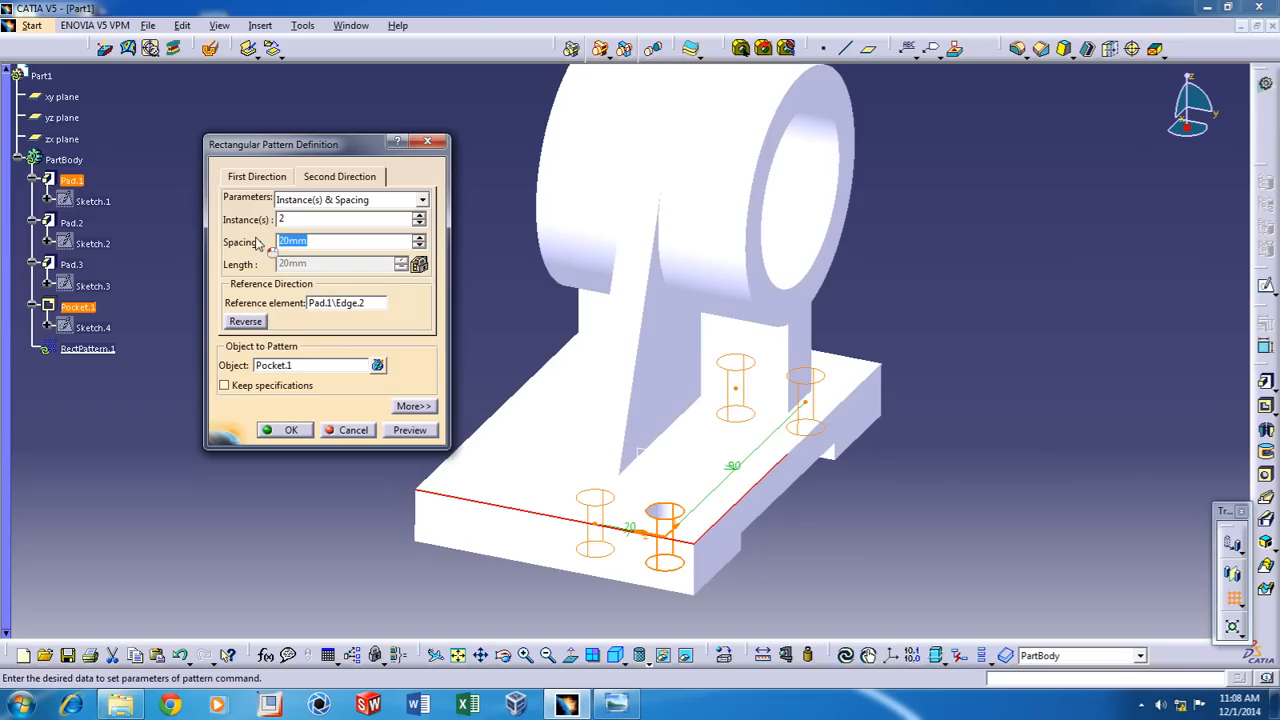
{"action": "type", "text": "50"}
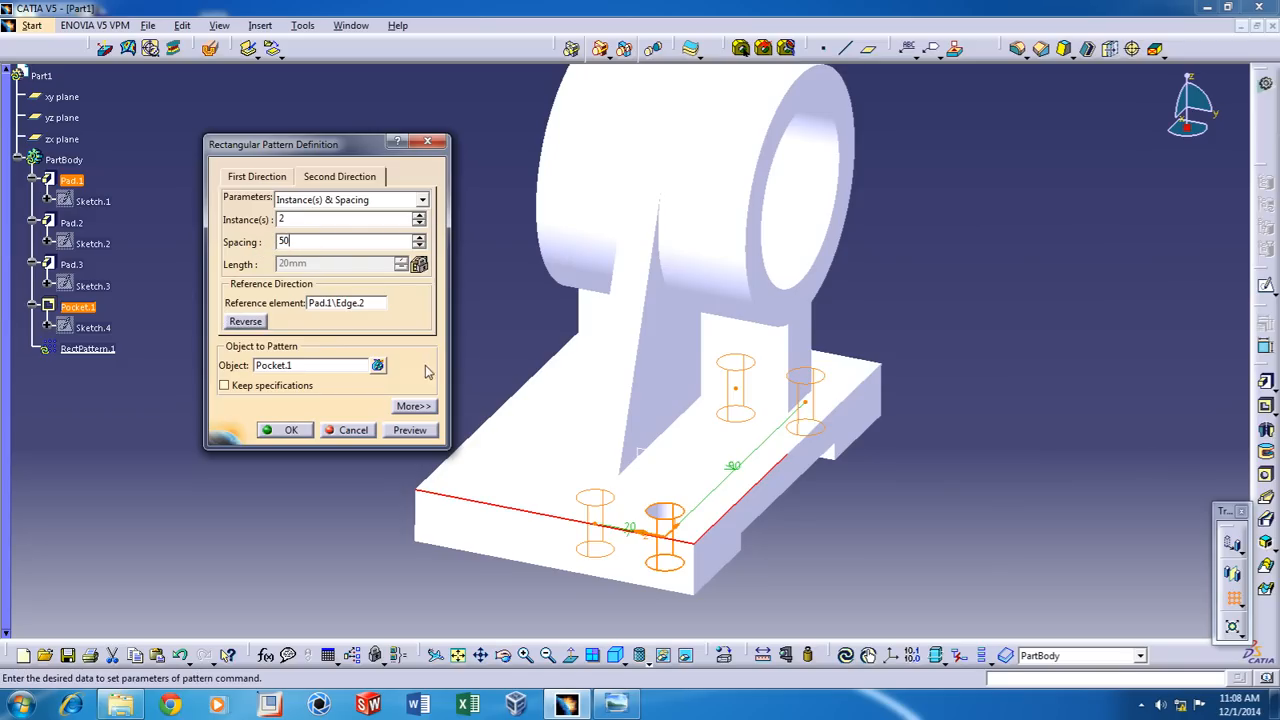
{"action": "left_click", "coordinate": [409, 430]}
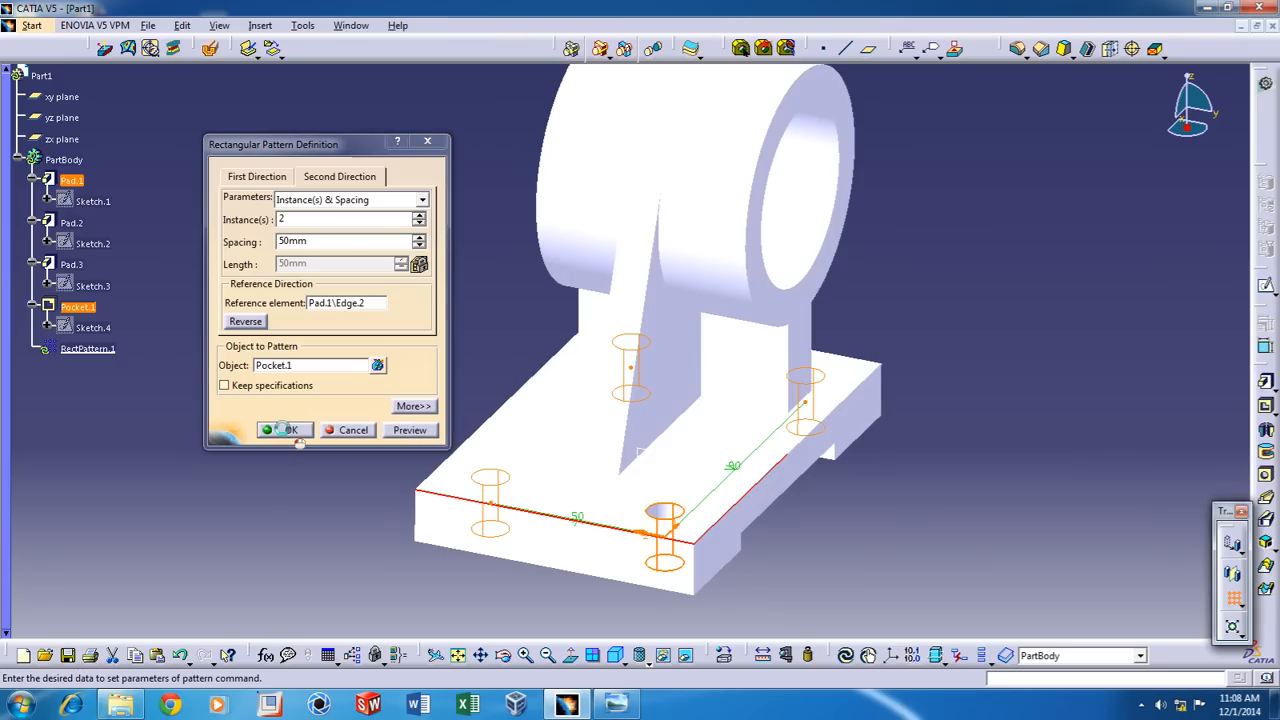
{"action": "left_click", "coordinate": [287, 430]}
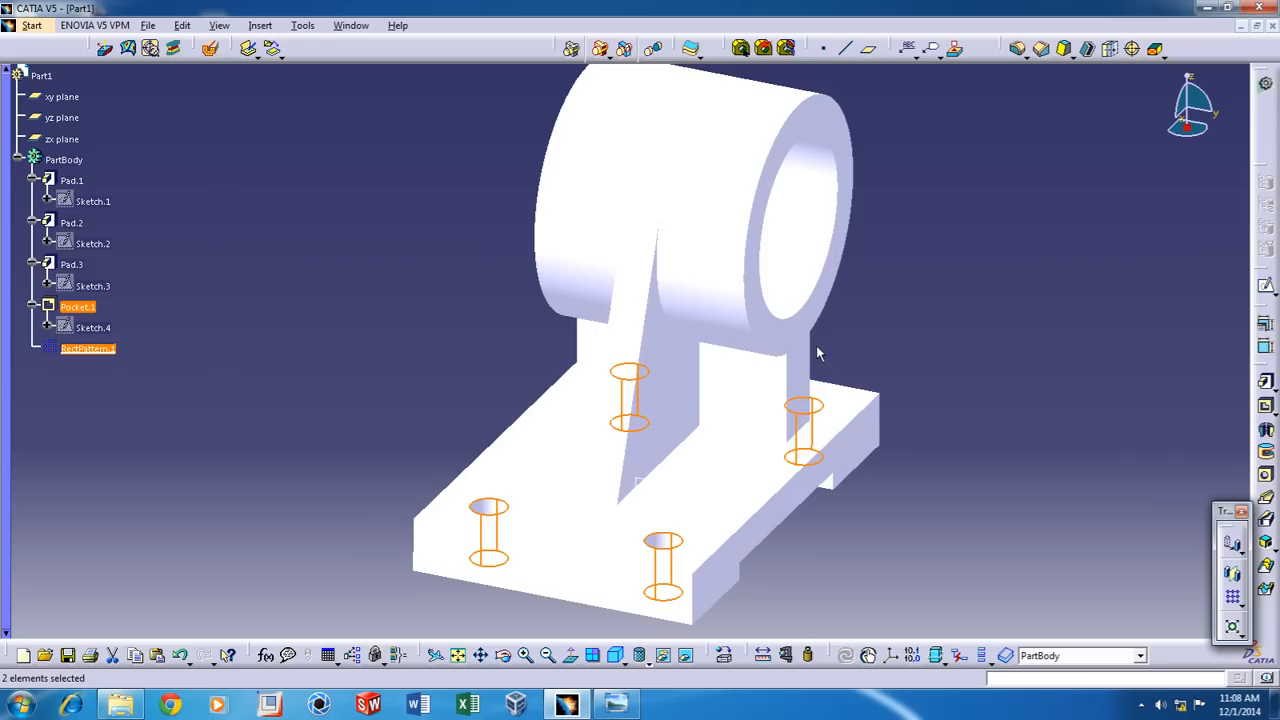
{"action": "mouse_move", "coordinate": [899, 318]}
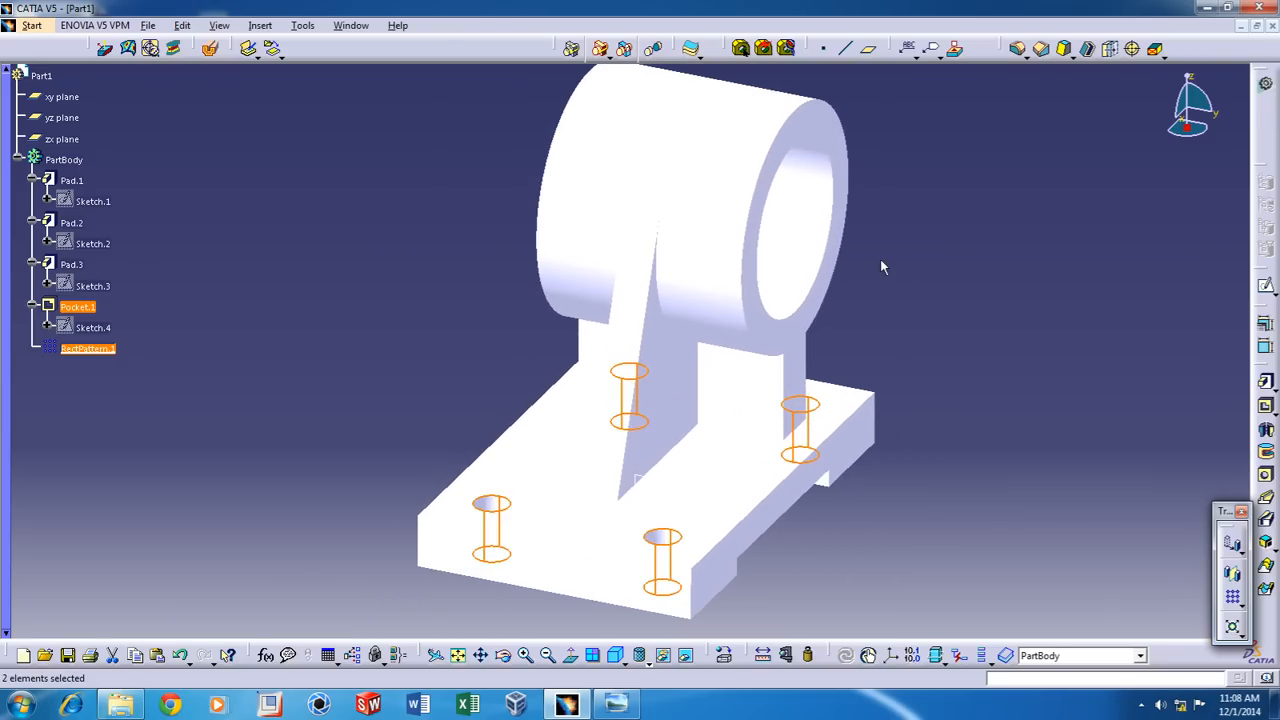
{"action": "mouse_move", "coordinate": [824, 317]}
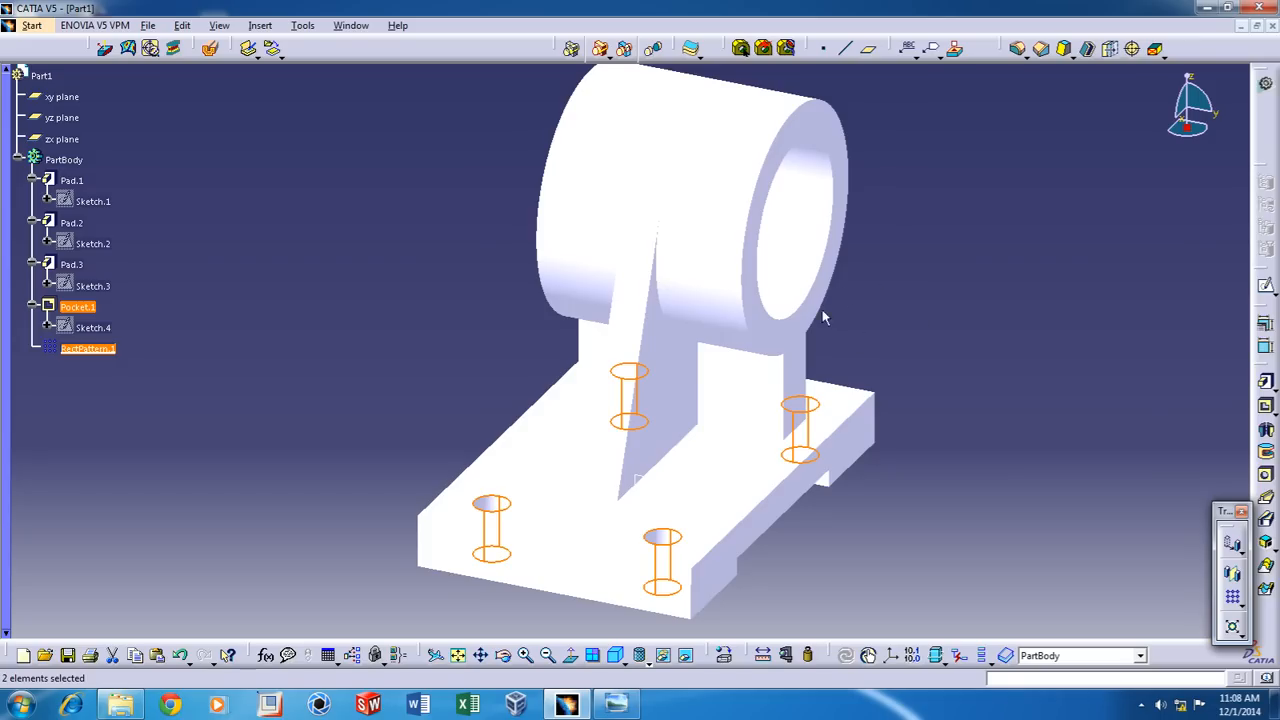
{"action": "mouse_move", "coordinate": [905, 340]}
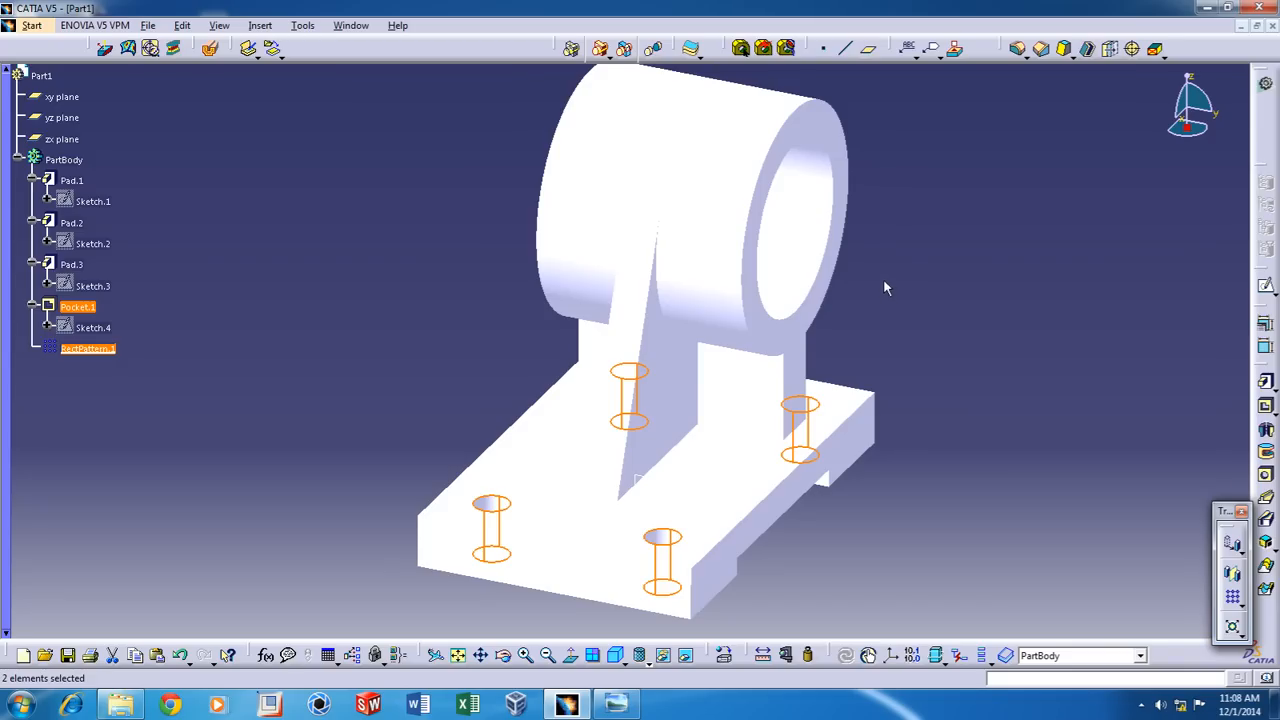
{"action": "left_click", "coordinate": [886, 288]}
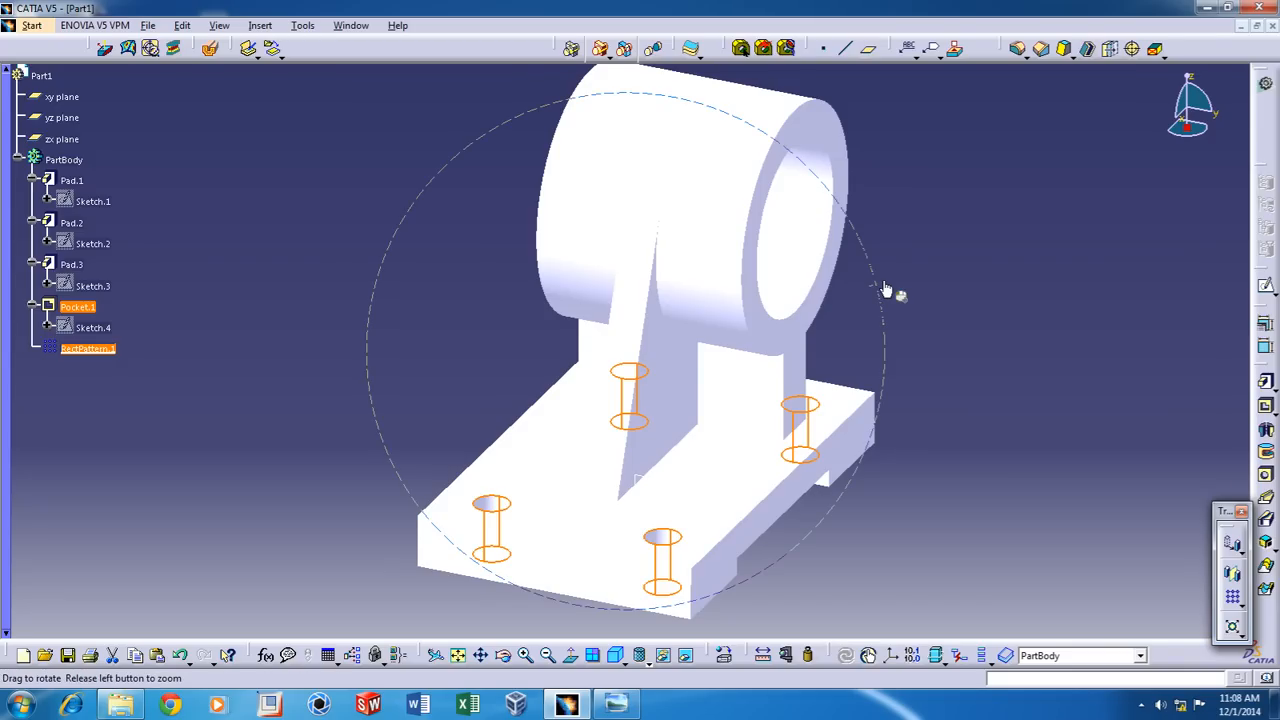
{"action": "left_click_drag", "start_coordinate": [885, 290], "coordinate": [850, 222]}
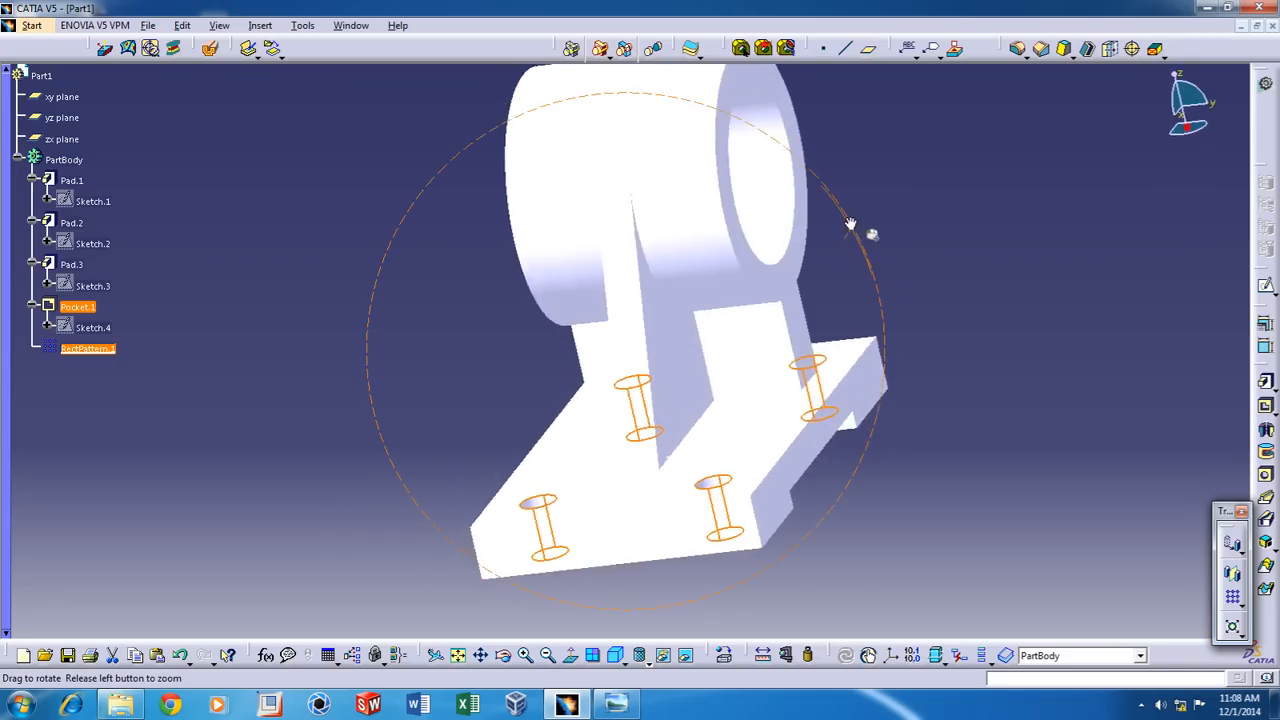
{"action": "left_click_drag", "start_coordinate": [850, 230], "coordinate": [730, 225]}
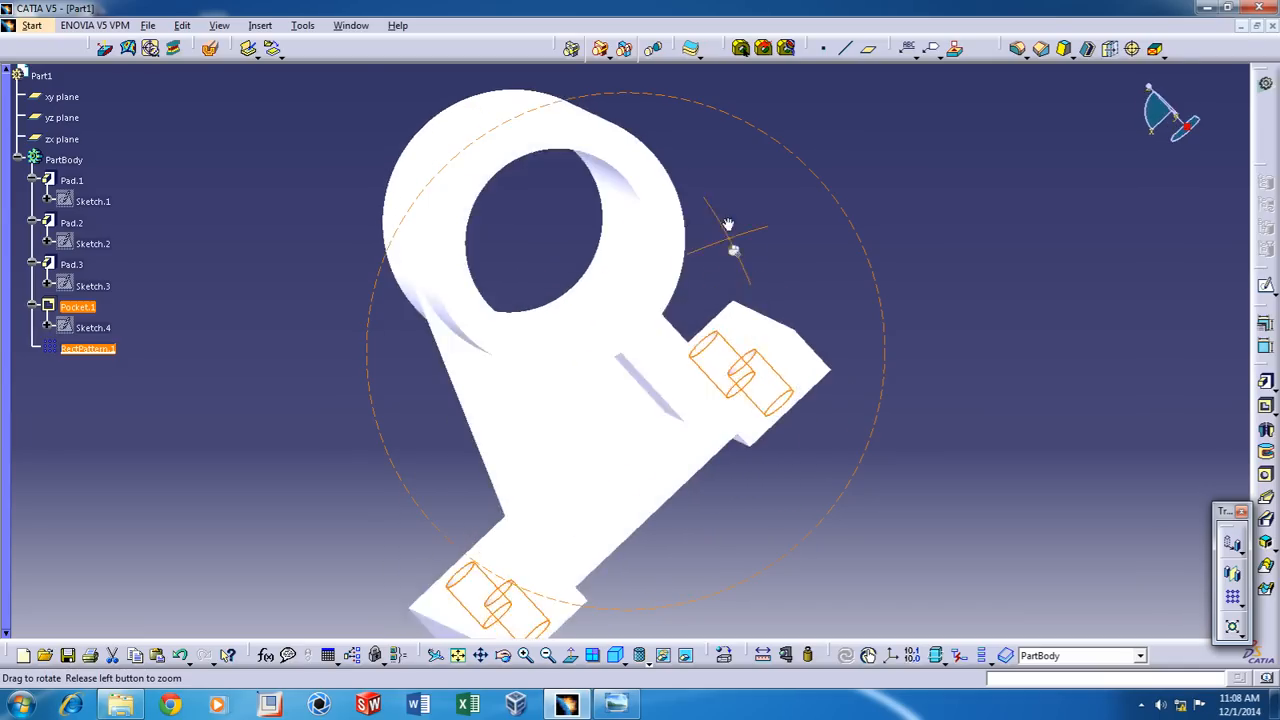
{"action": "left_click_drag", "start_coordinate": [730, 230], "coordinate": [880, 375]}
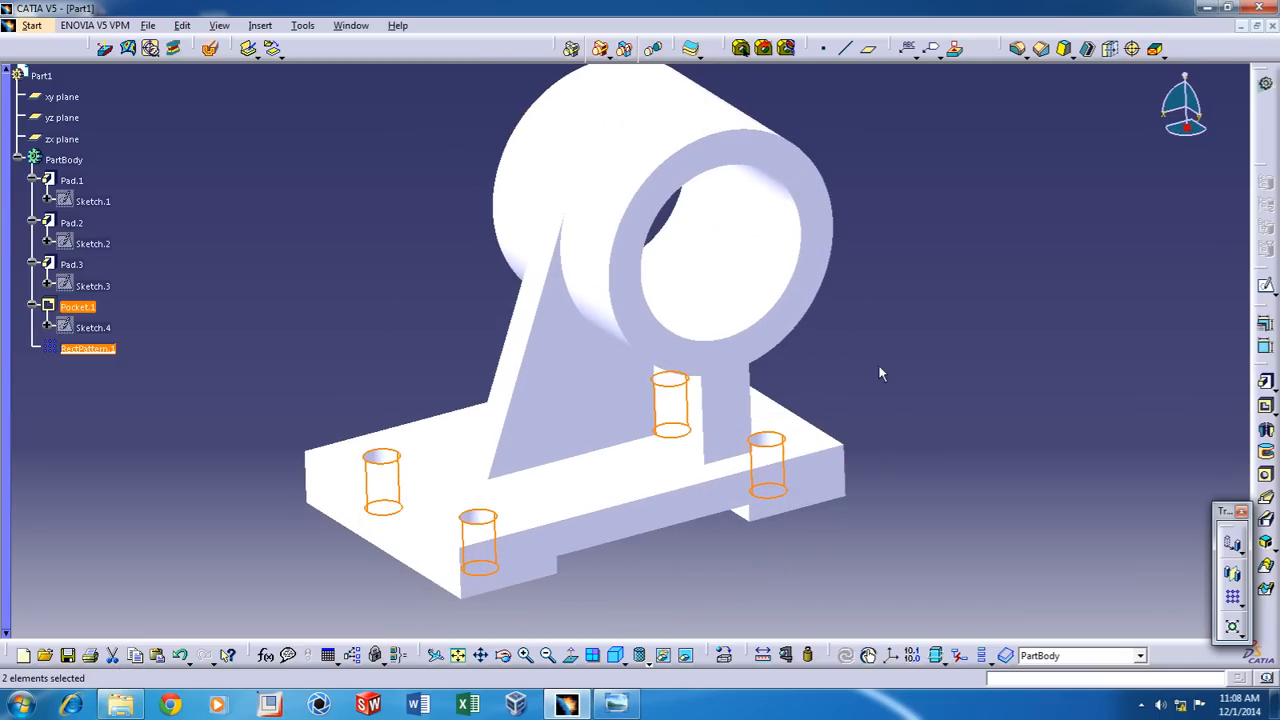
{"action": "mouse_move", "coordinate": [270, 350]}
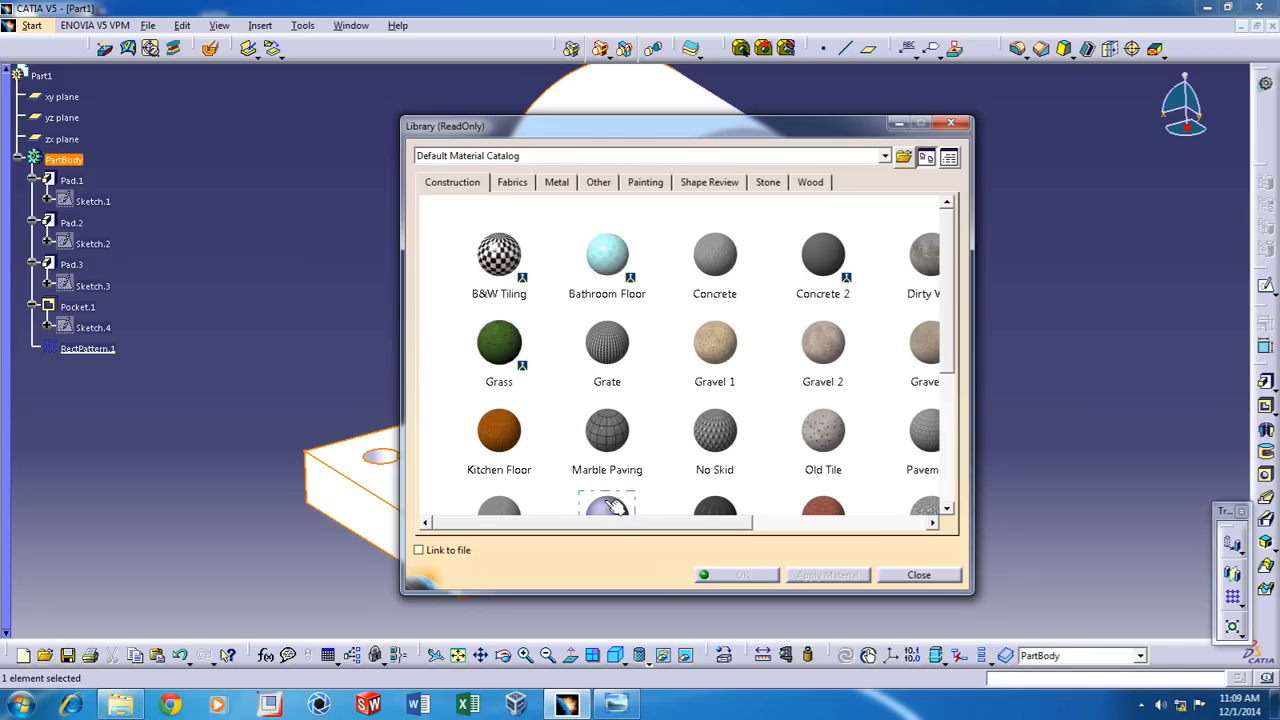
Apply Brushed metal 2 from the library's Metal tab to the part
{"action": "left_click", "coordinate": [556, 182]}
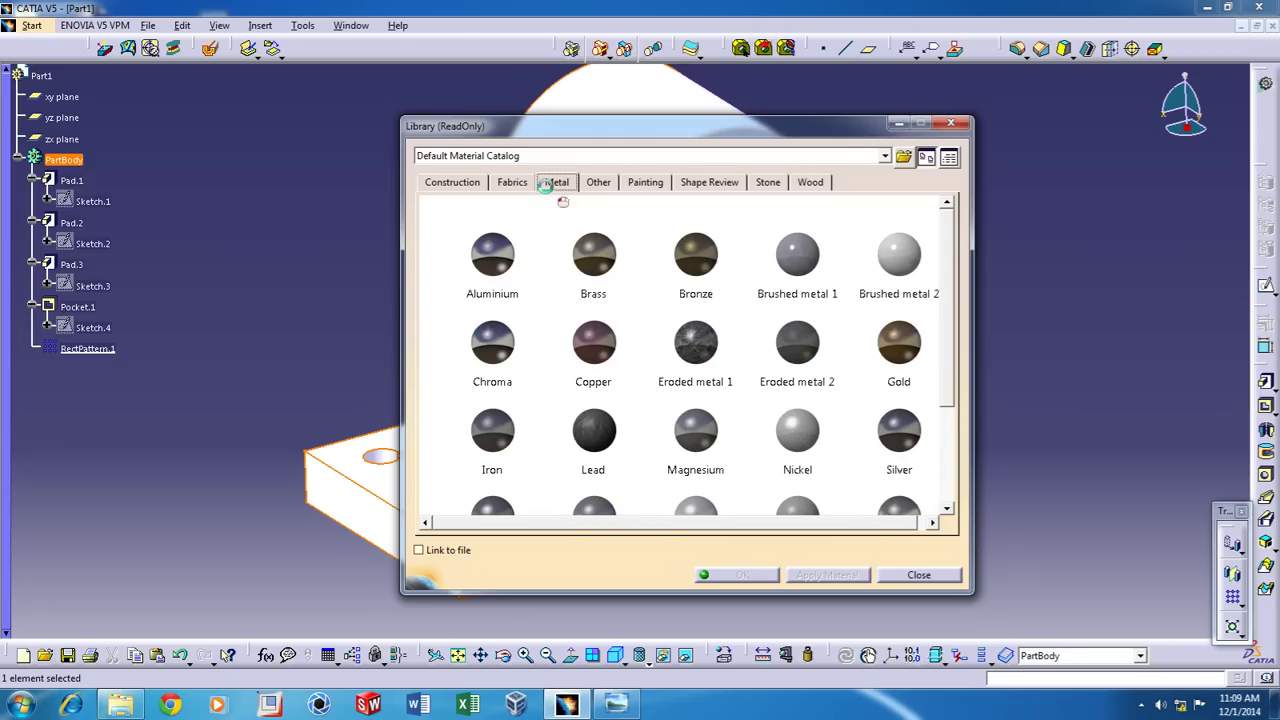
{"action": "left_click", "coordinate": [898, 253]}
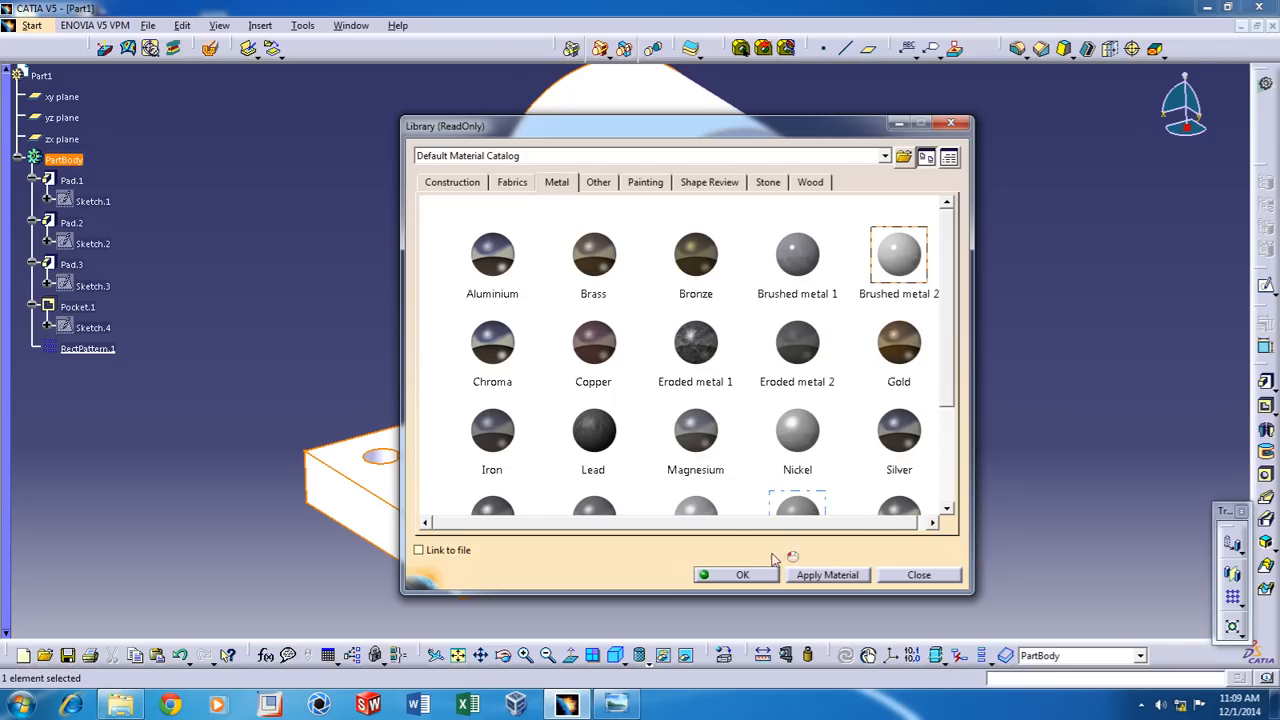
{"action": "left_click", "coordinate": [745, 574]}
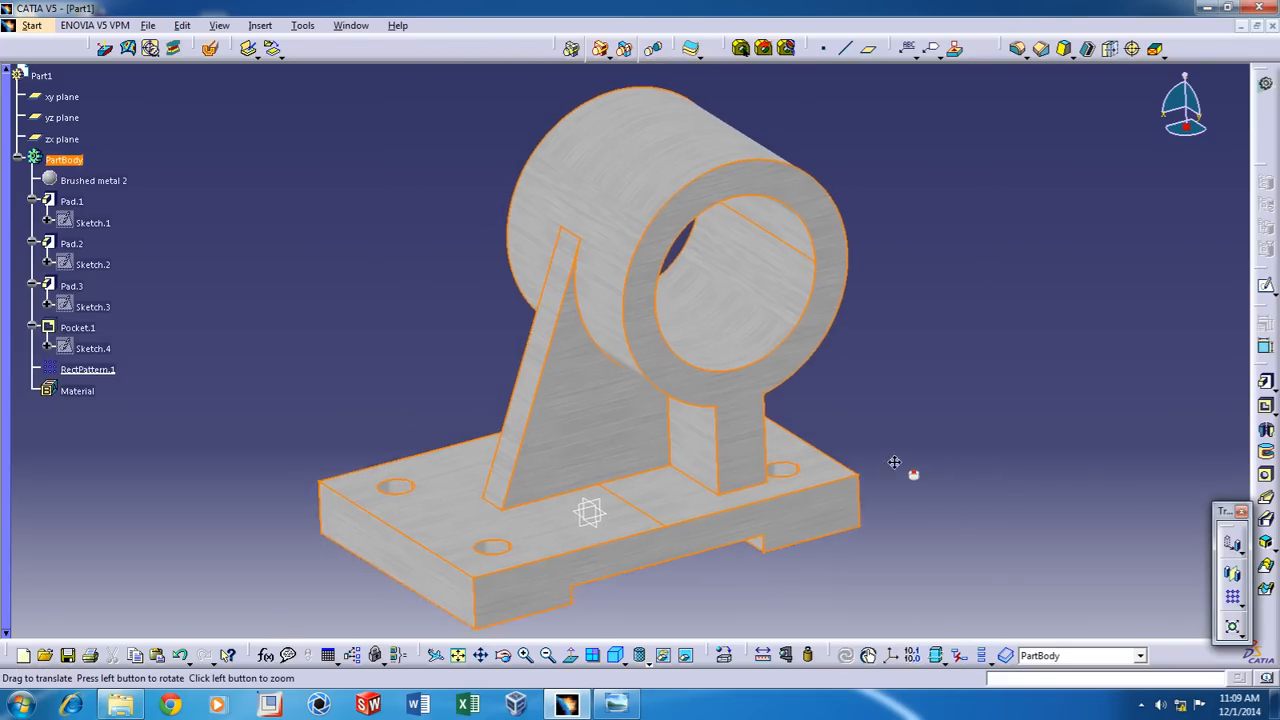
Recentre the part and show Capture.PNG in Windows Photo Viewer
{"action": "left_click_drag", "start_coordinate": [894, 461], "coordinate": [638, 508]}
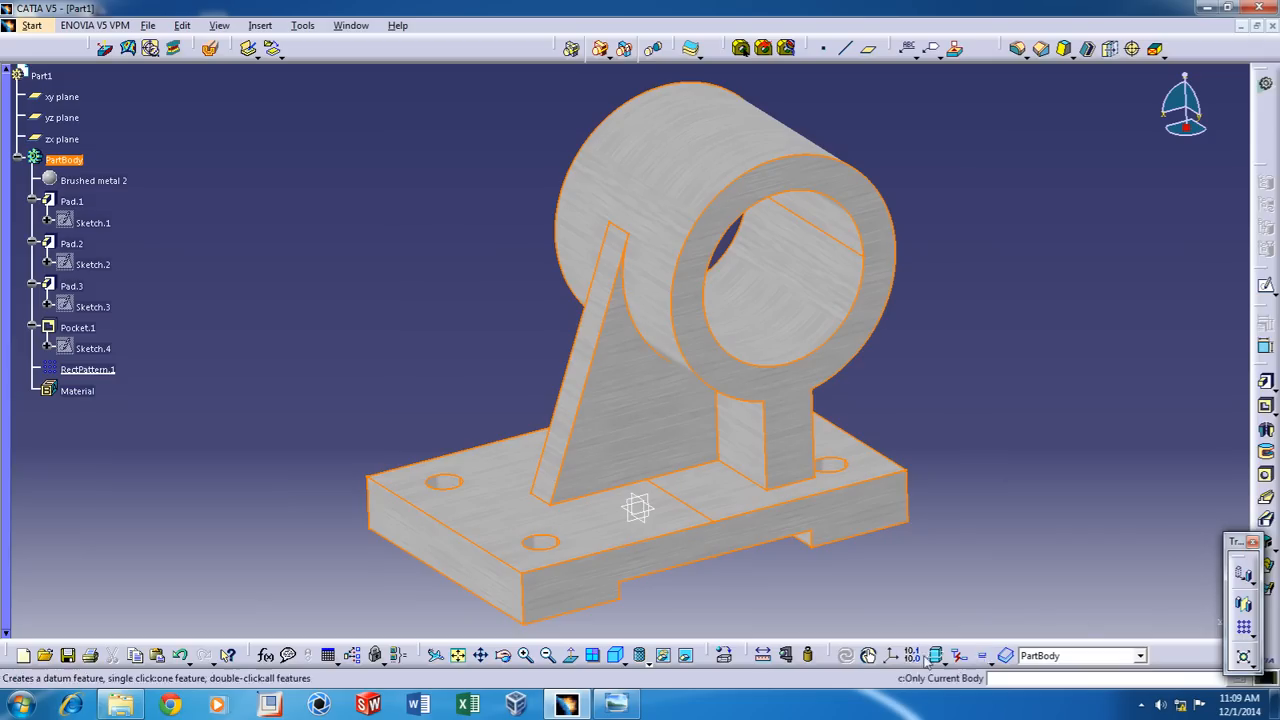
{"action": "left_click", "coordinate": [615, 702]}
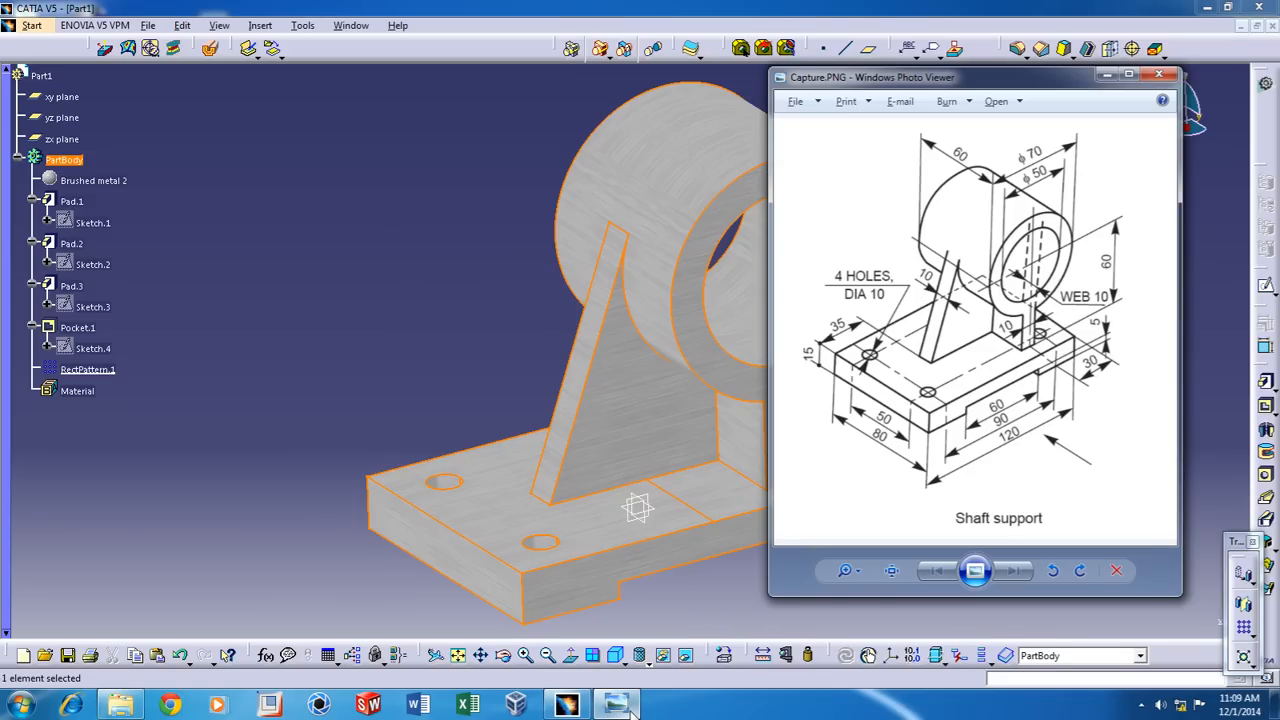